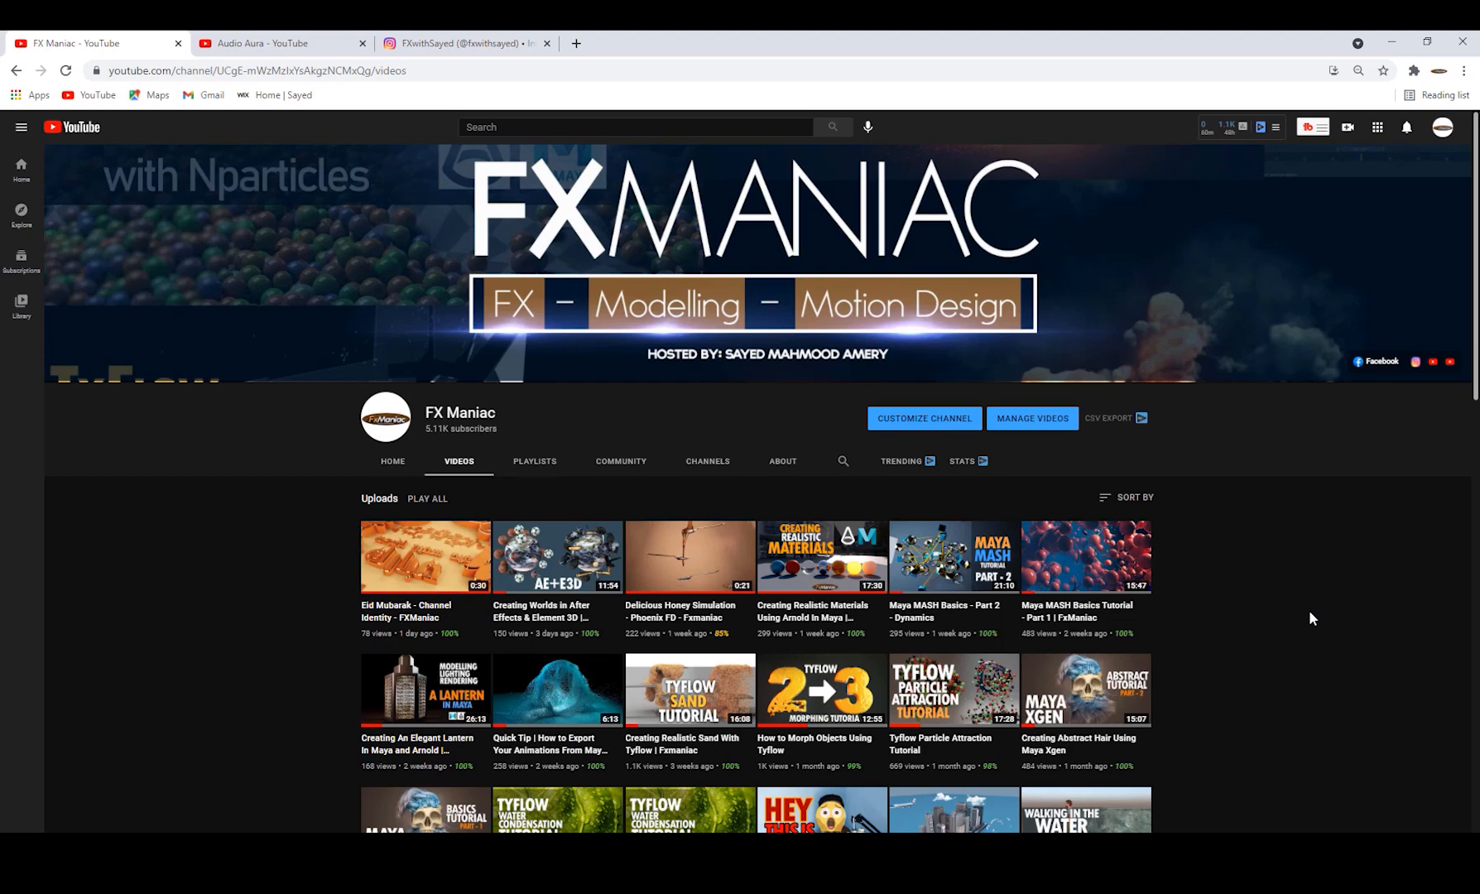
{"action": "mouse_move", "coordinate": [1281, 619]}
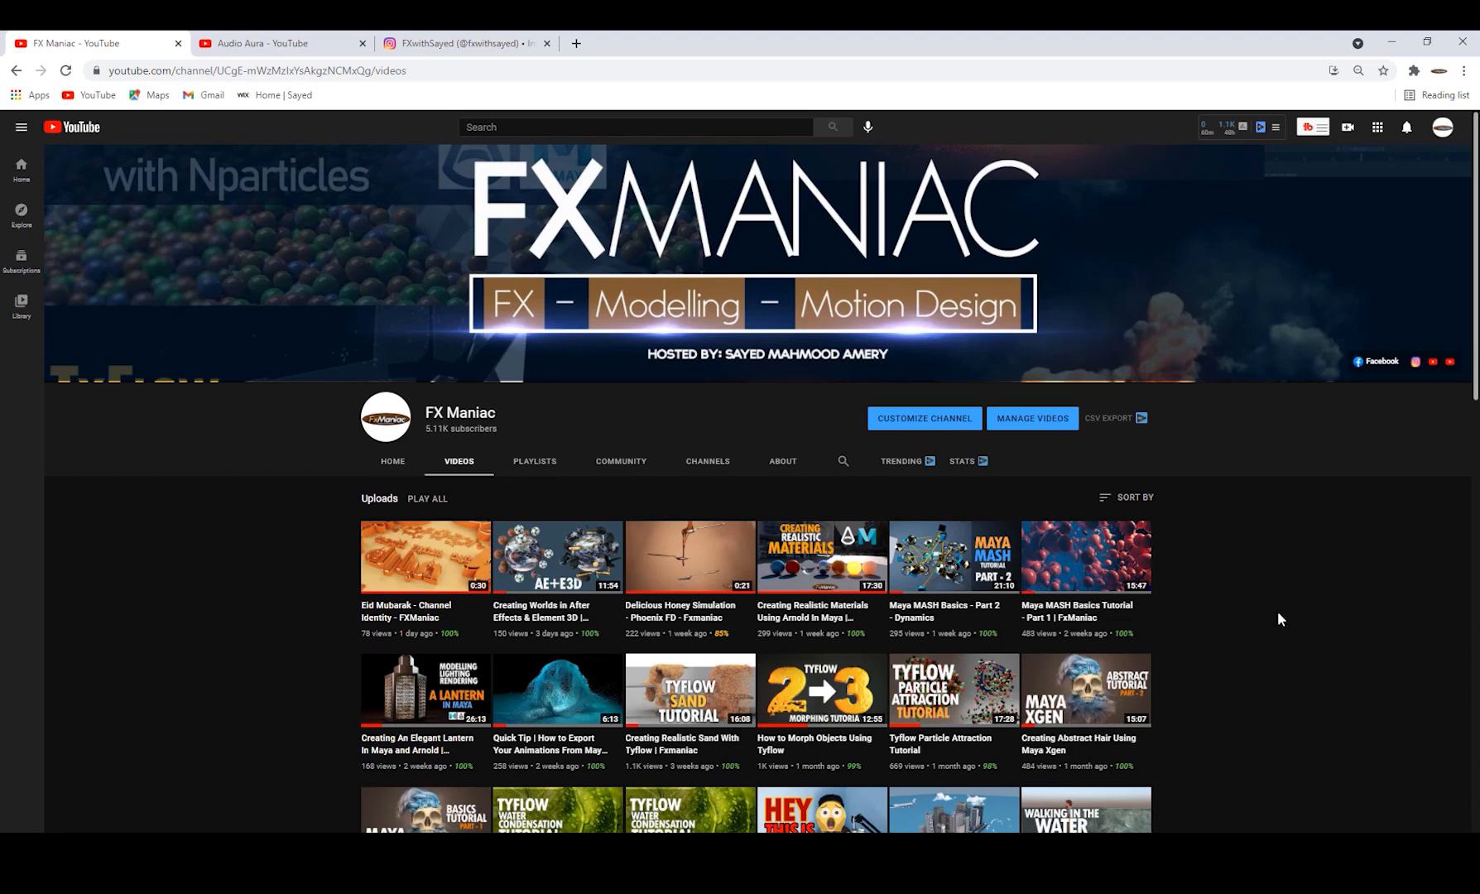
- Scrub the rendered splash clips from the fruits hitting the water to sinking below
{"action": "scroll", "scroll_direction": "down", "scroll_amount": 3}
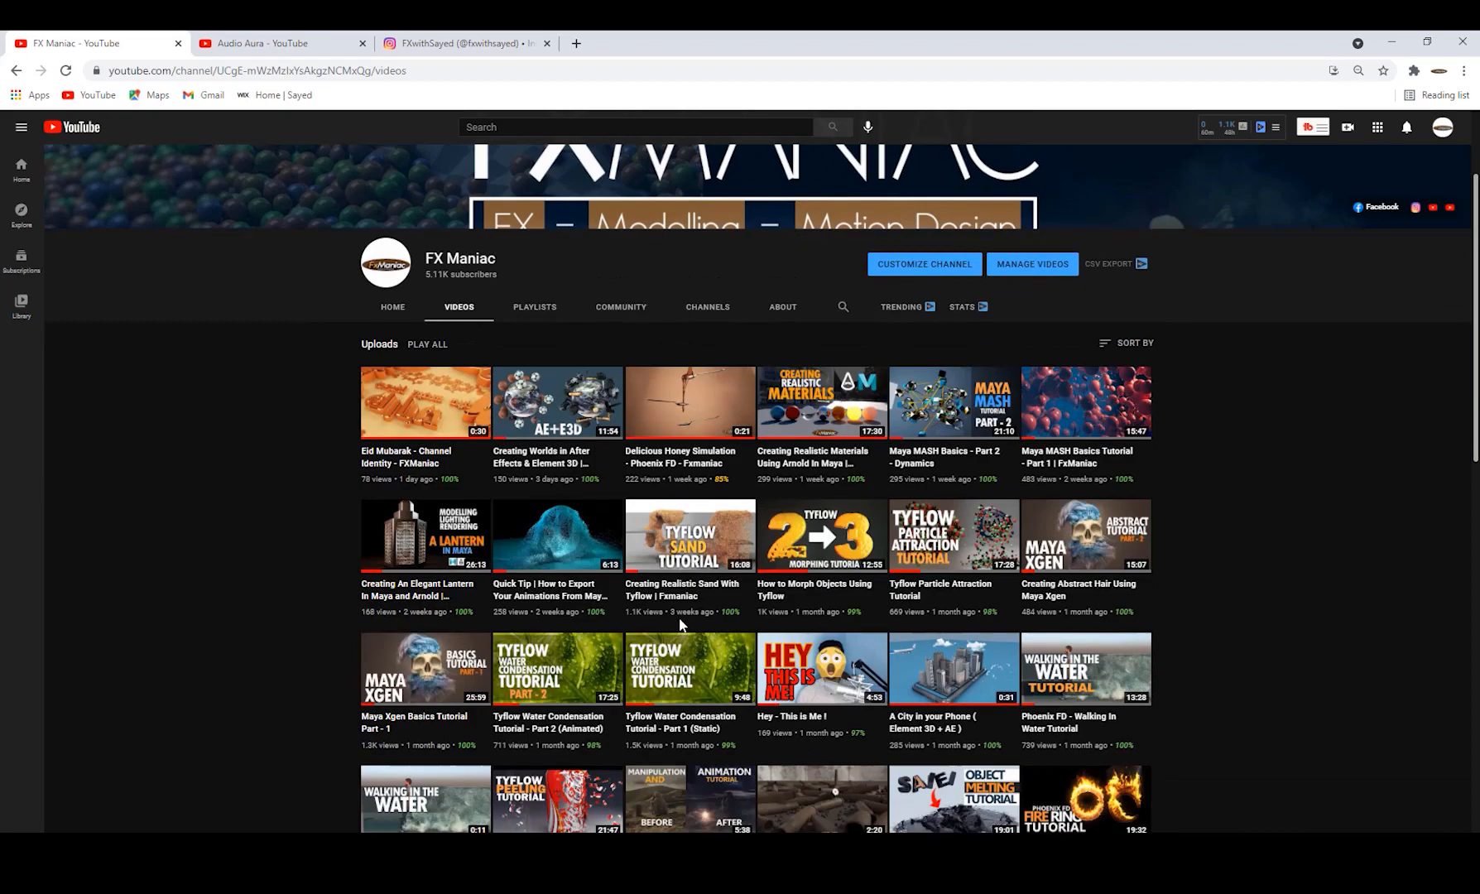
{"action": "scroll", "scroll_direction": "up", "scroll_amount": 3}
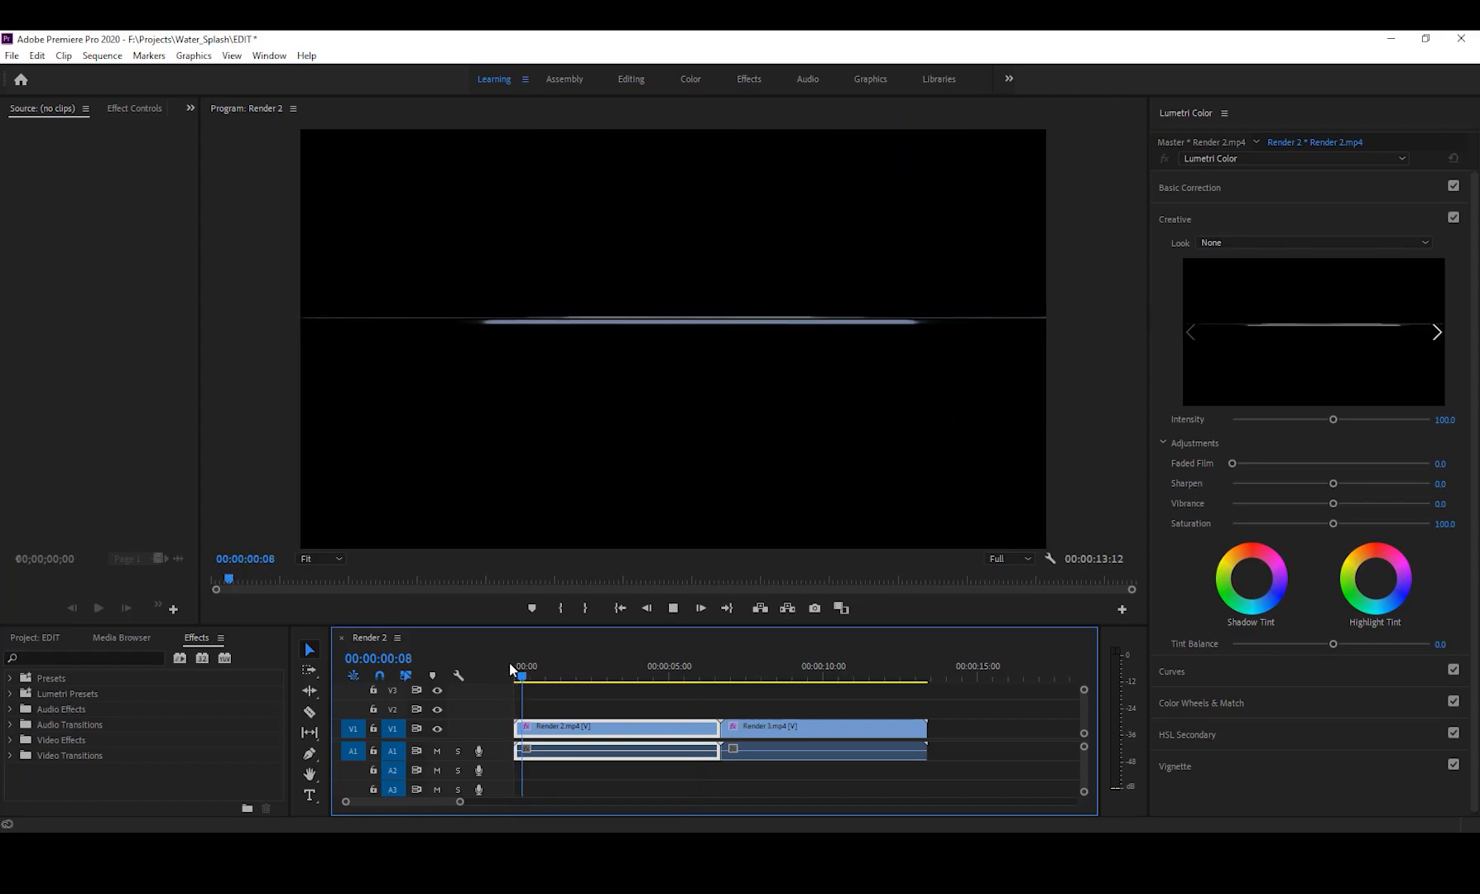
{"action": "left_click", "coordinate": [583, 676]}
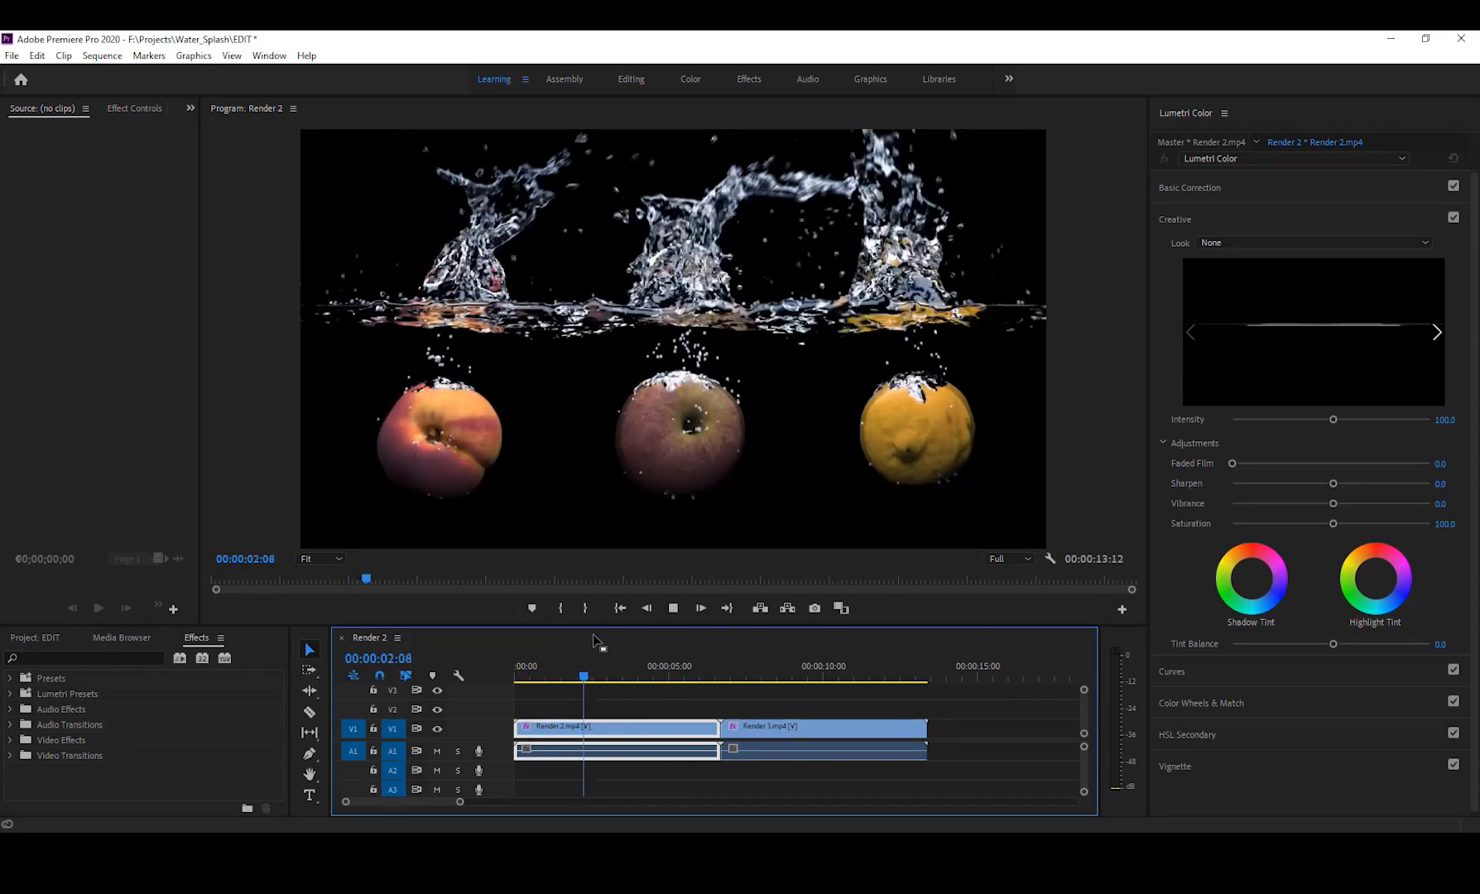
{"action": "left_click", "coordinate": [647, 676]}
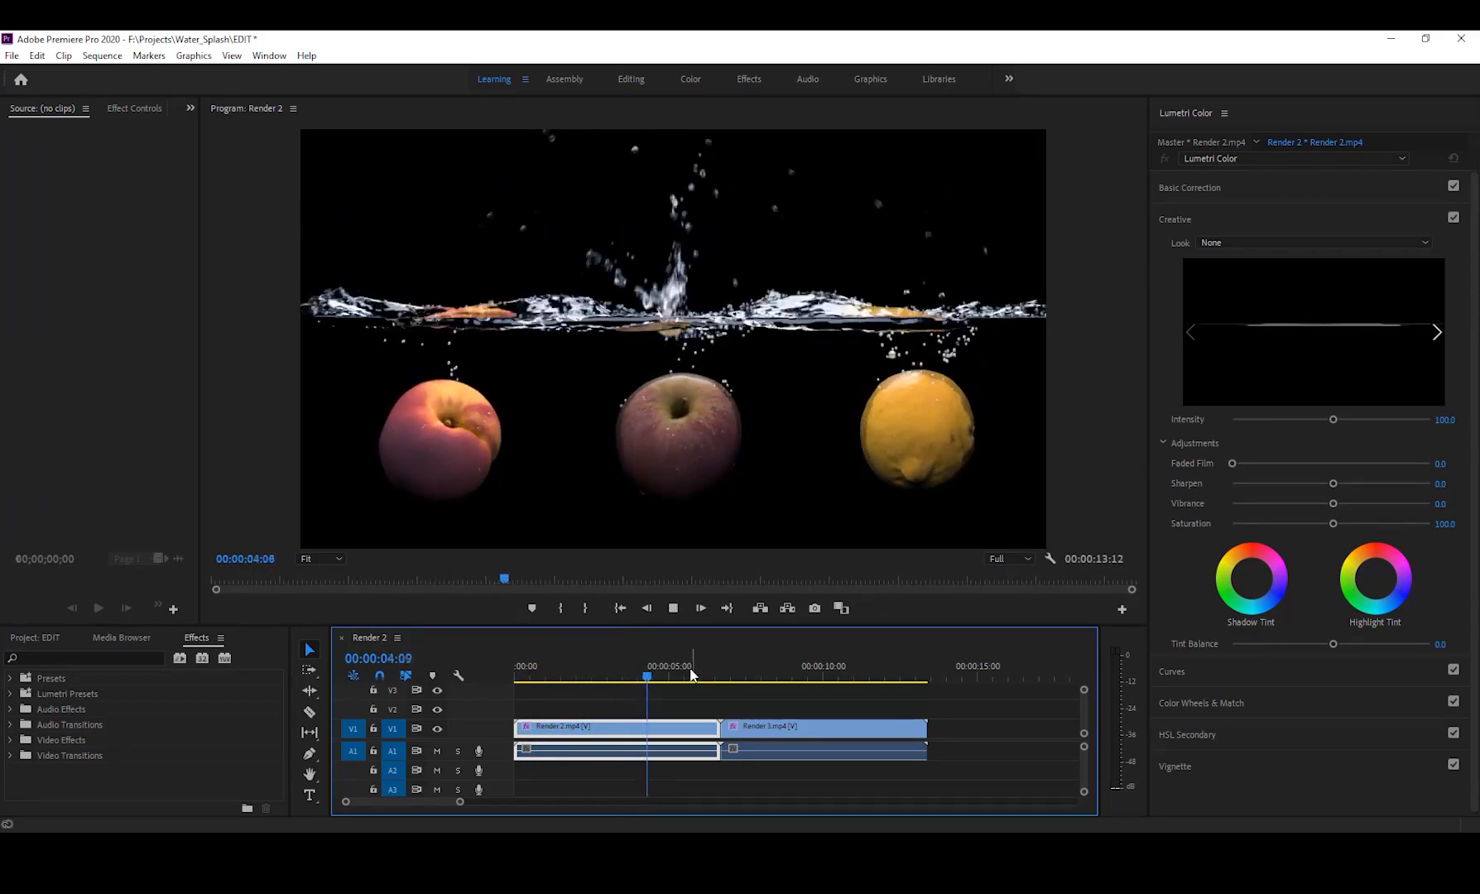
{"action": "left_click", "coordinate": [704, 678]}
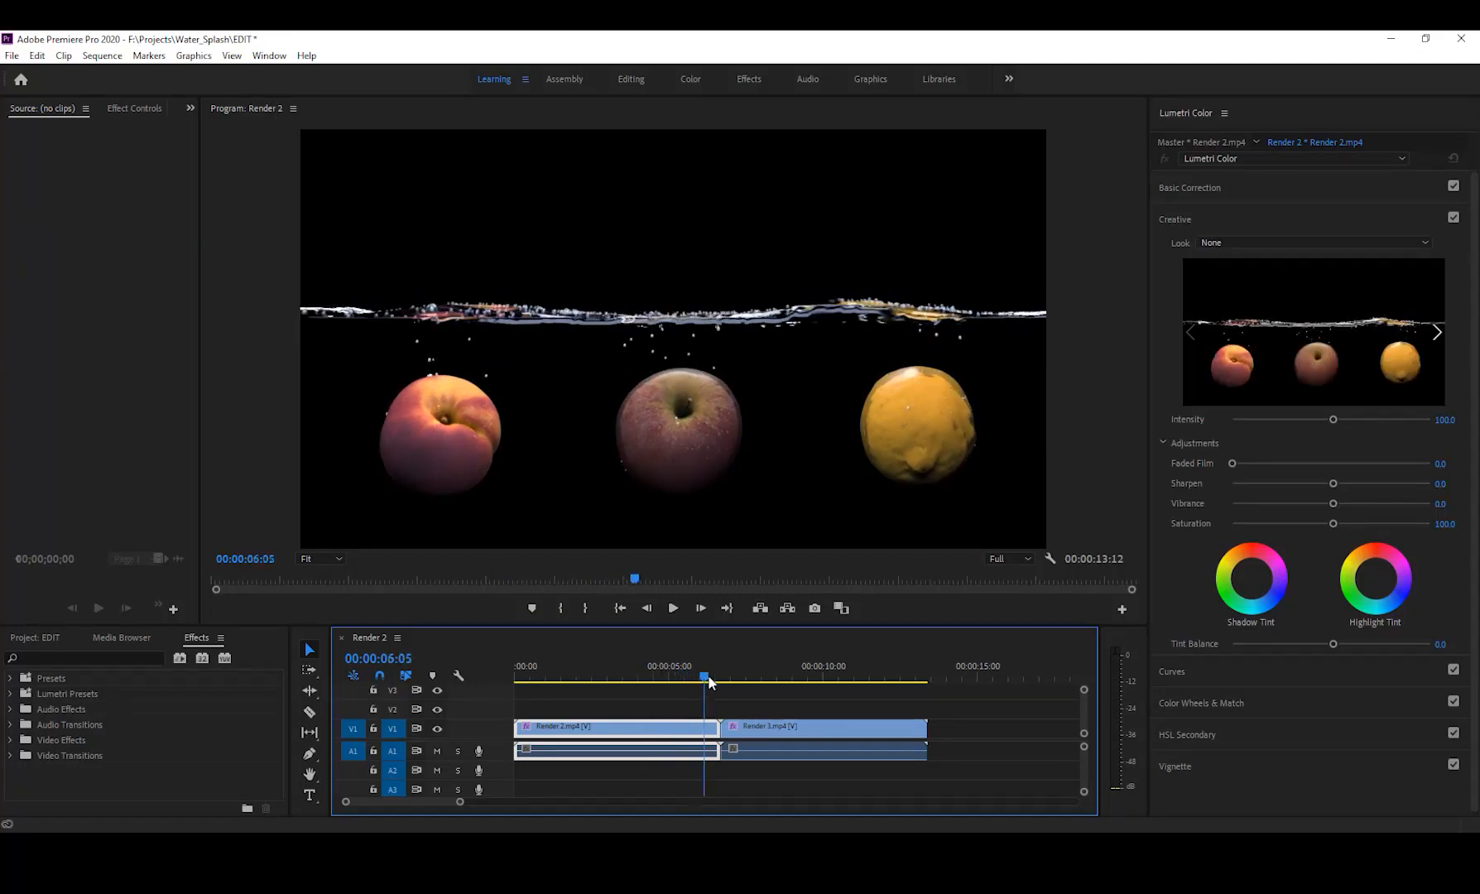
{"action": "left_click", "coordinate": [695, 678]}
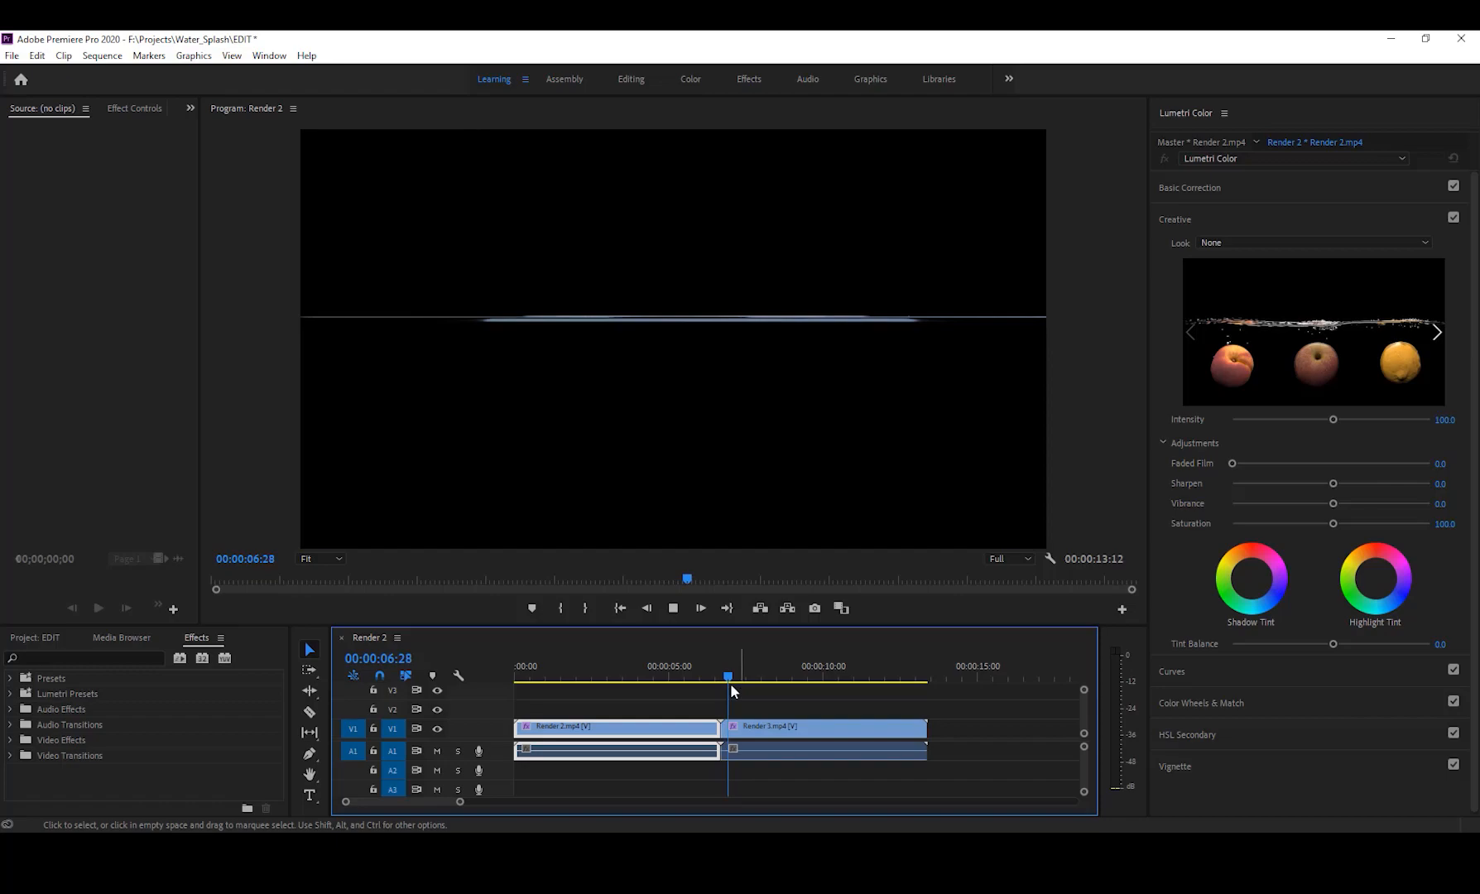
{"action": "left_click", "coordinate": [789, 677]}
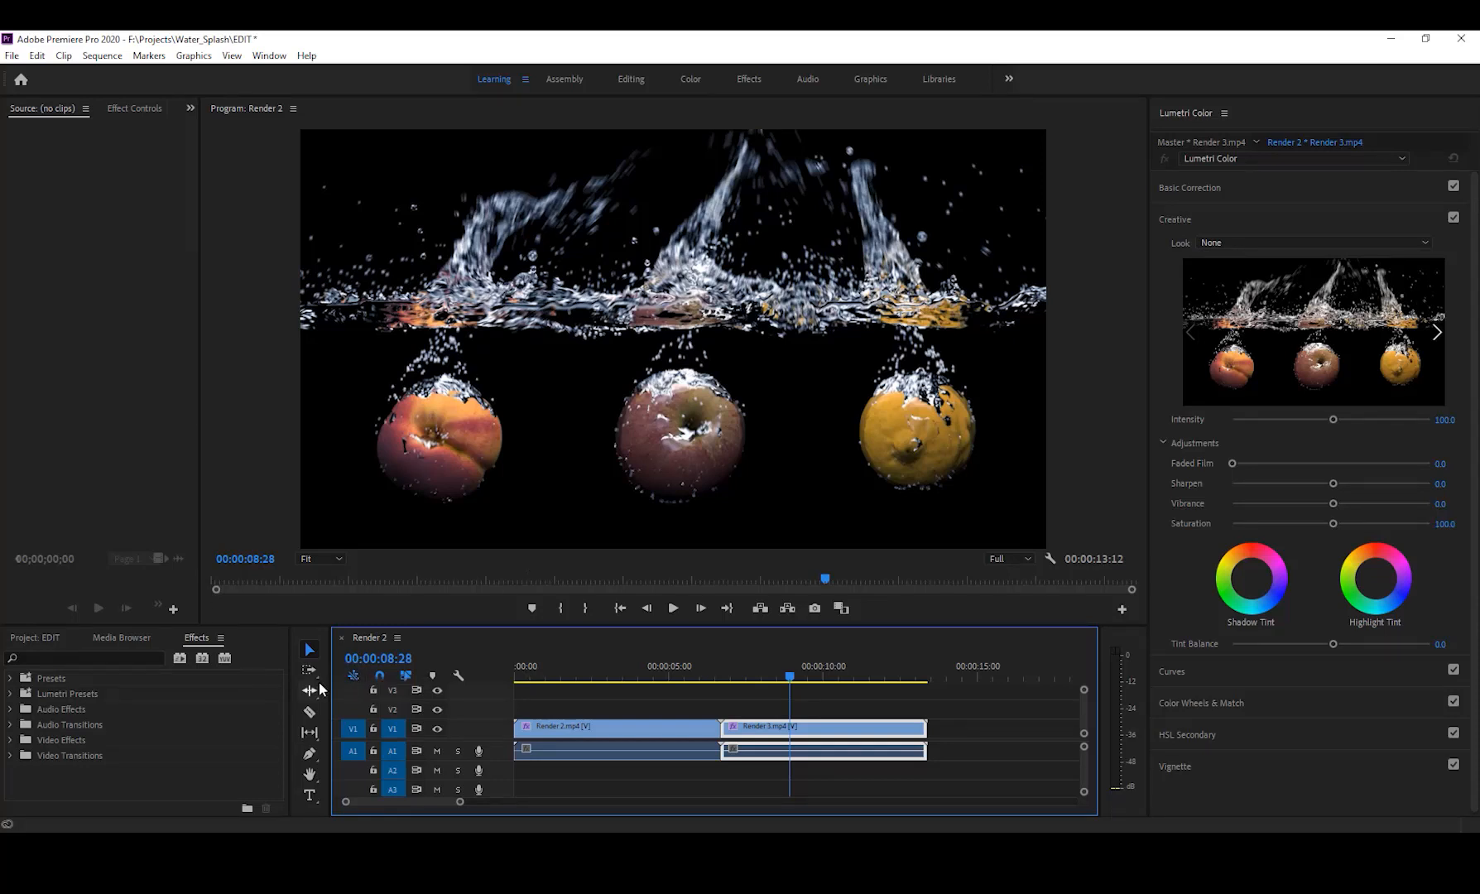
{"action": "mouse_move", "coordinate": [309, 650]}
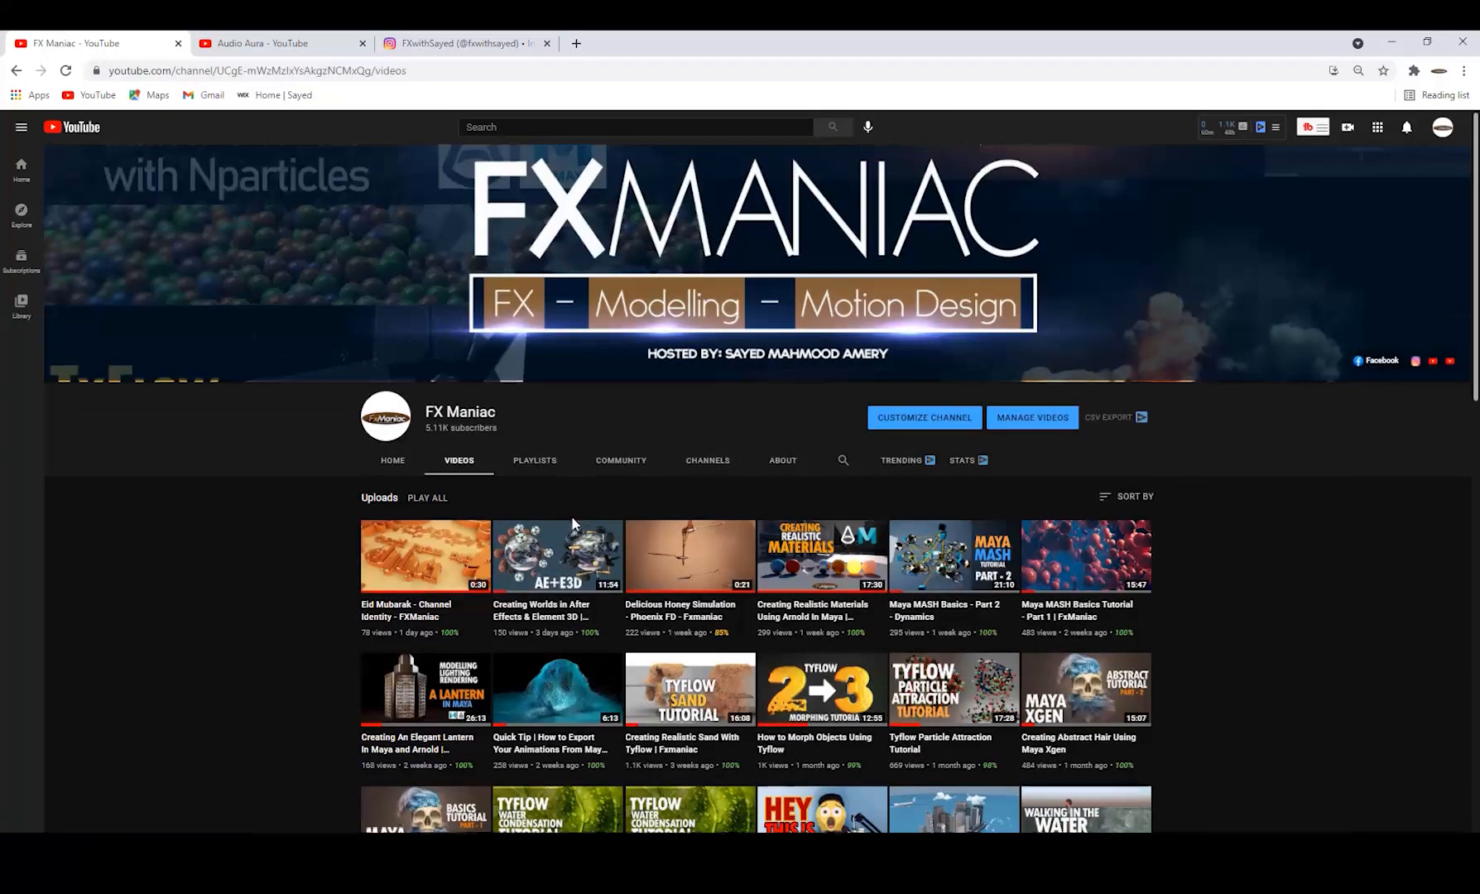
- Zoom in on the fruit models and select the apple to inspect it up close
{"action": "scroll", "scroll_direction": "down", "scroll_amount": 3}
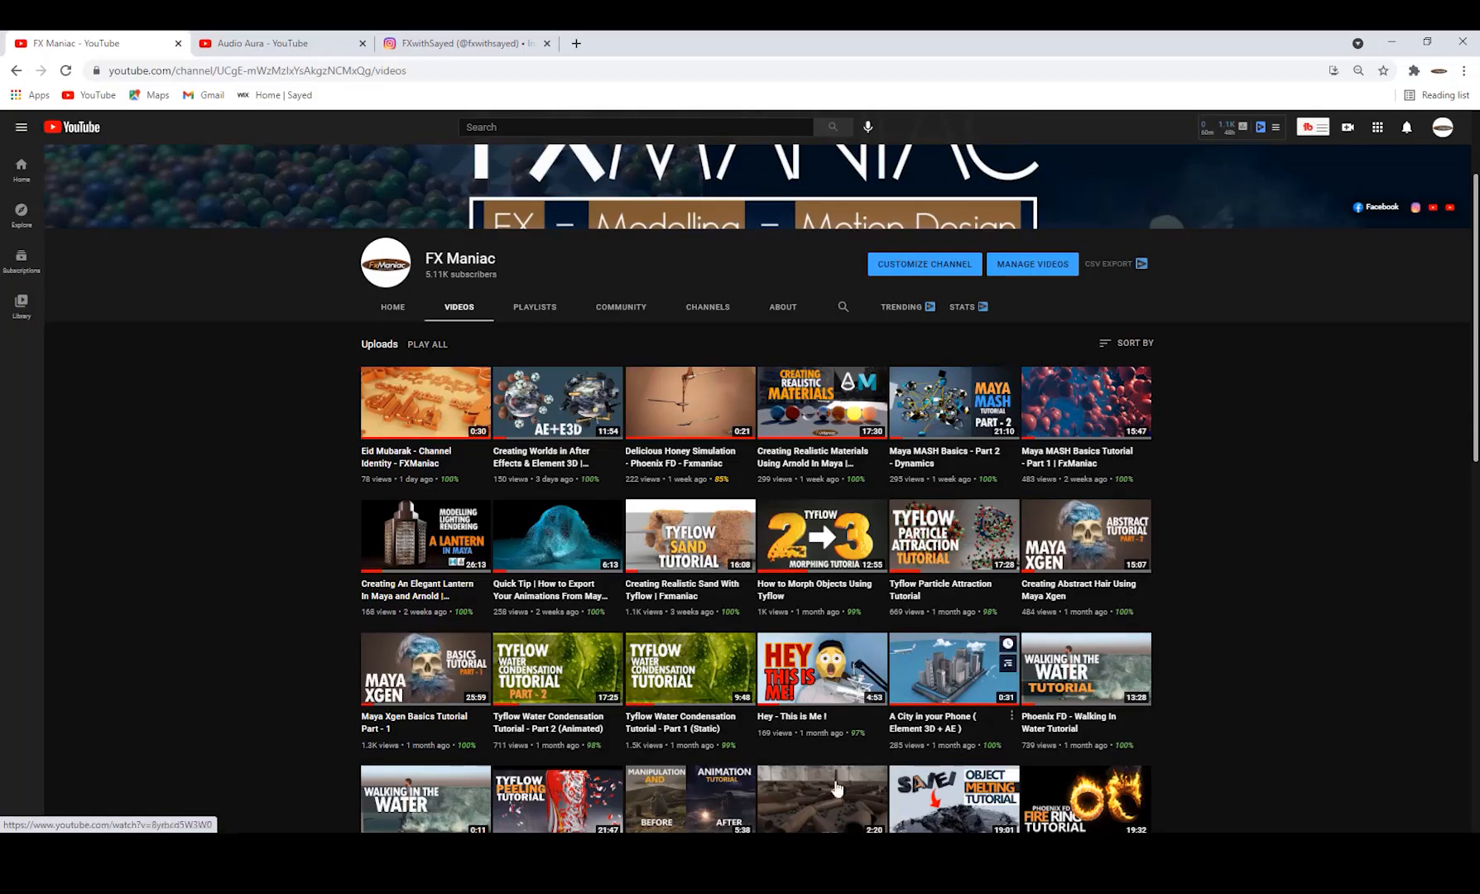
{"action": "scroll", "scroll_direction": "up", "scroll_amount": 3}
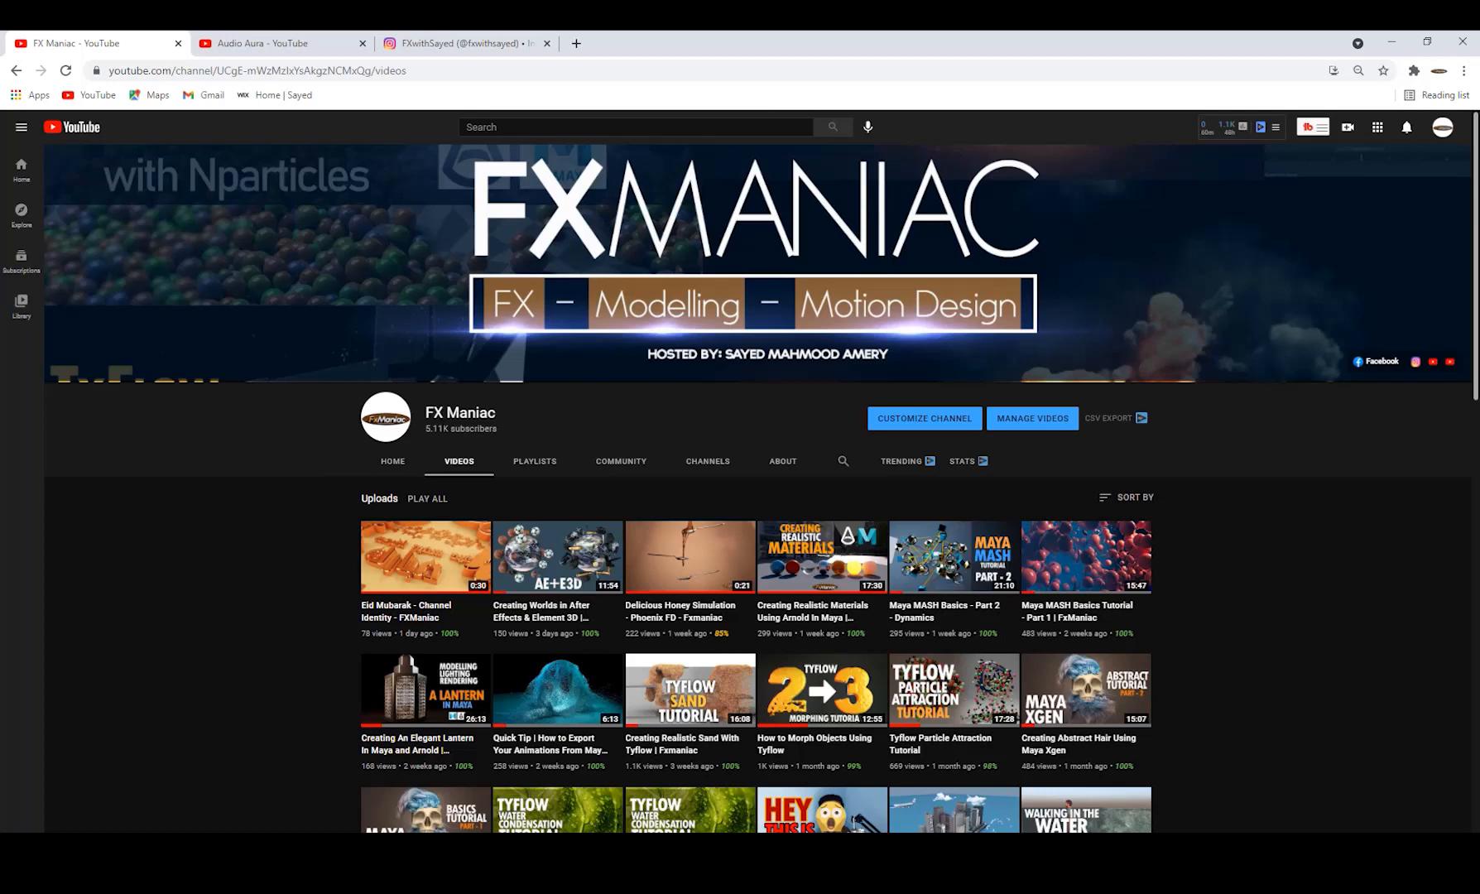
{"action": "scroll", "scroll_direction": "down", "scroll_amount": 3}
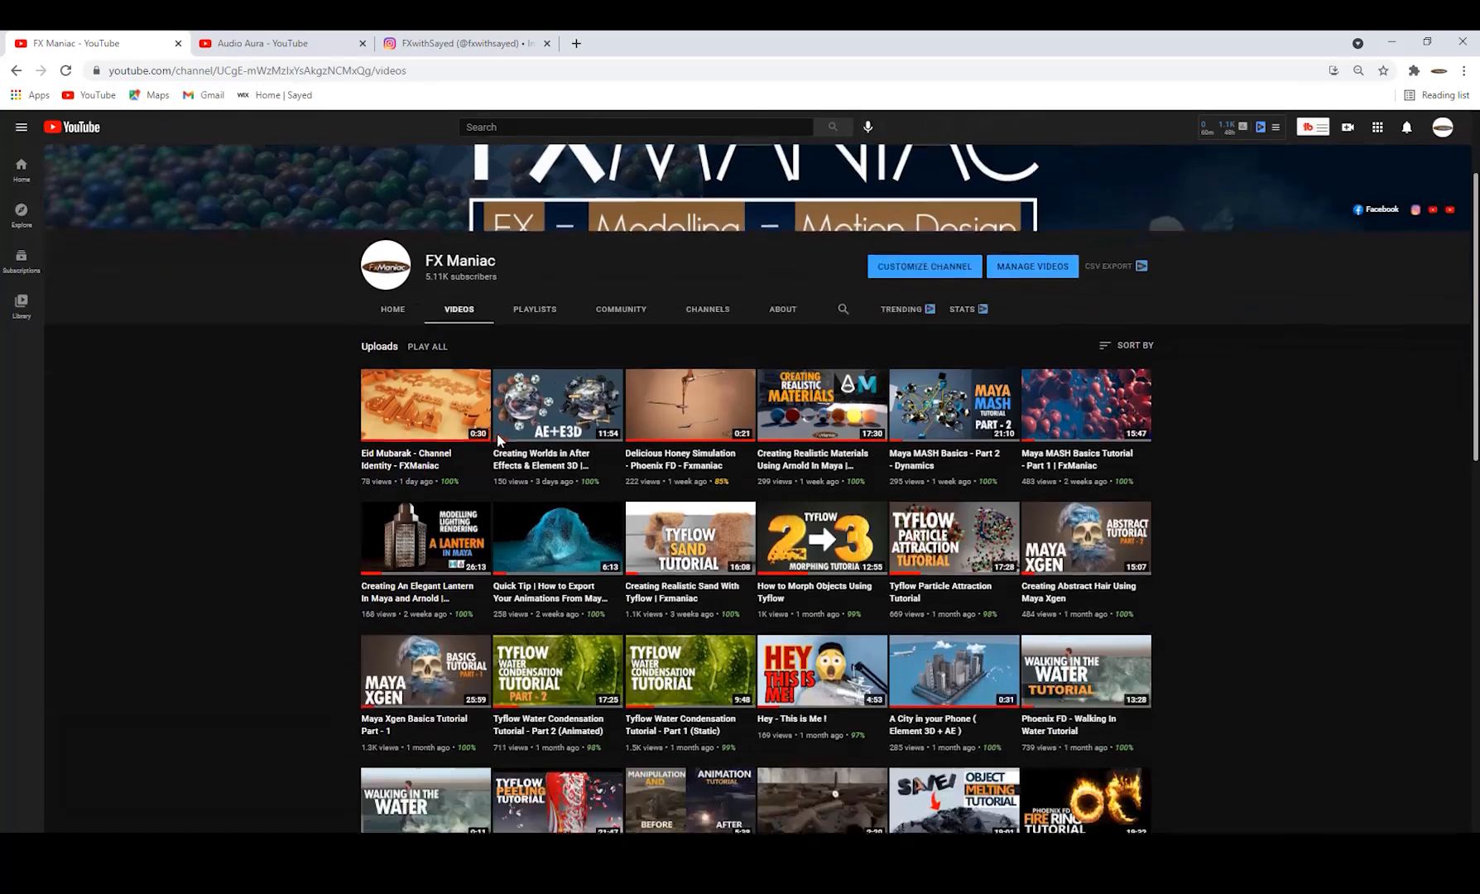
{"action": "scroll", "scroll_direction": "up", "scroll_amount": 3}
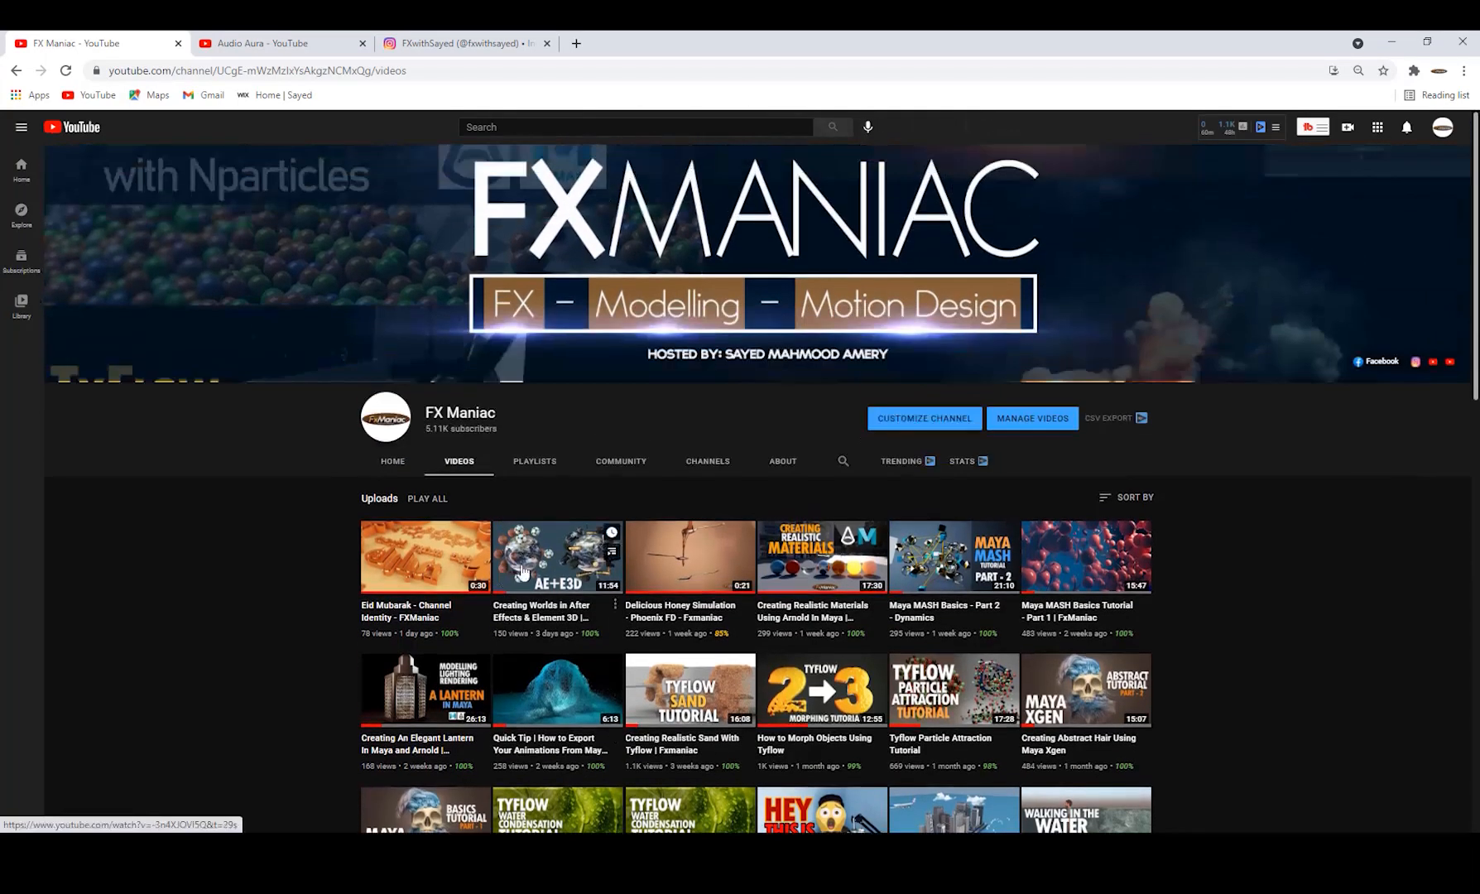
{"action": "scroll", "scroll_direction": "down", "scroll_amount": 3}
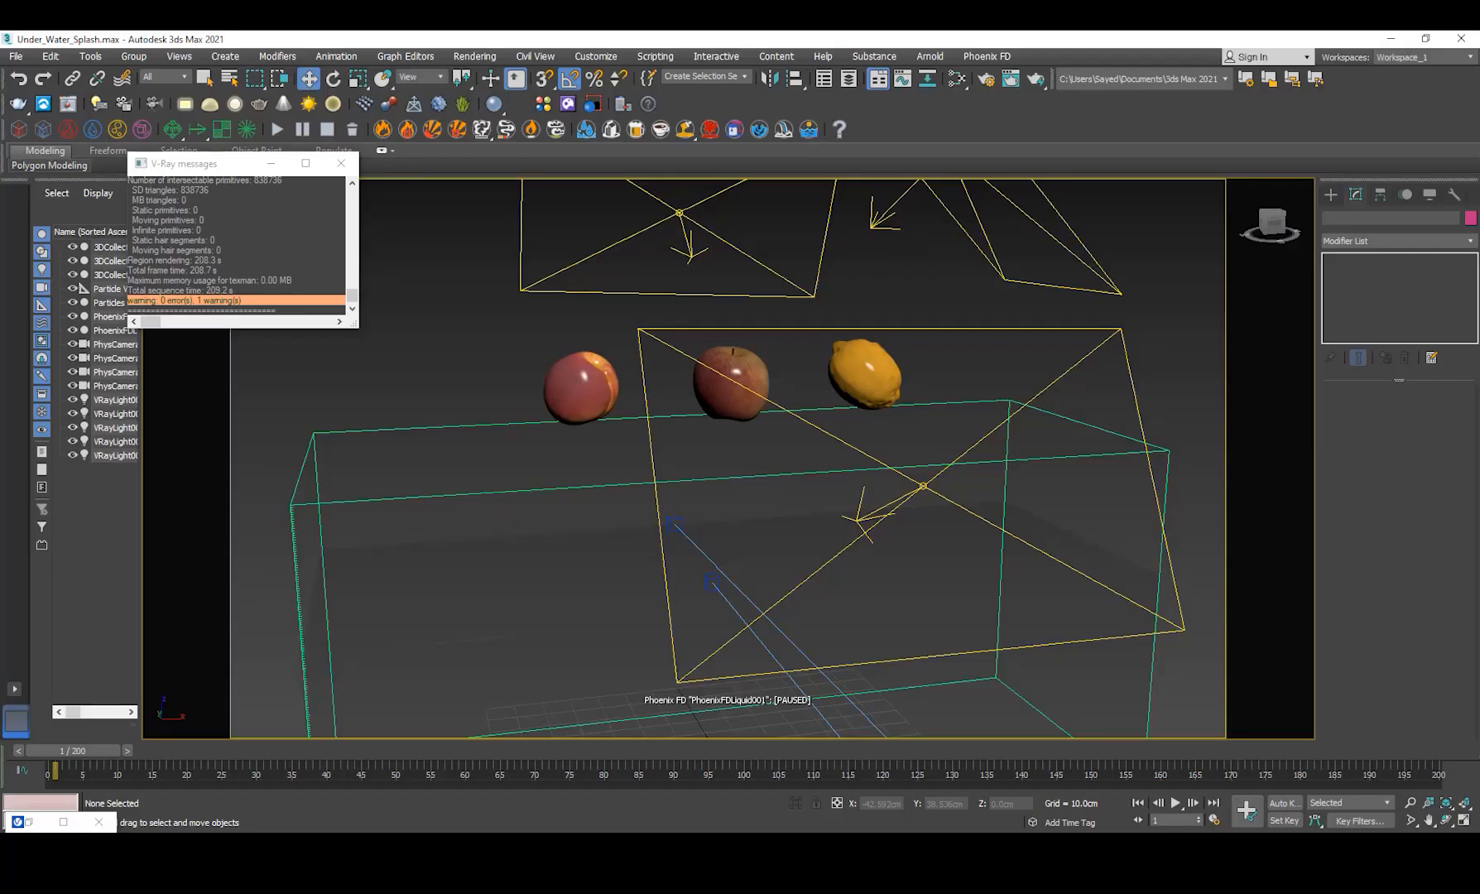
{"action": "mouse_move", "coordinate": [470, 518]}
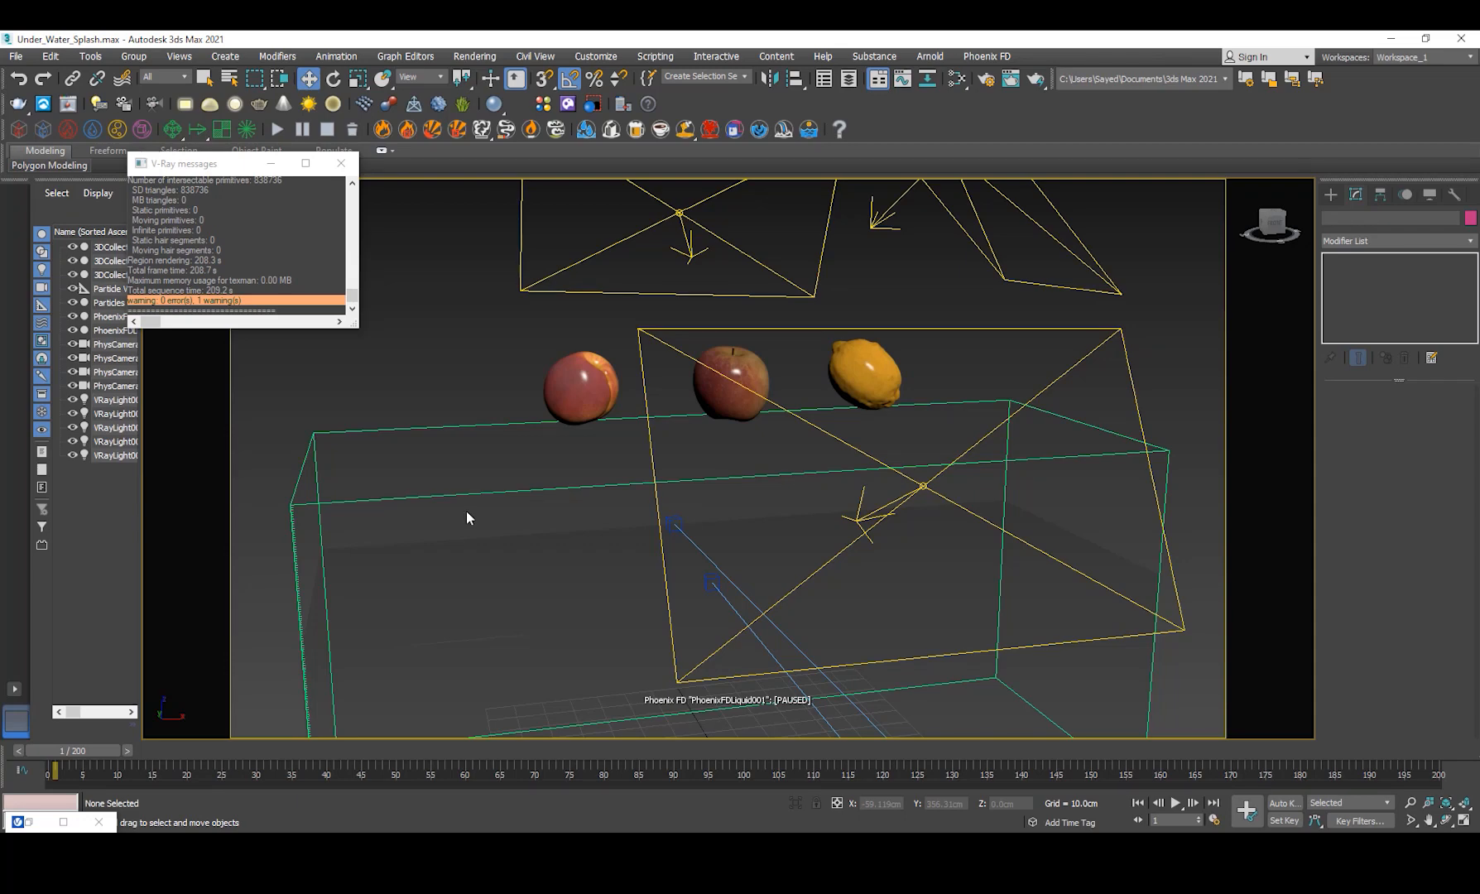
{"action": "left_click", "coordinate": [581, 385]}
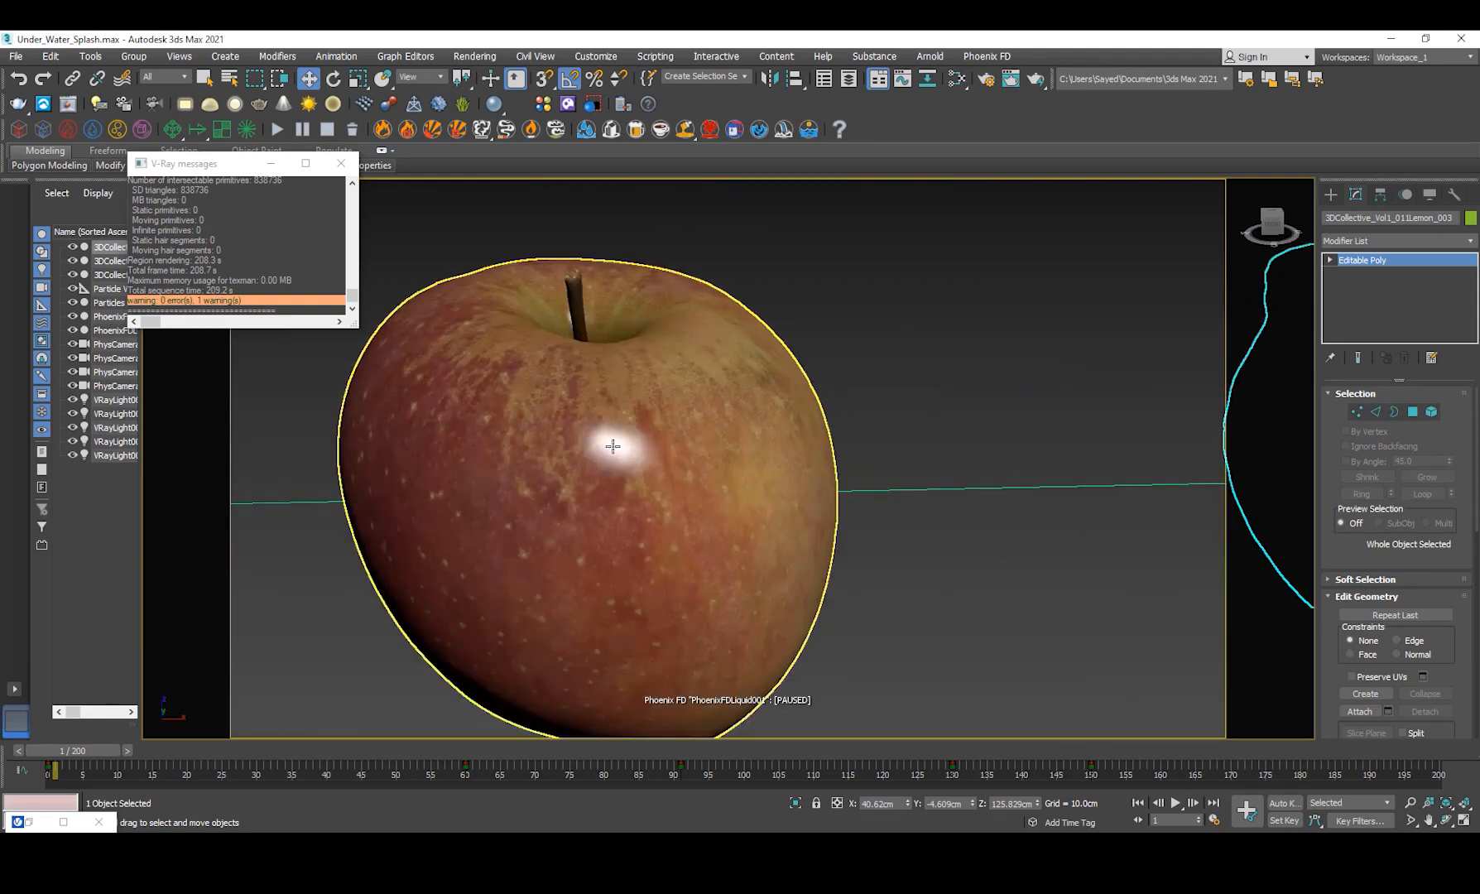
{"action": "scroll", "scroll_direction": "down", "scroll_amount": 3}
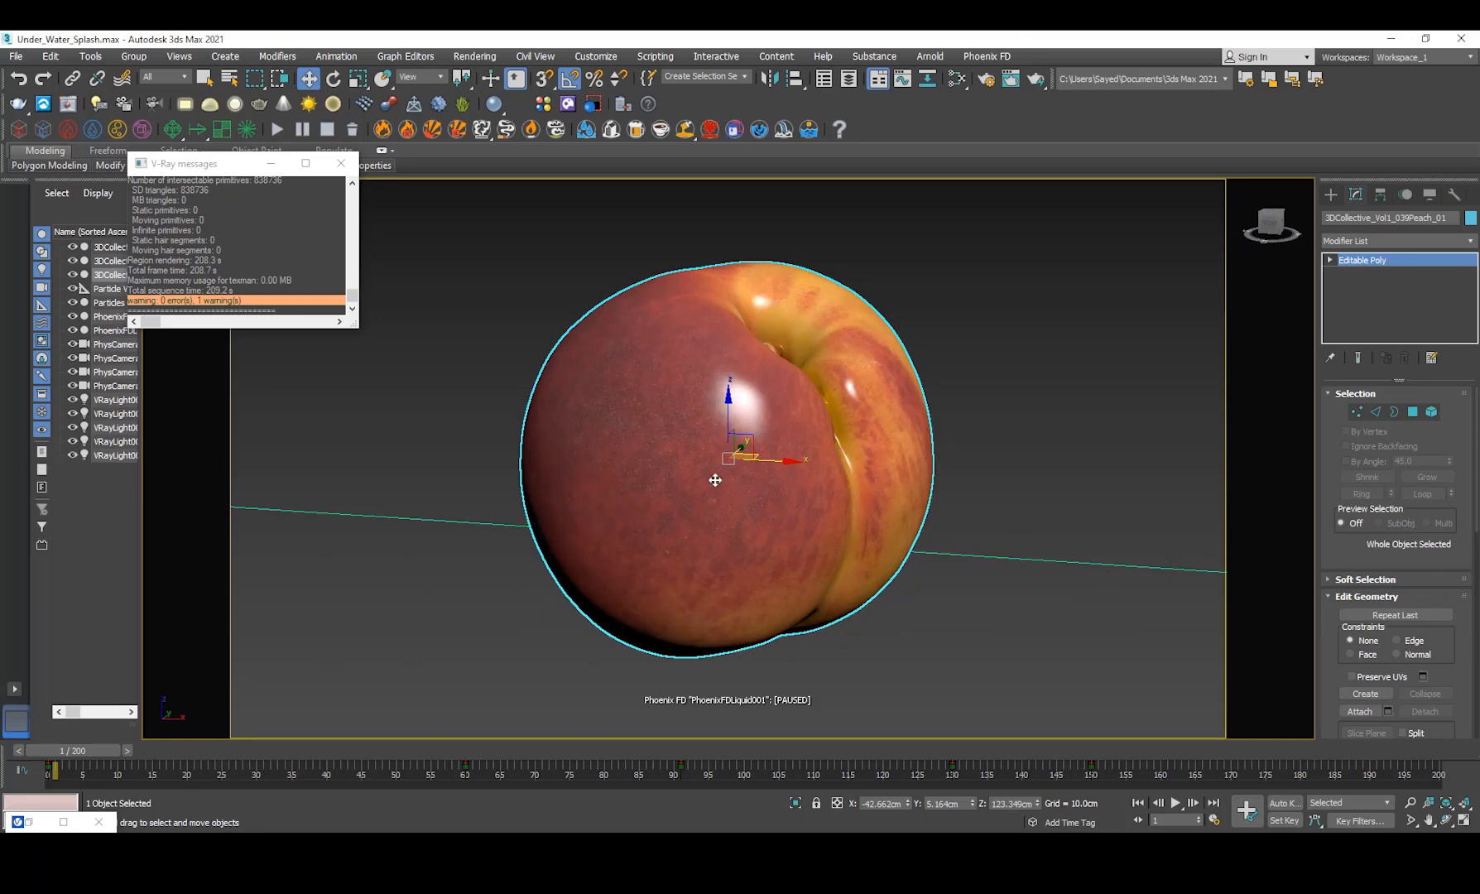
{"action": "mouse_move", "coordinate": [1005, 374]}
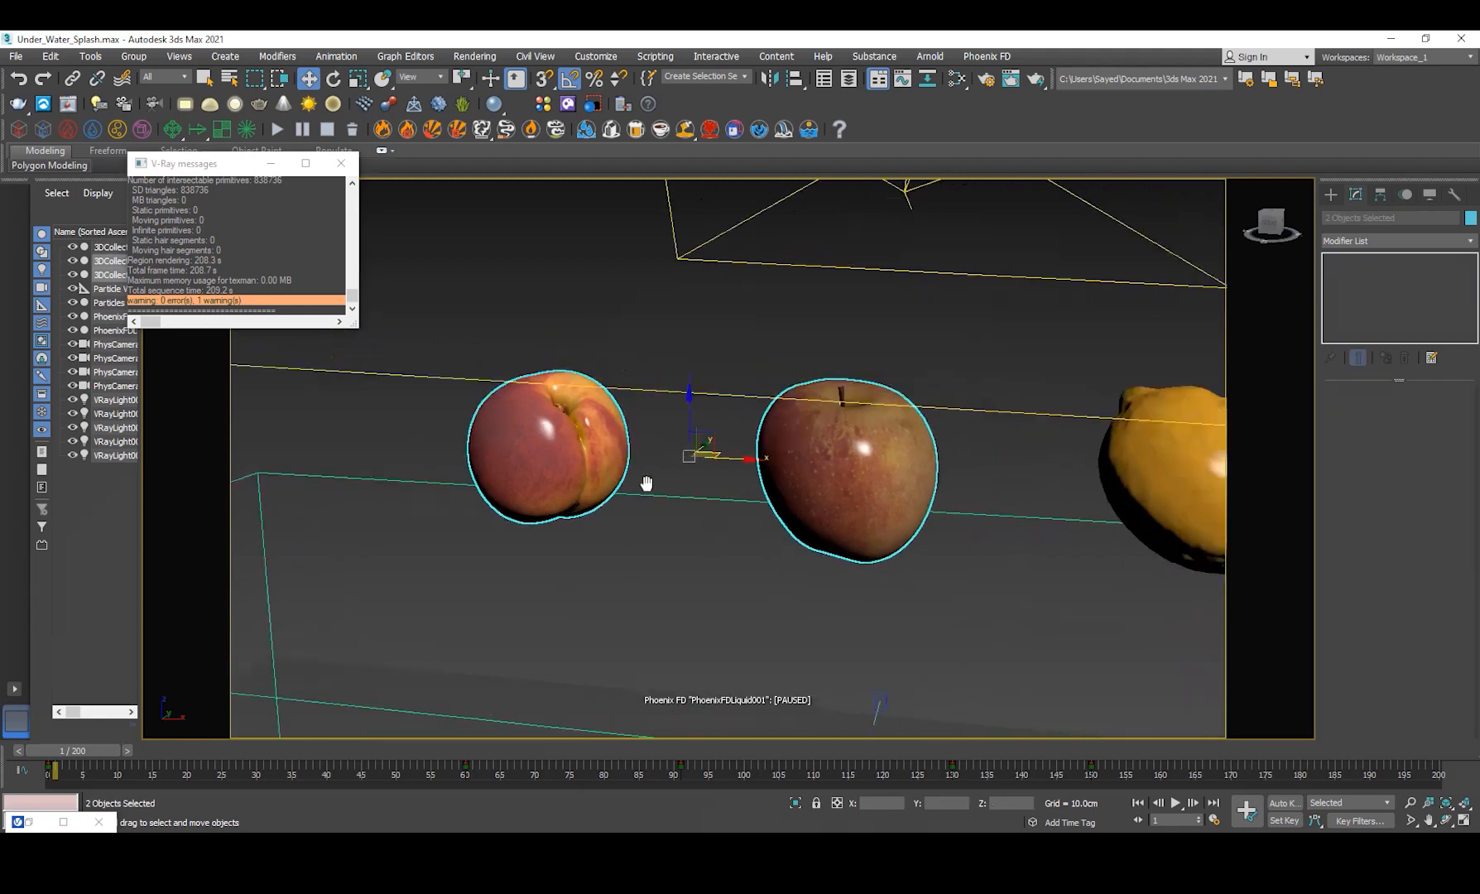
{"action": "right_click", "coordinate": [746, 462]}
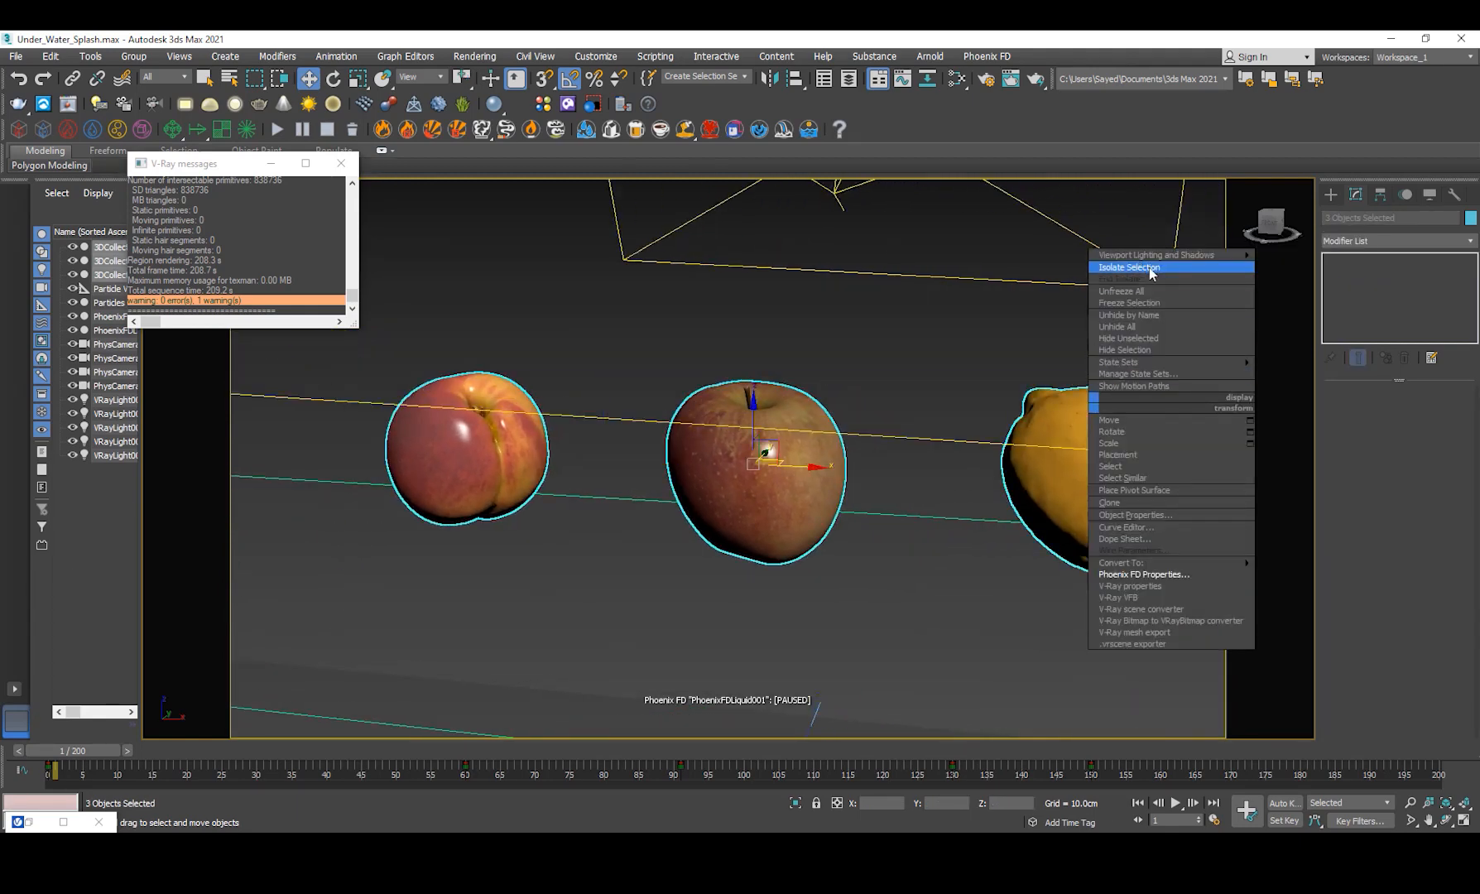
{"action": "left_click", "coordinate": [1129, 268]}
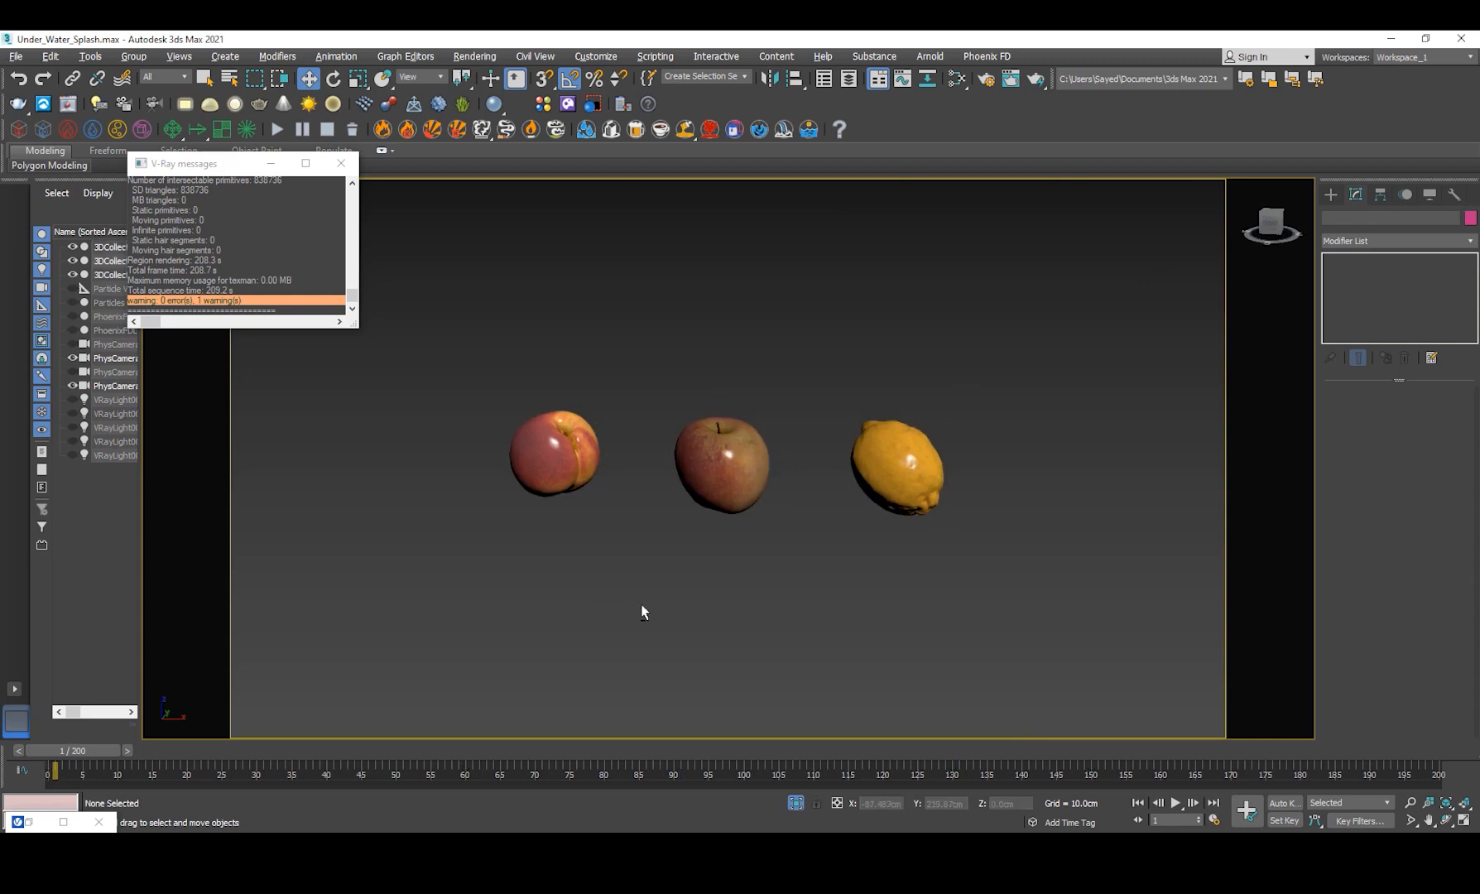
{"action": "left_click", "coordinate": [552, 458]}
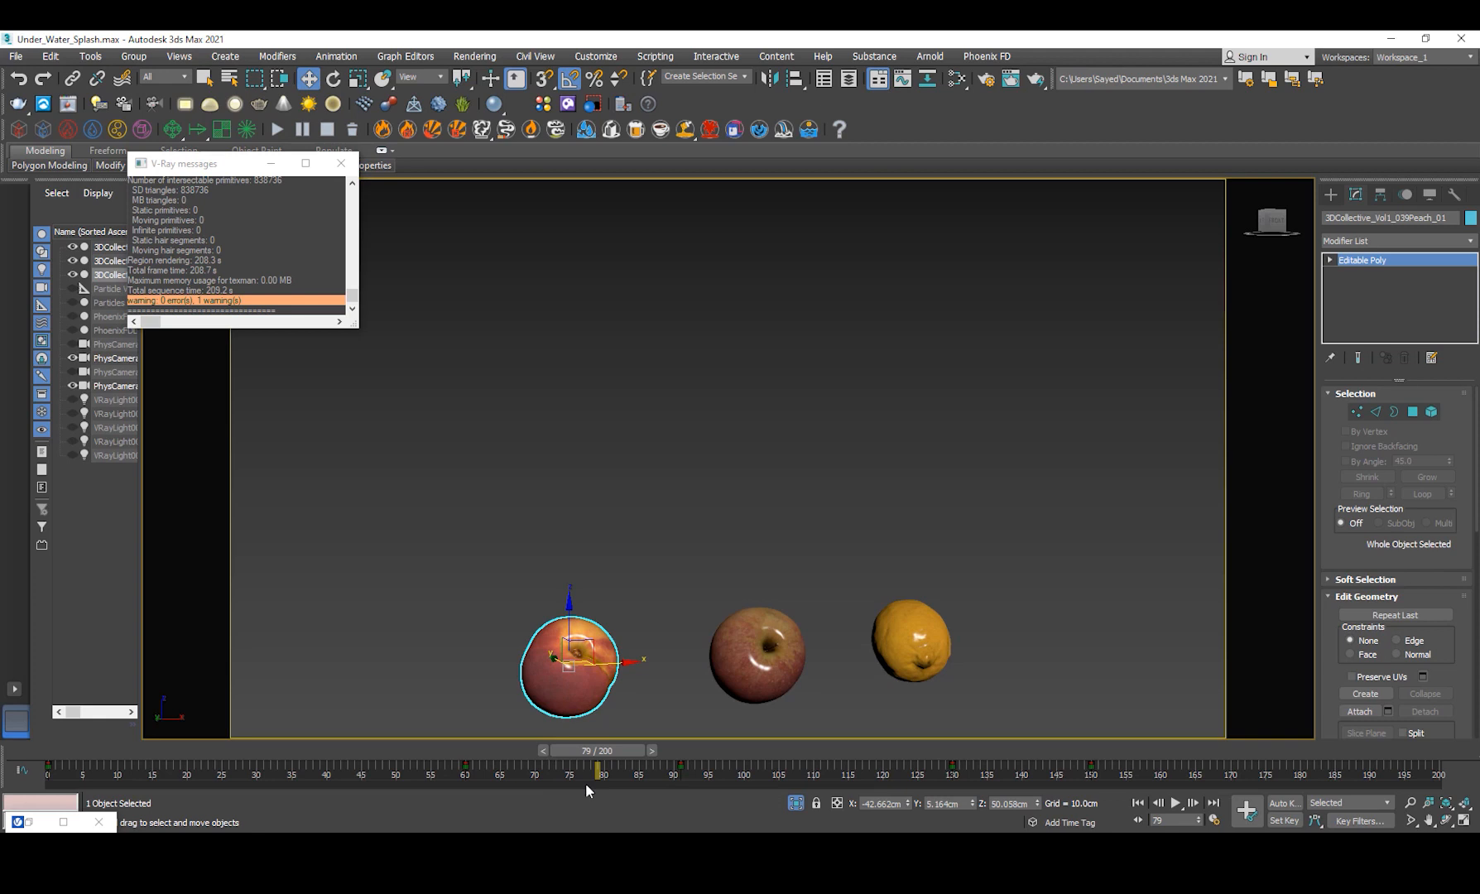
{"action": "mouse_move", "coordinate": [476, 752]}
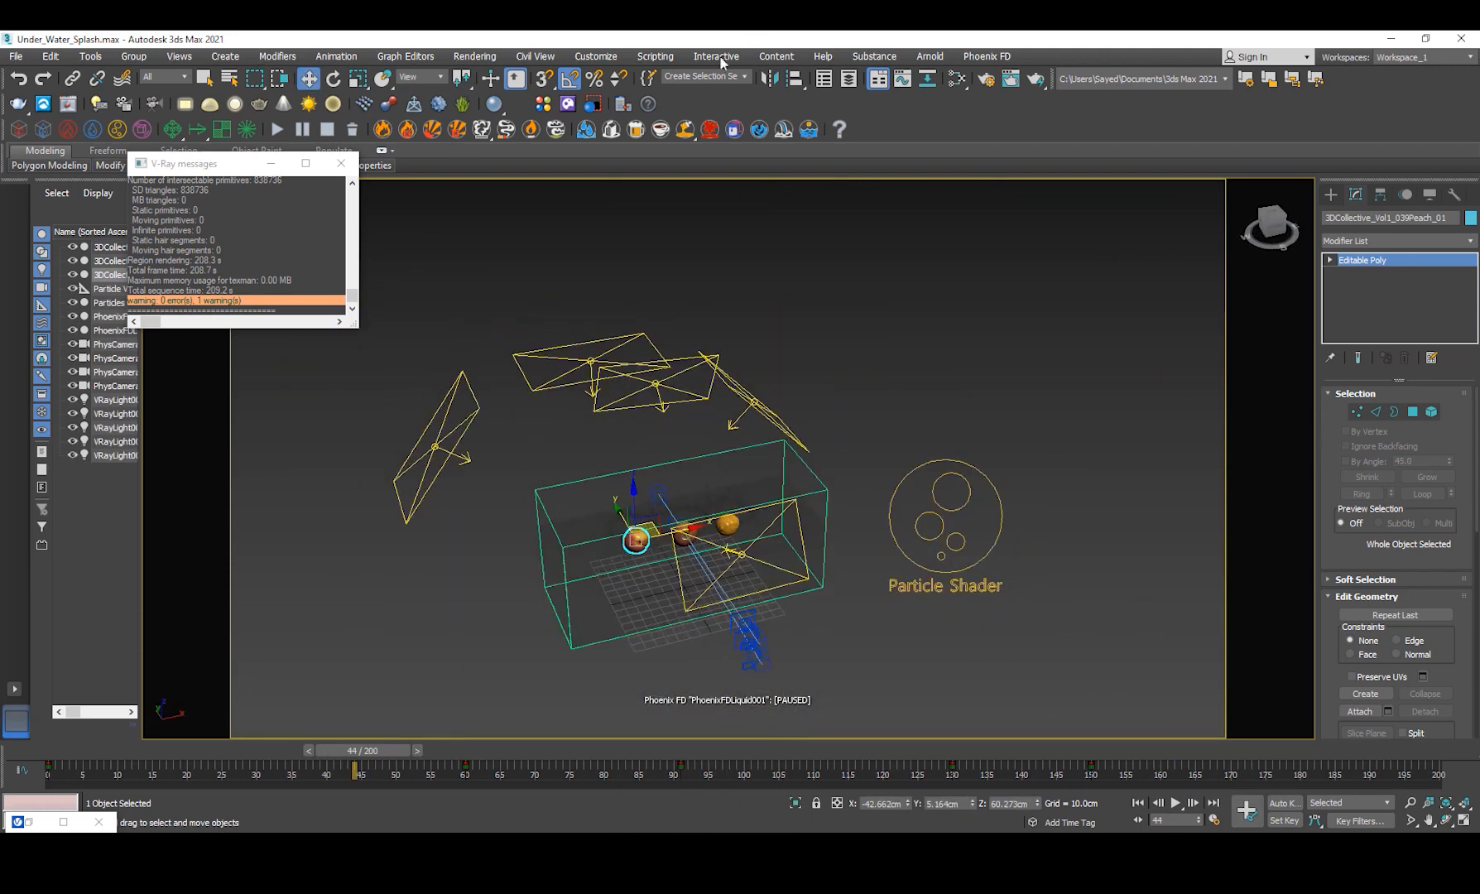
{"action": "left_click", "coordinate": [595, 55]}
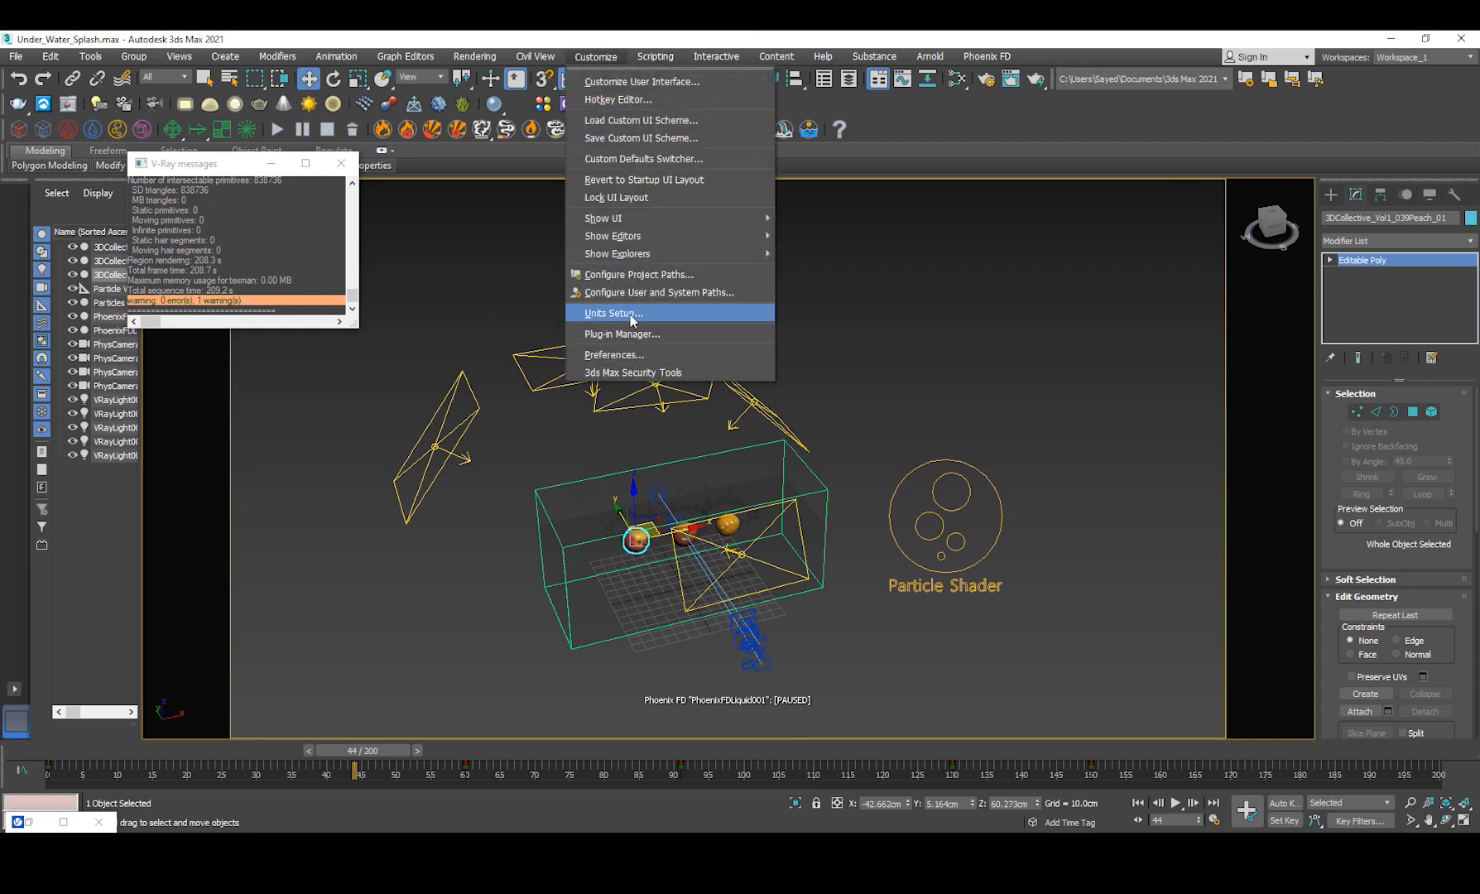
{"action": "left_click", "coordinate": [613, 312]}
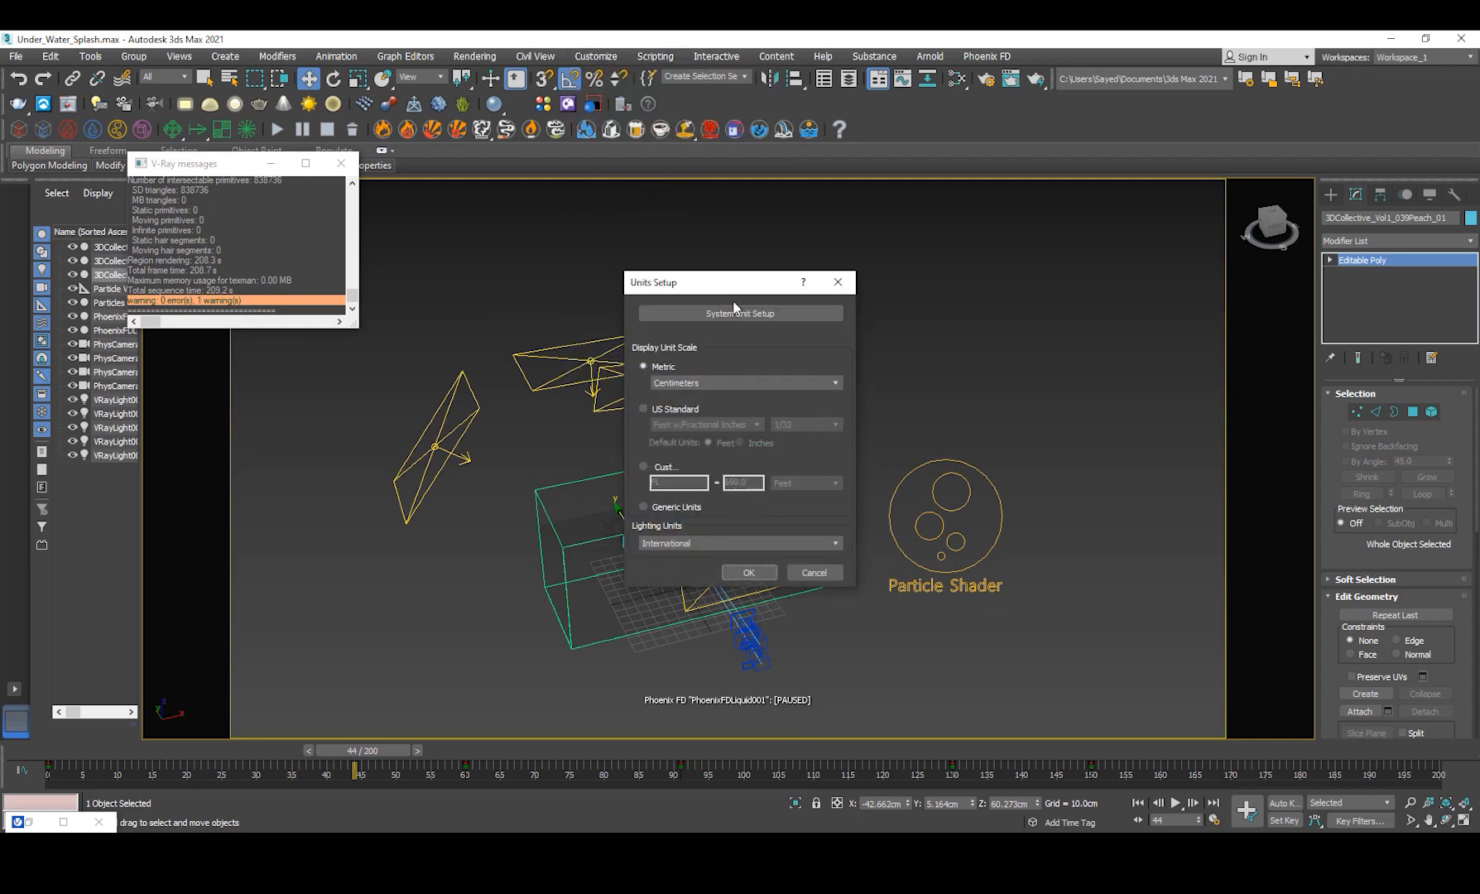
{"action": "left_click", "coordinate": [739, 312]}
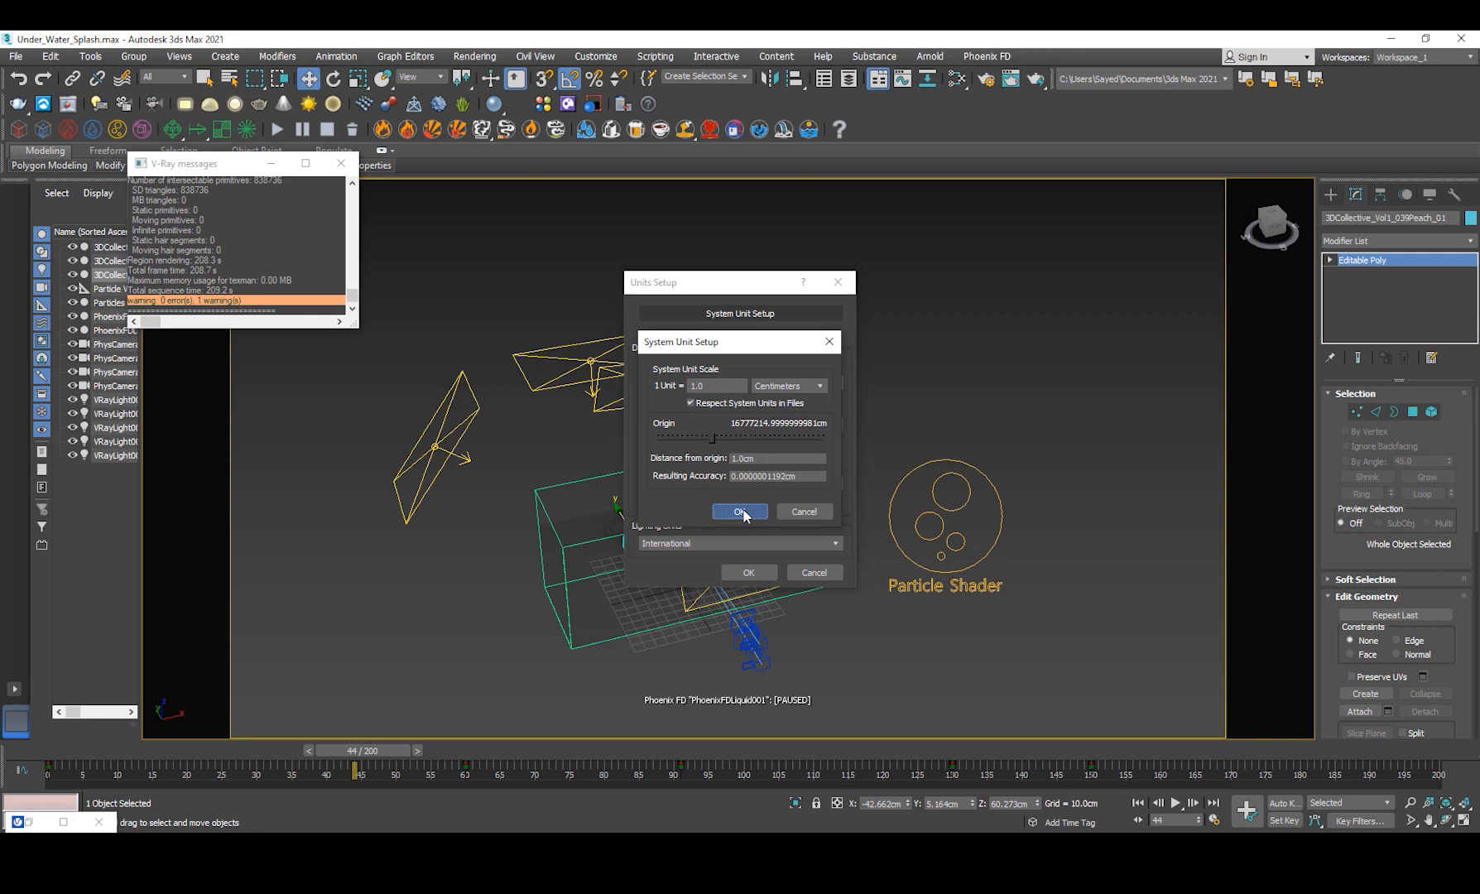
{"action": "left_click", "coordinate": [740, 511]}
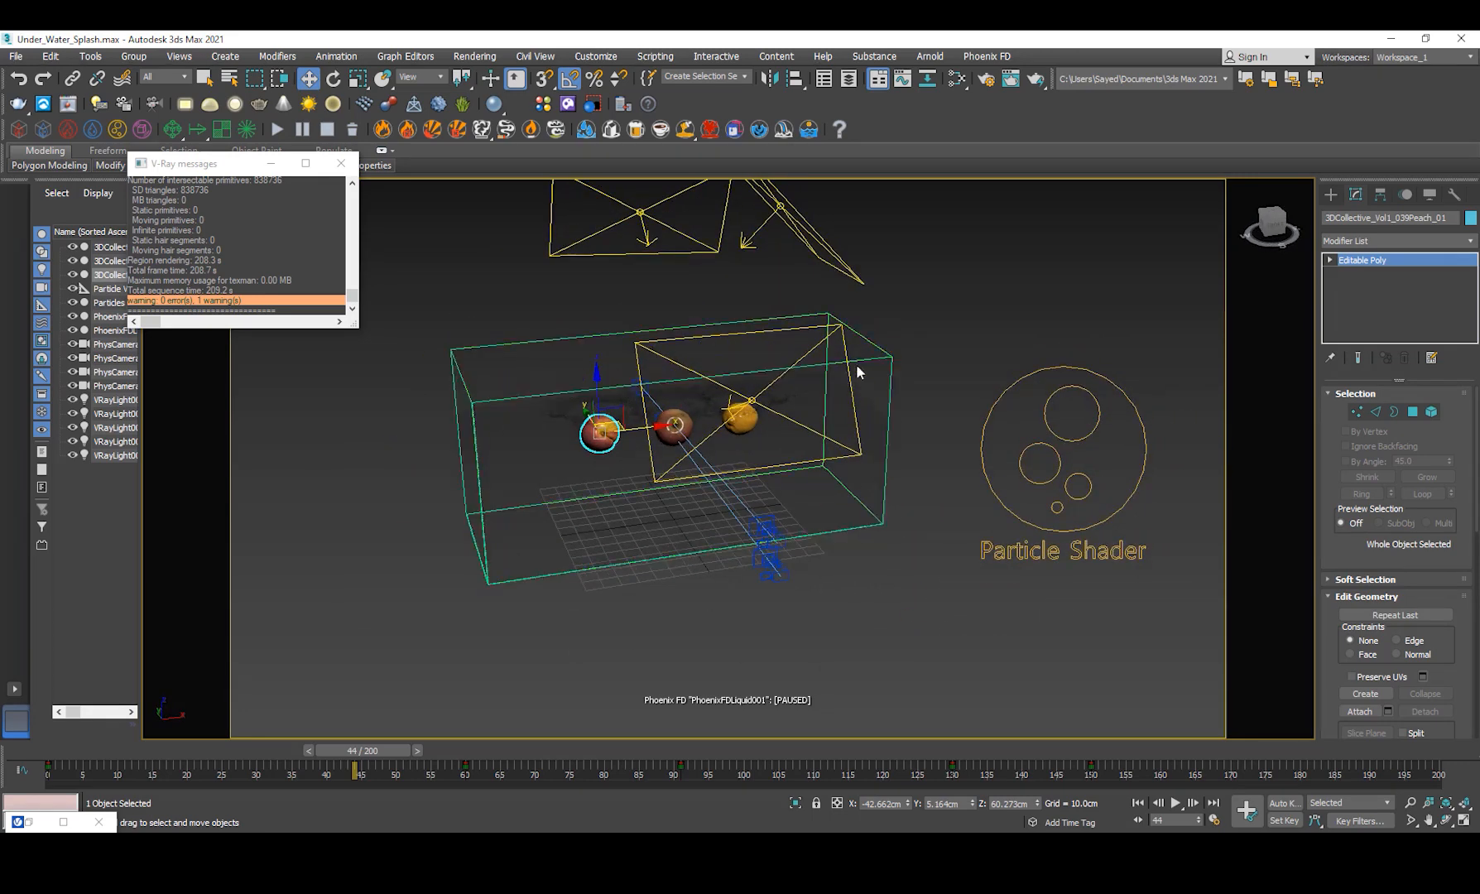
- Start a PhoenixFD LiquidSim object from the Create panel
{"action": "left_click", "coordinate": [1330, 195]}
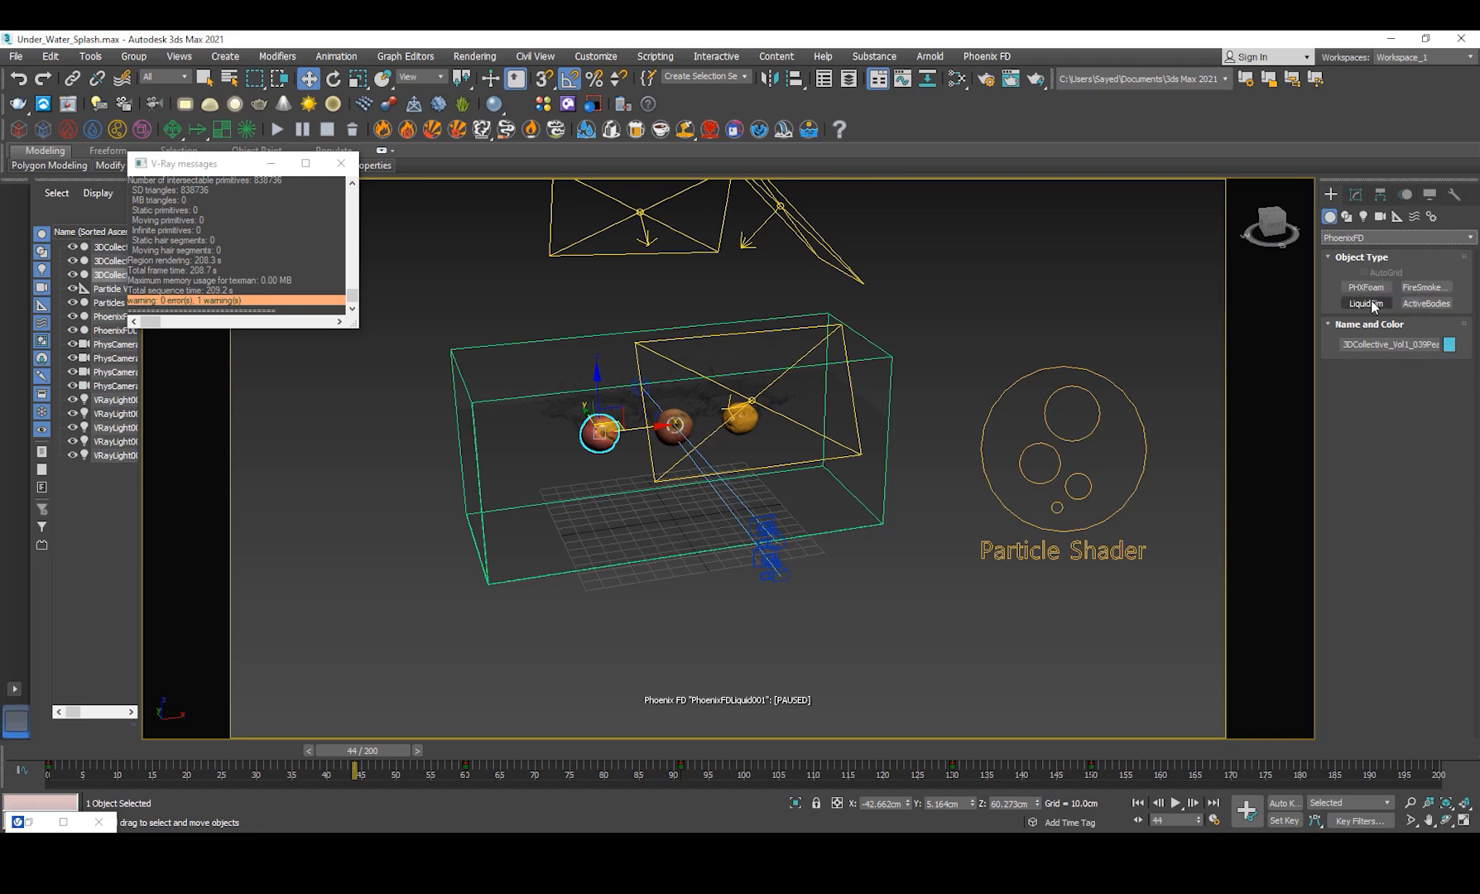
{"action": "left_click", "coordinate": [1366, 303]}
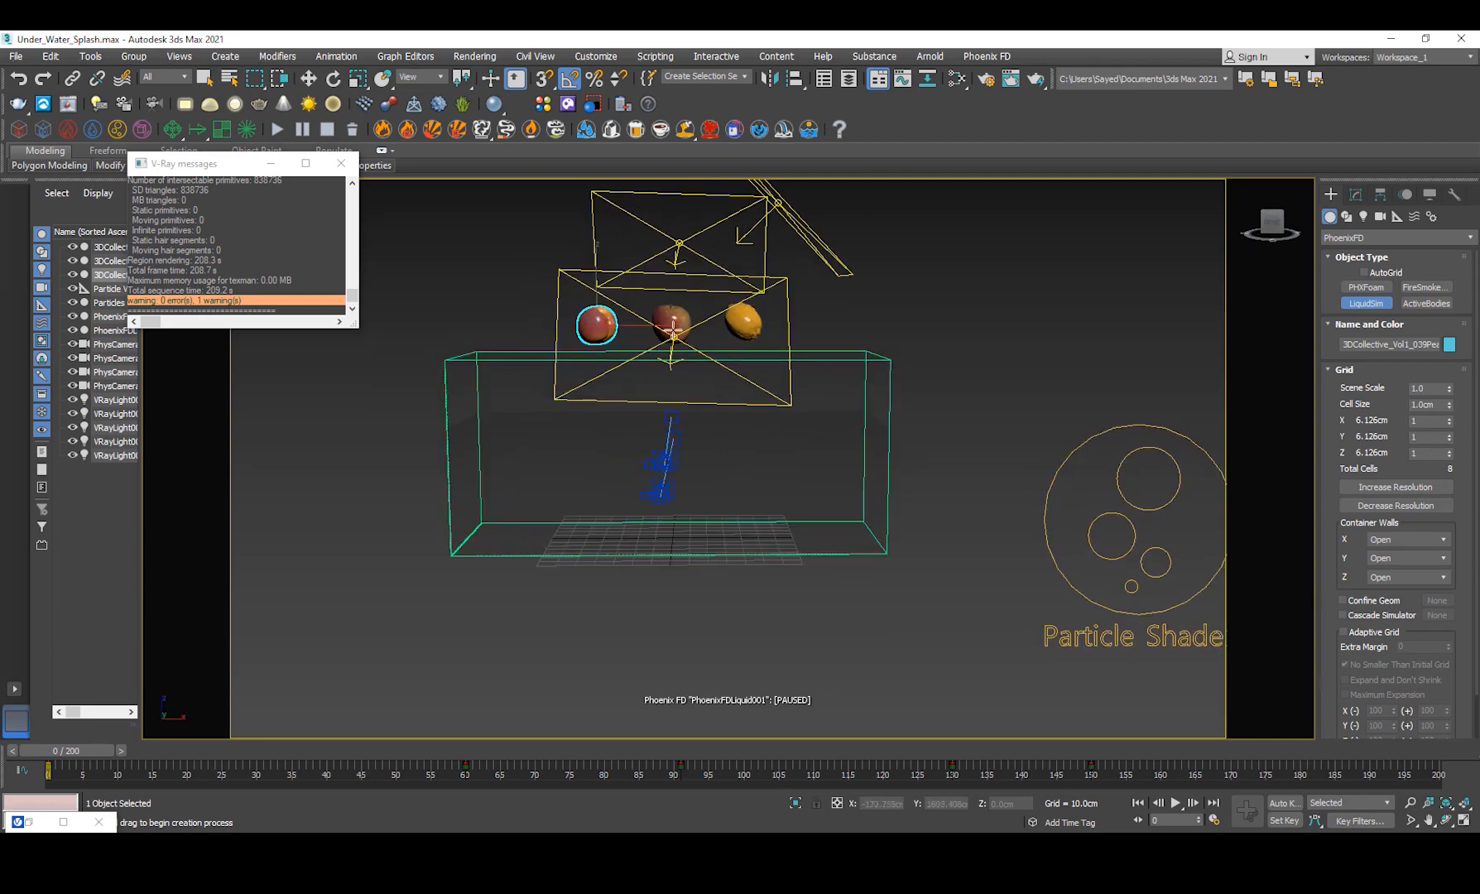
{"action": "mouse_move", "coordinate": [708, 431]}
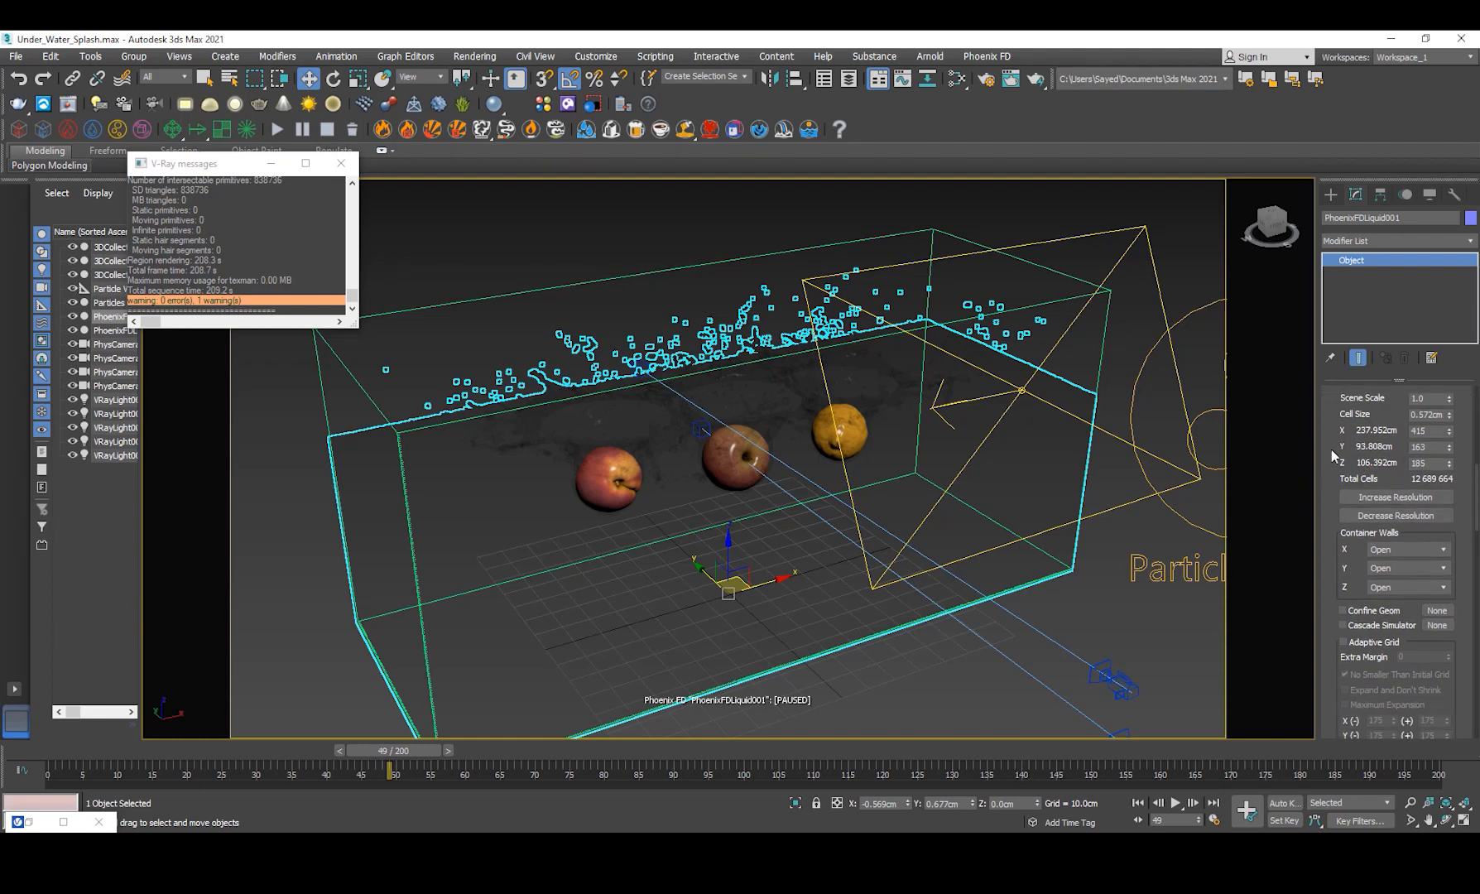
{"action": "mouse_move", "coordinate": [1350, 566]}
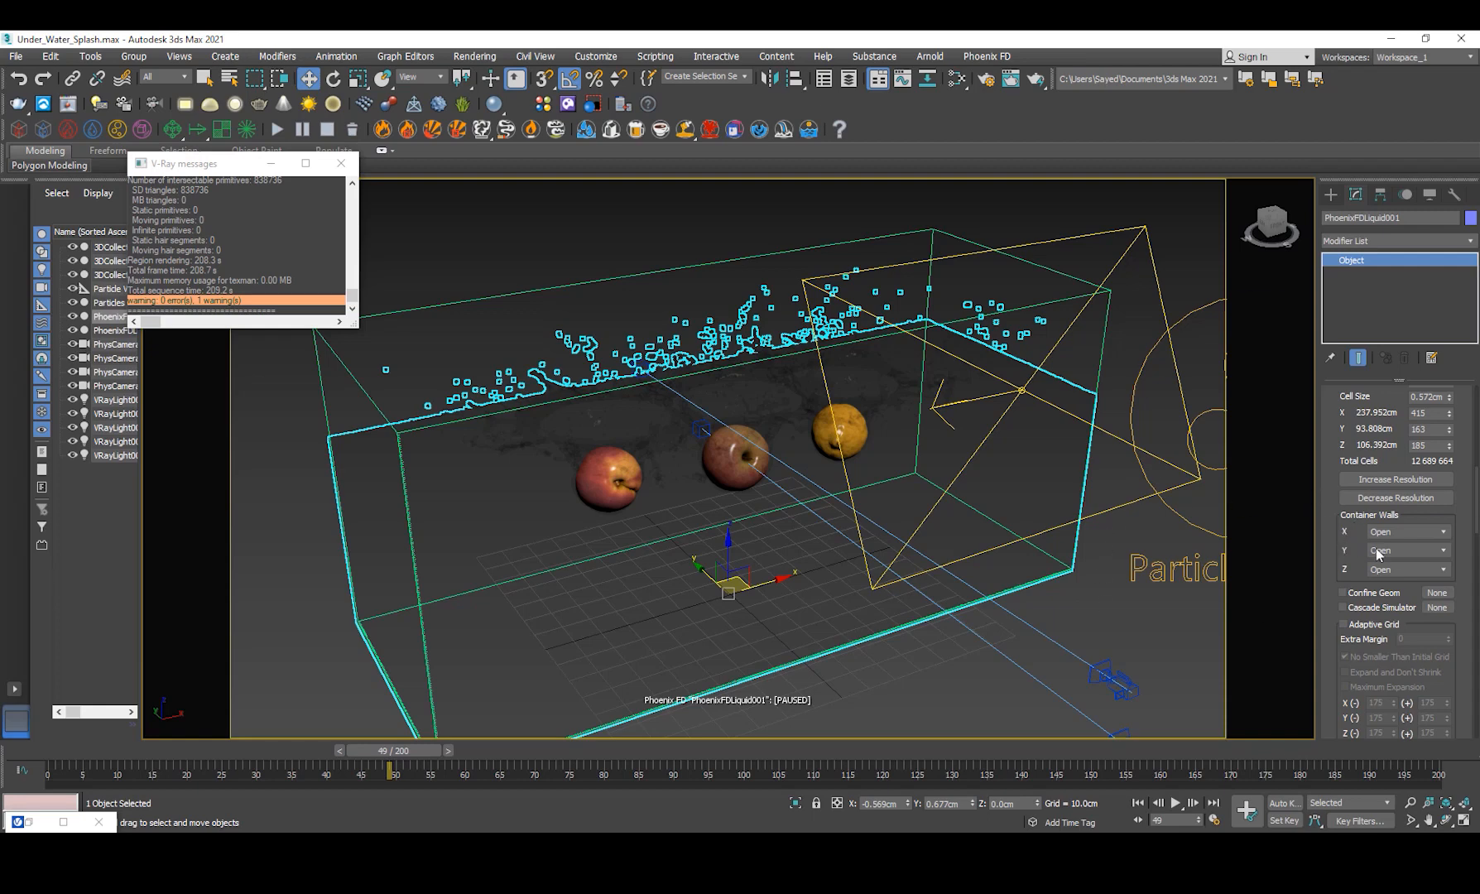
- Scroll the Grid and Dynamics rollouts: 0.572 cm cells, open walls, 65% initial fill
{"action": "scroll", "scroll_direction": "down", "scroll_amount": 3}
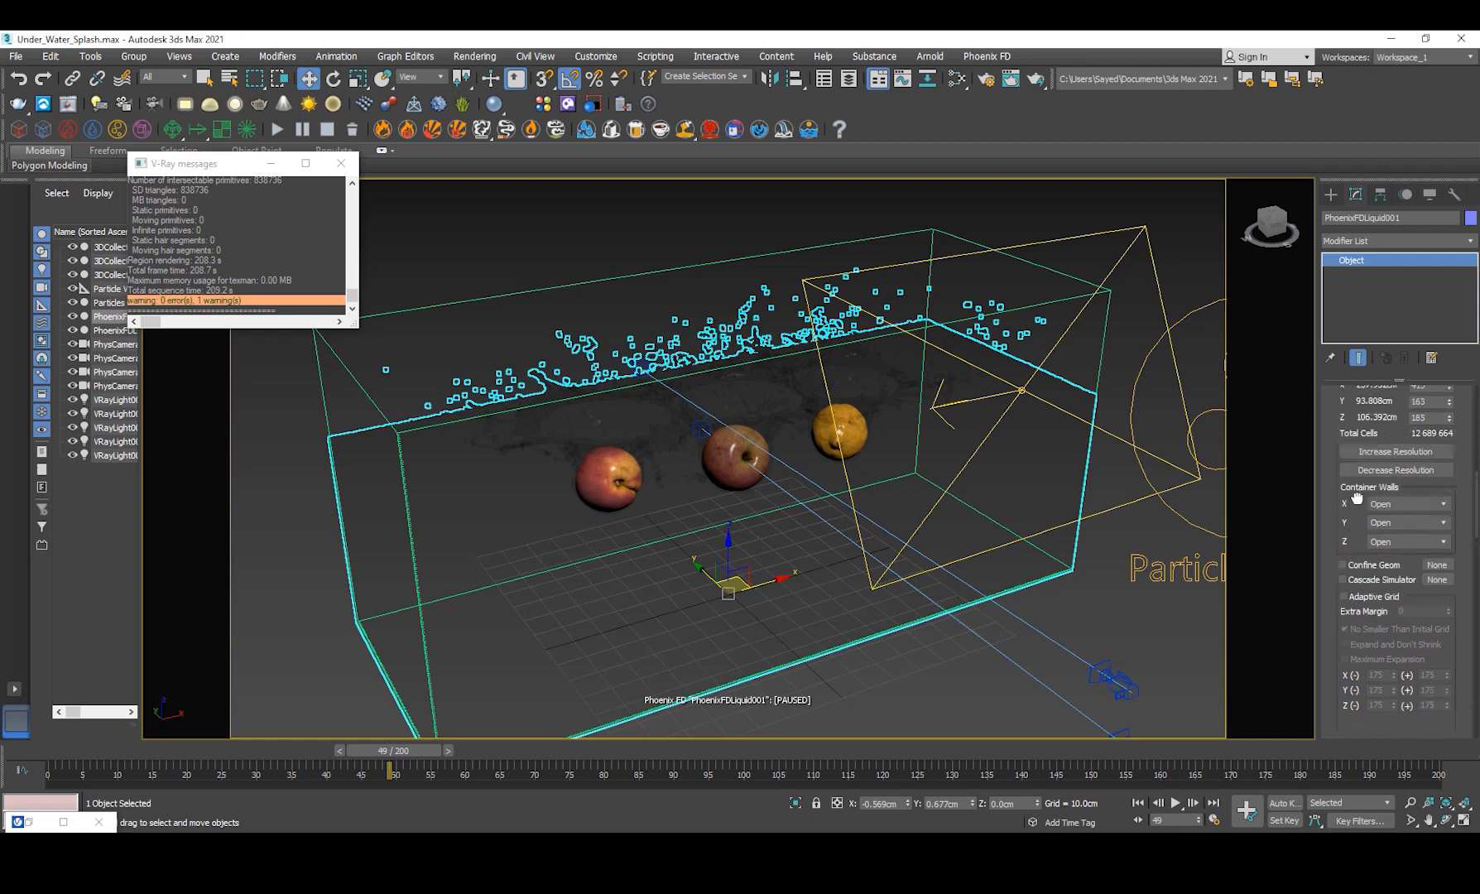
{"action": "scroll", "scroll_direction": "down", "scroll_amount": 3}
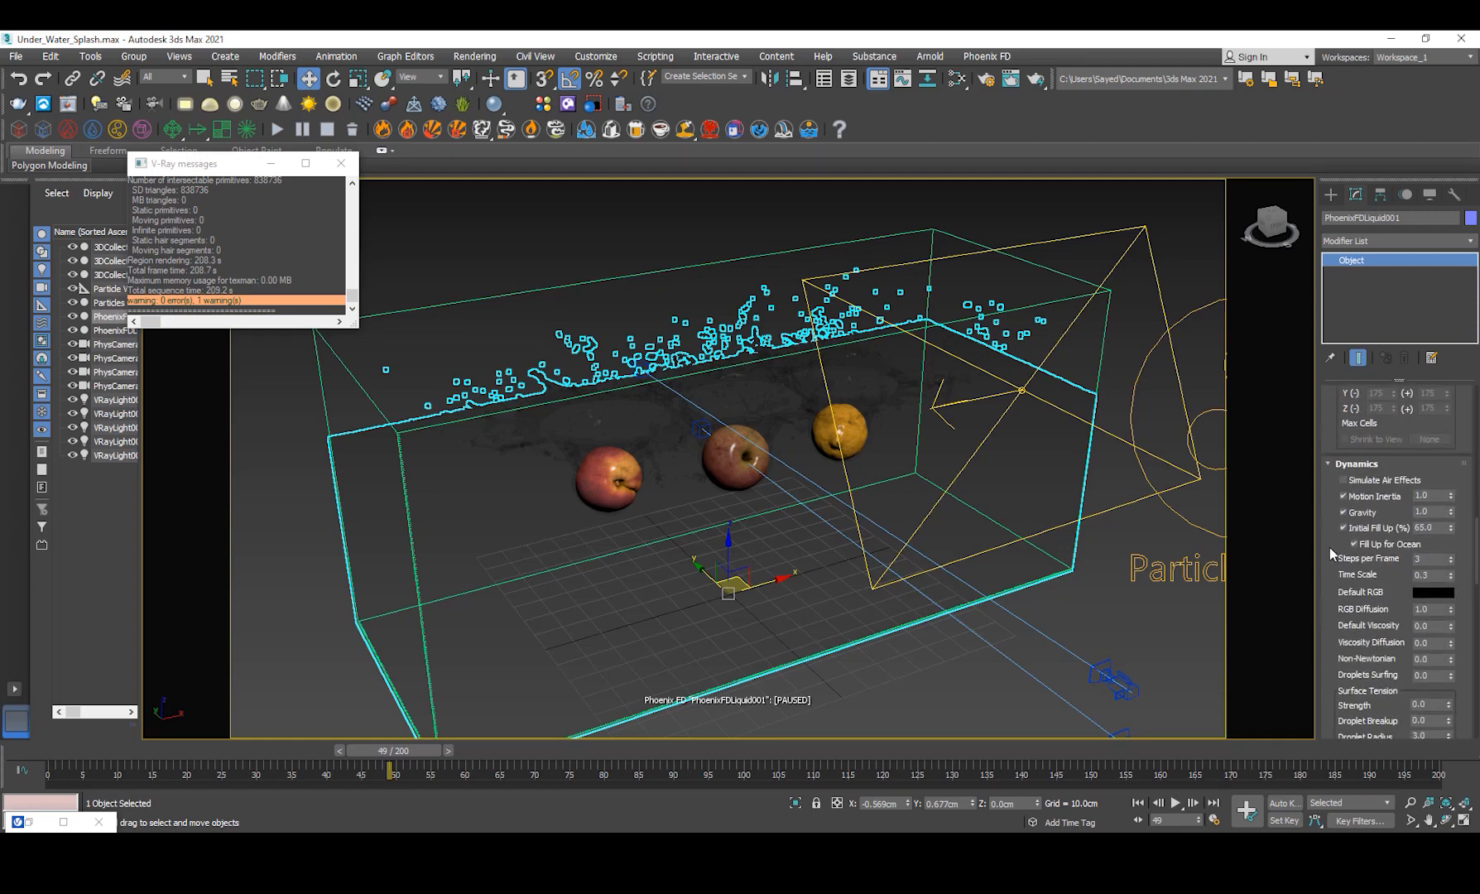
{"action": "scroll", "scroll_direction": "down", "scroll_amount": 3}
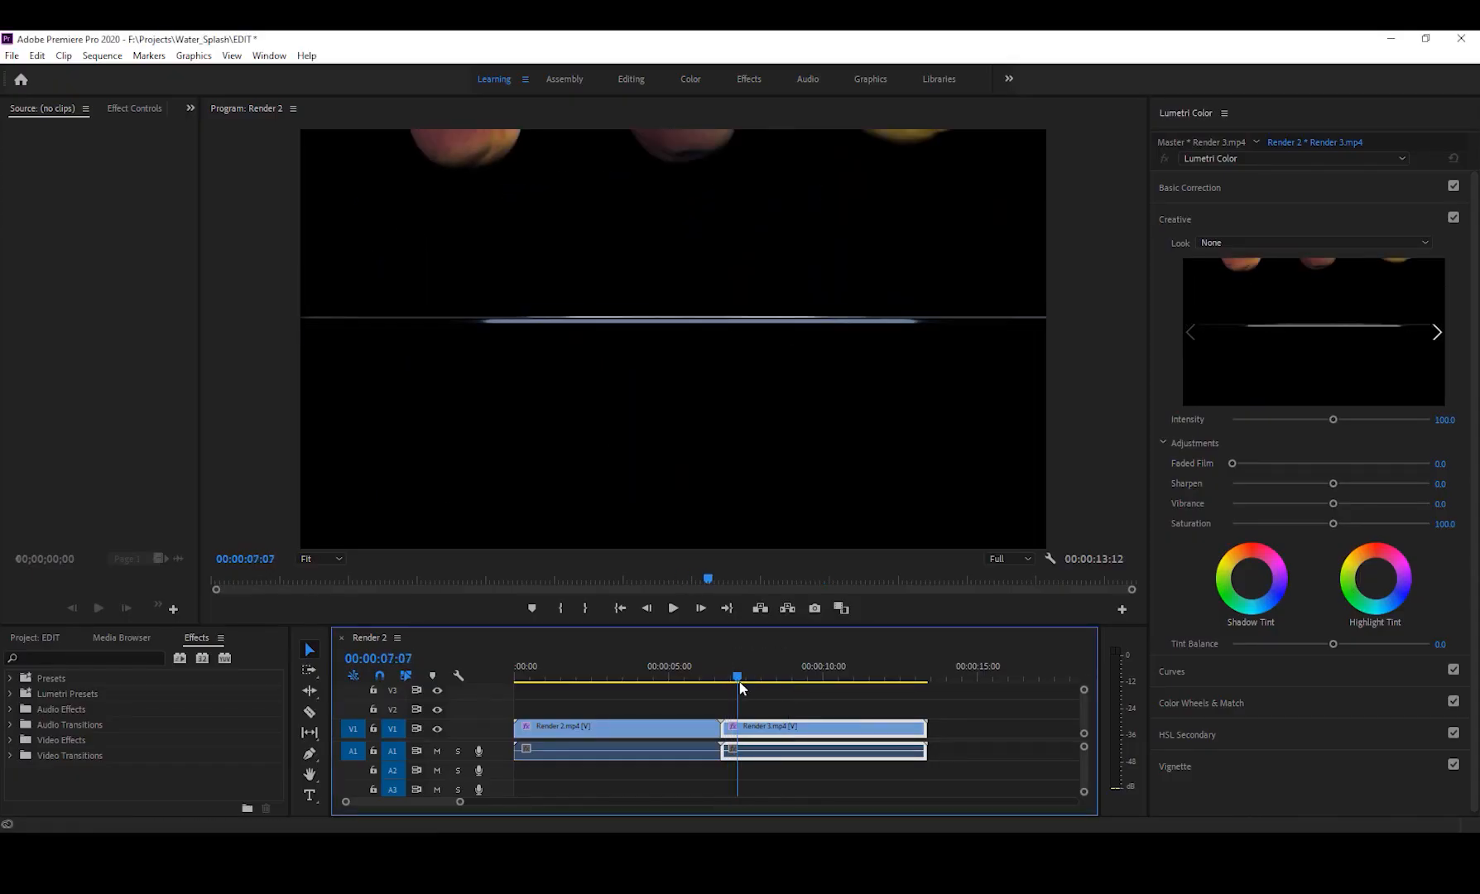
- Scrub the Premiere timeline through the moments just after the fruits enter the water
{"action": "left_click", "coordinate": [774, 677]}
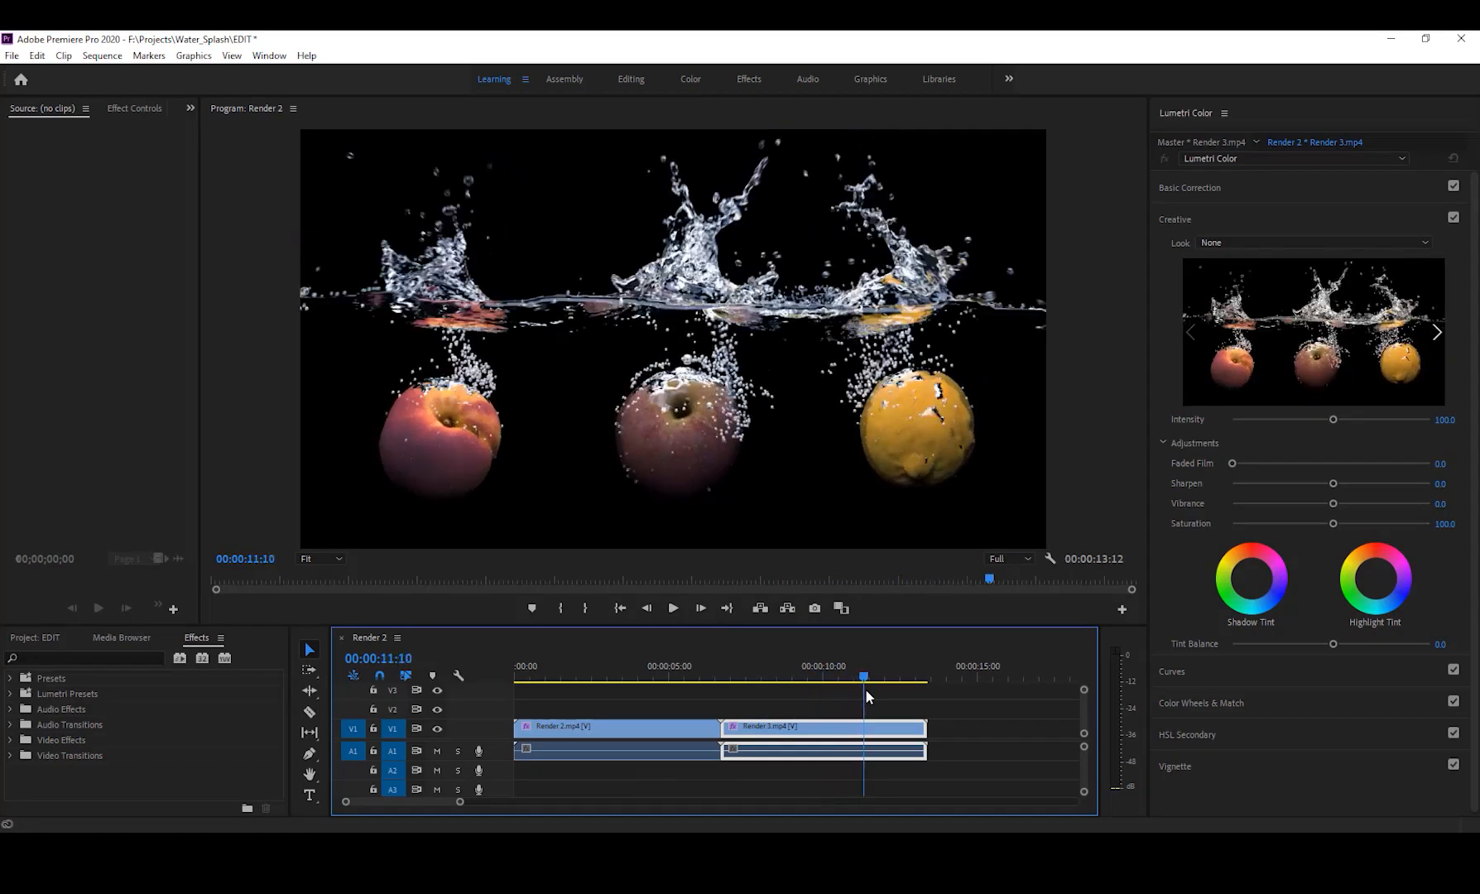
{"action": "left_click", "coordinate": [802, 676]}
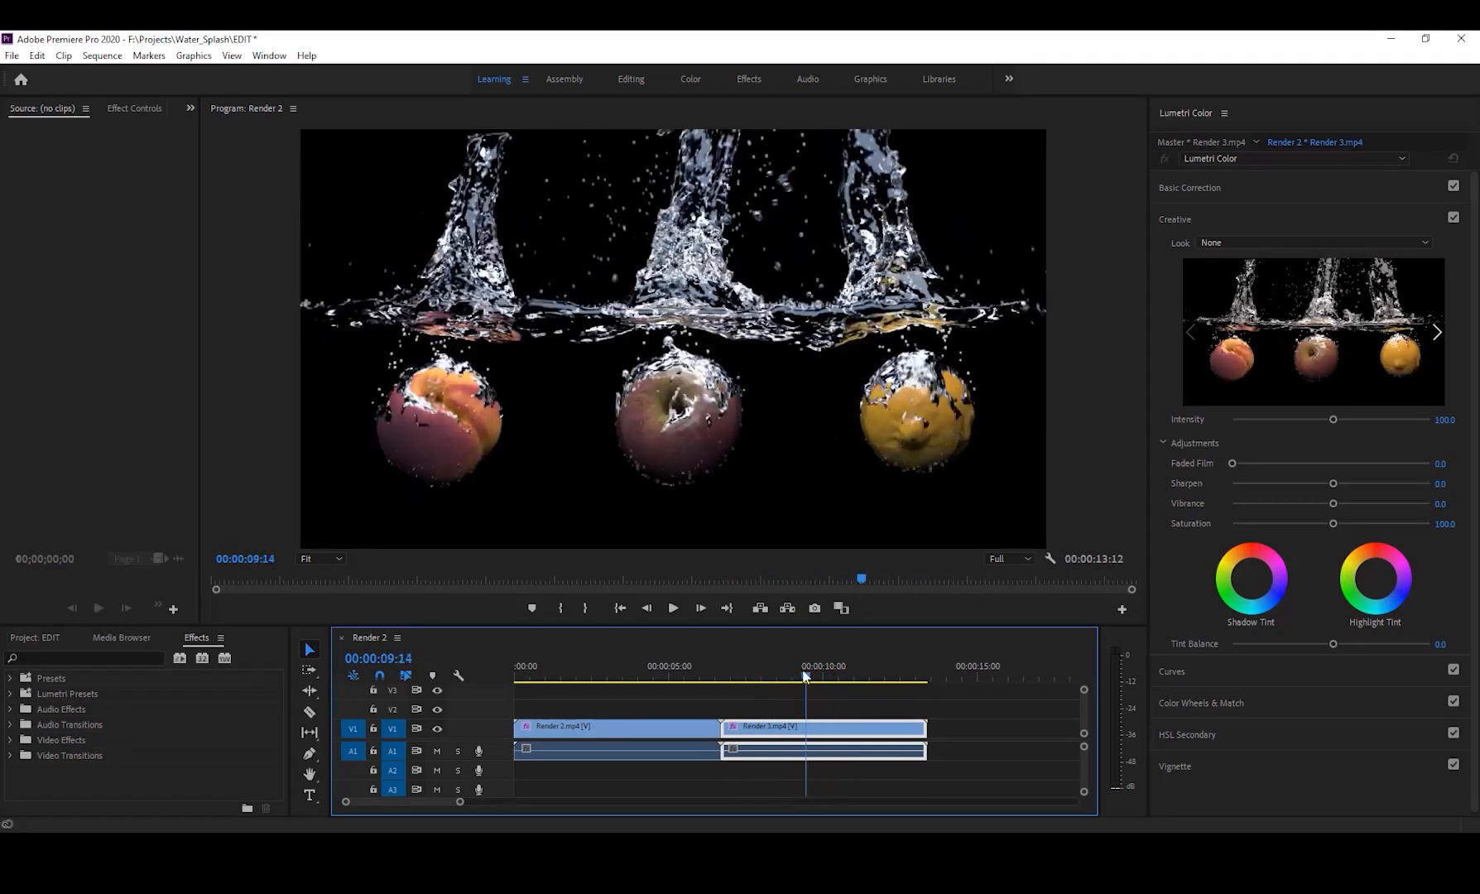
{"action": "left_click", "coordinate": [824, 678]}
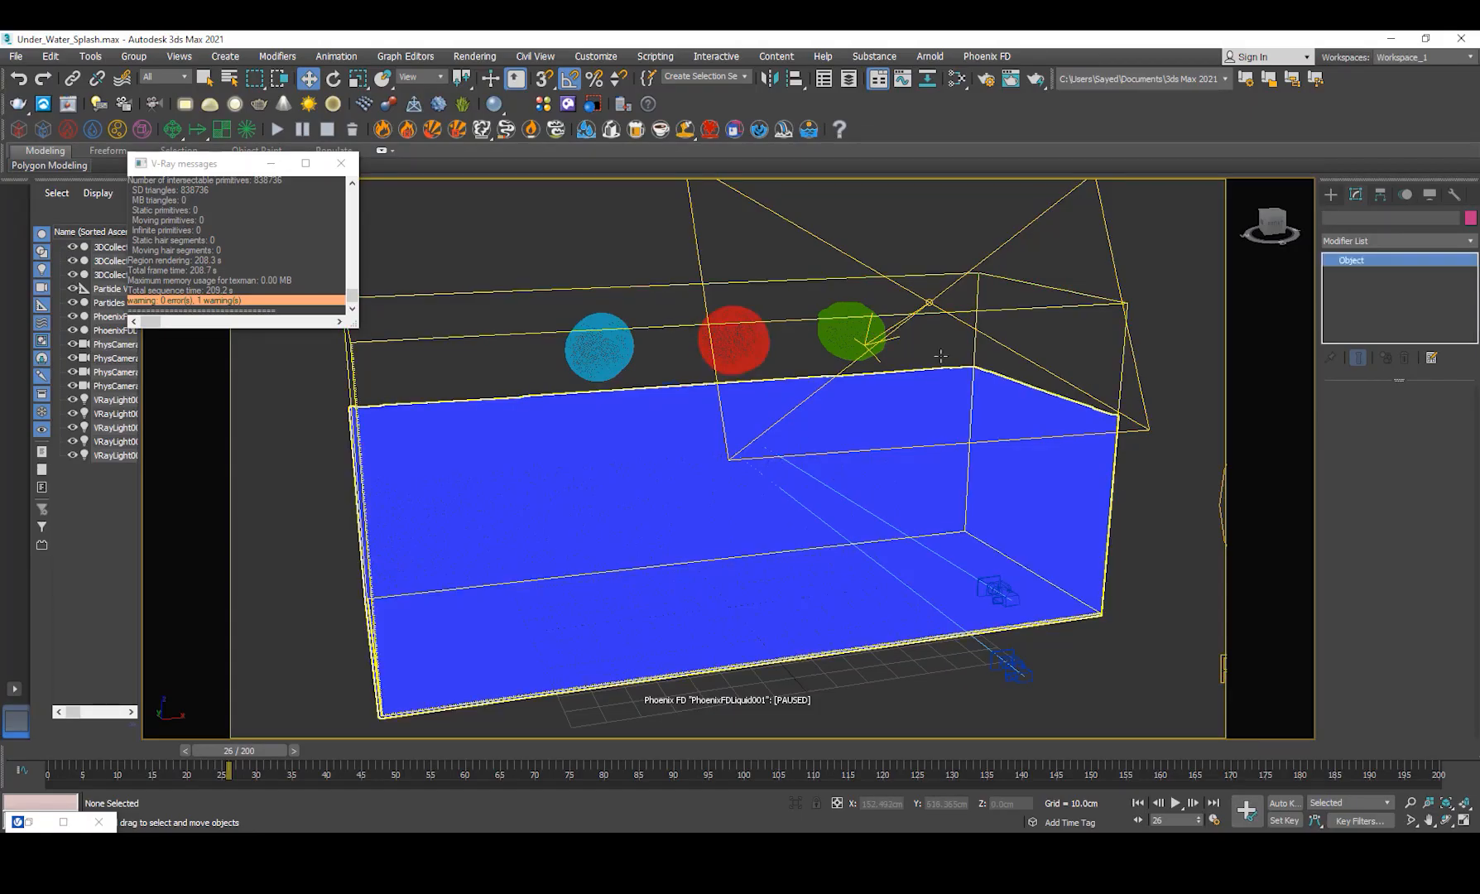
- Select PhoenixFDLiquid001 and review its settings, including 3 steps per frame and 0.3 time scale
{"action": "left_click", "coordinate": [660, 519]}
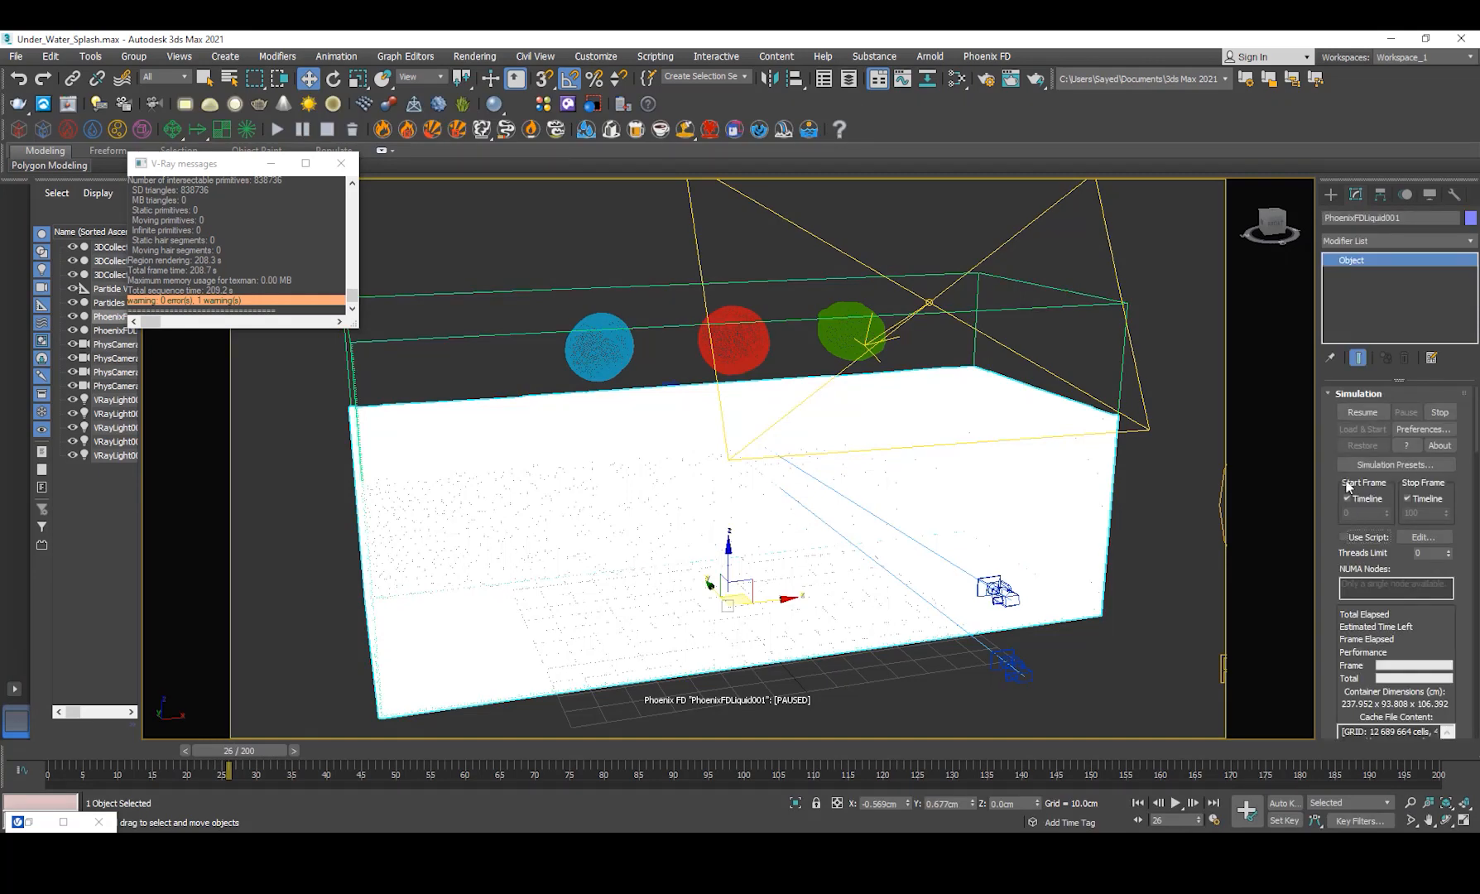
{"action": "scroll", "scroll_direction": "down", "scroll_amount": 3}
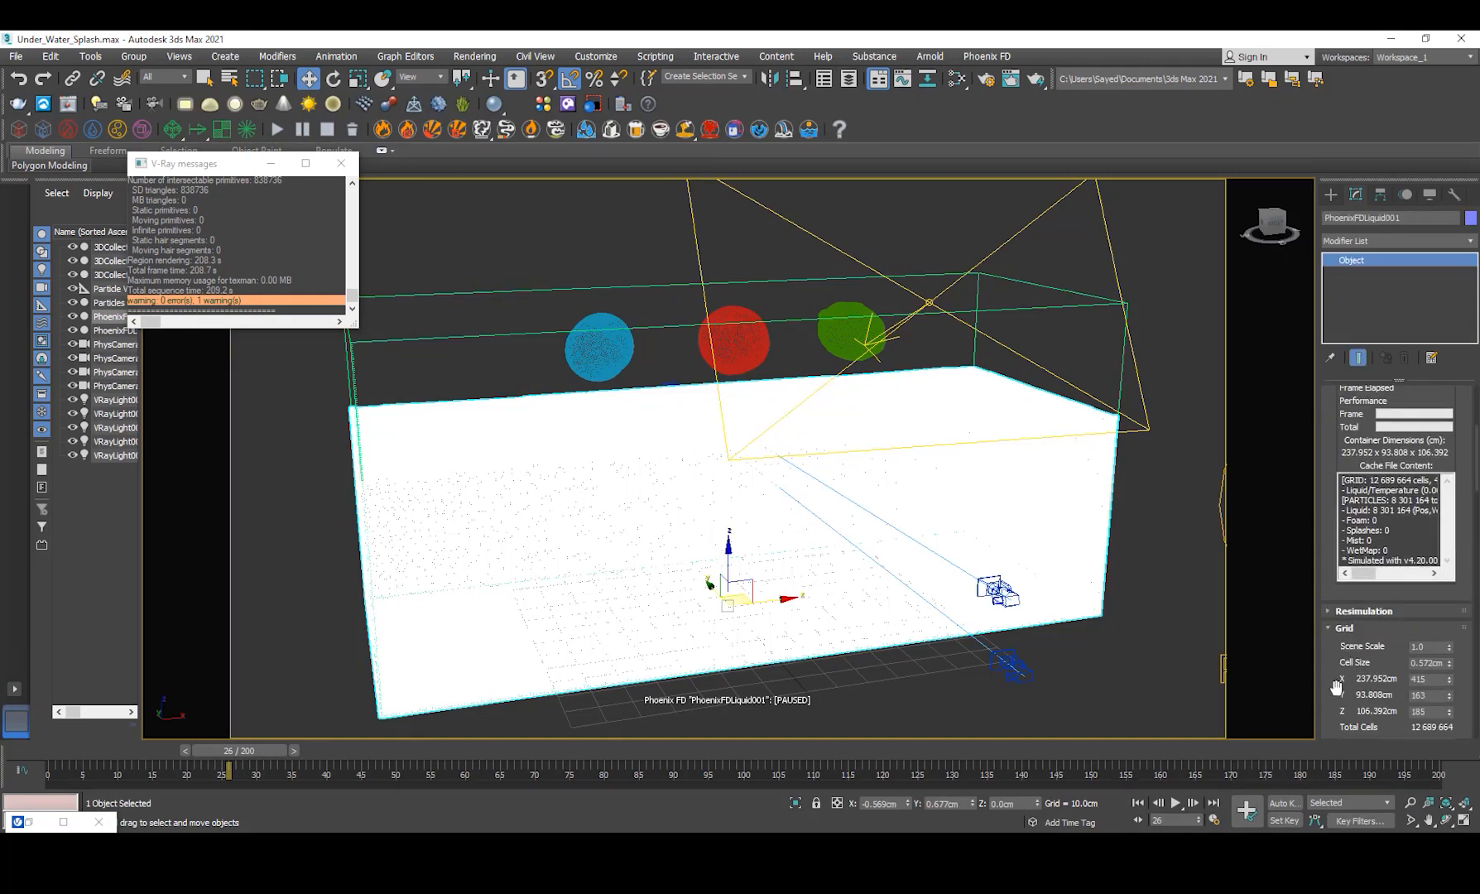
{"action": "scroll", "scroll_direction": "down", "scroll_amount": 3}
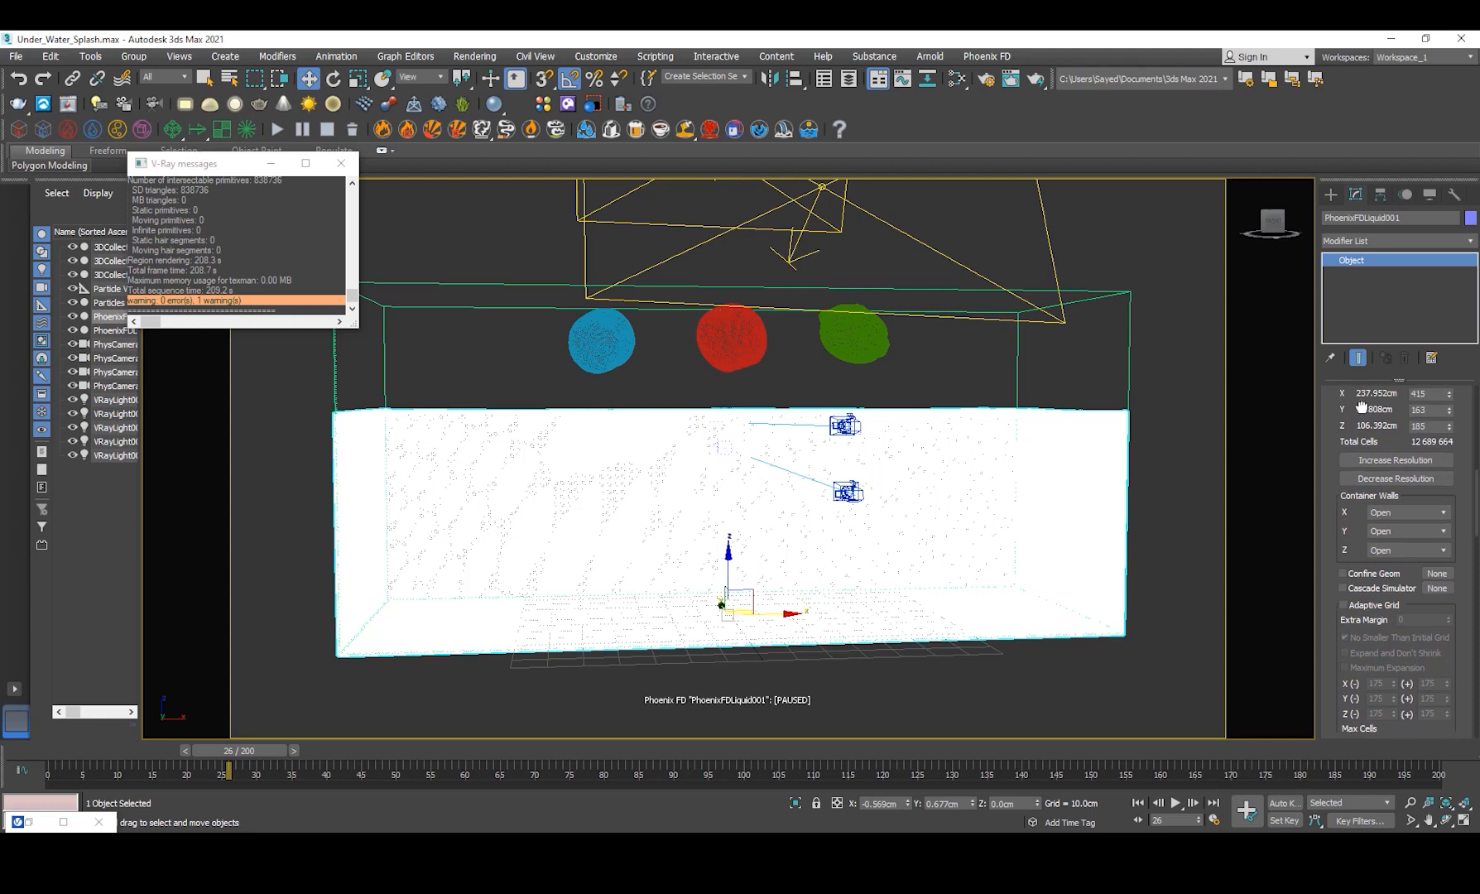
{"action": "scroll", "scroll_direction": "down", "scroll_amount": 3}
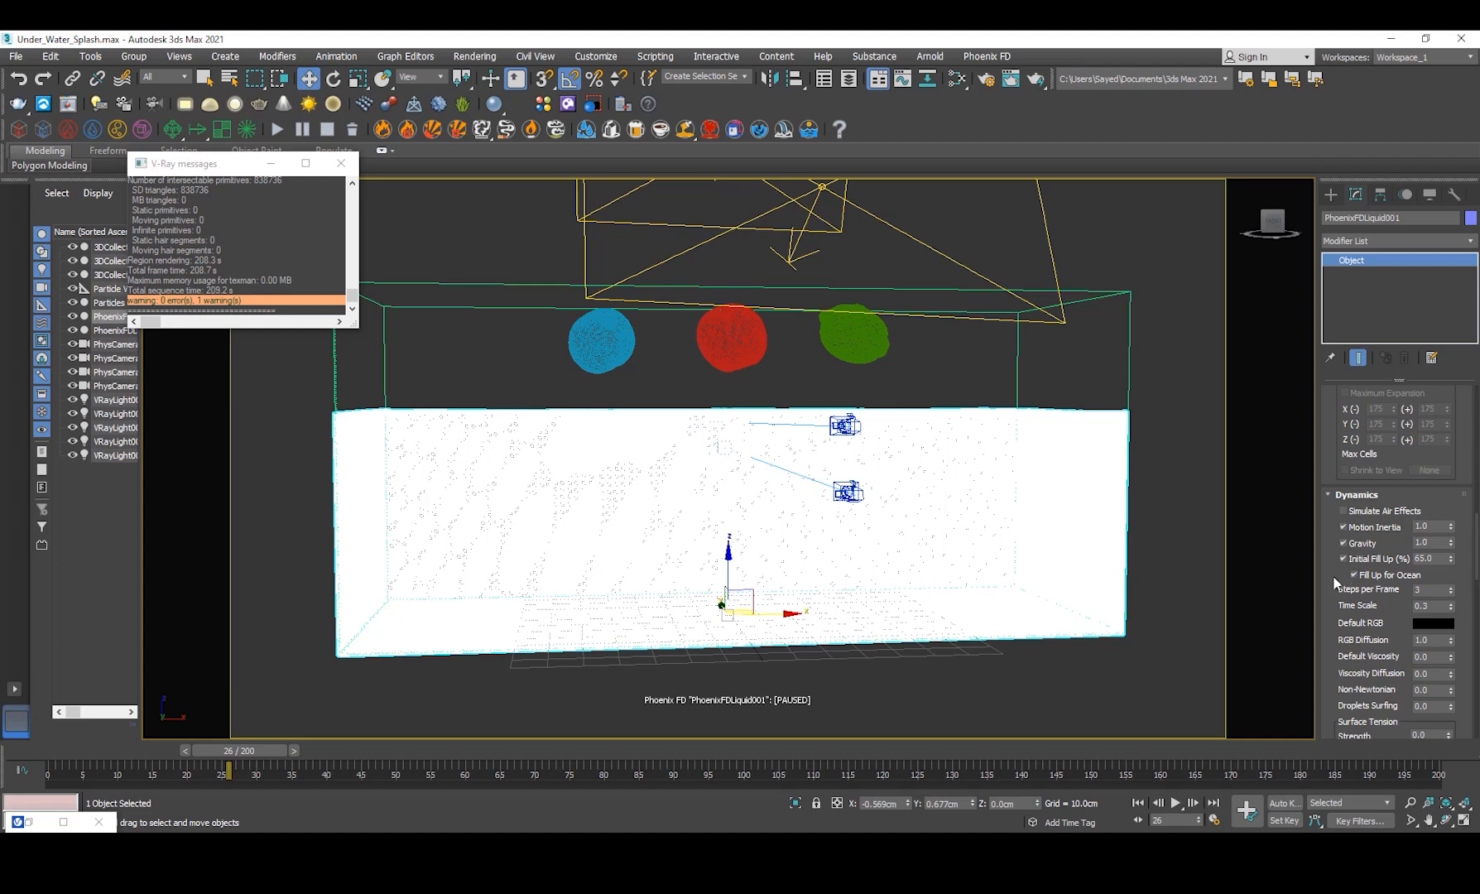
{"action": "scroll", "scroll_direction": "down", "scroll_amount": 3}
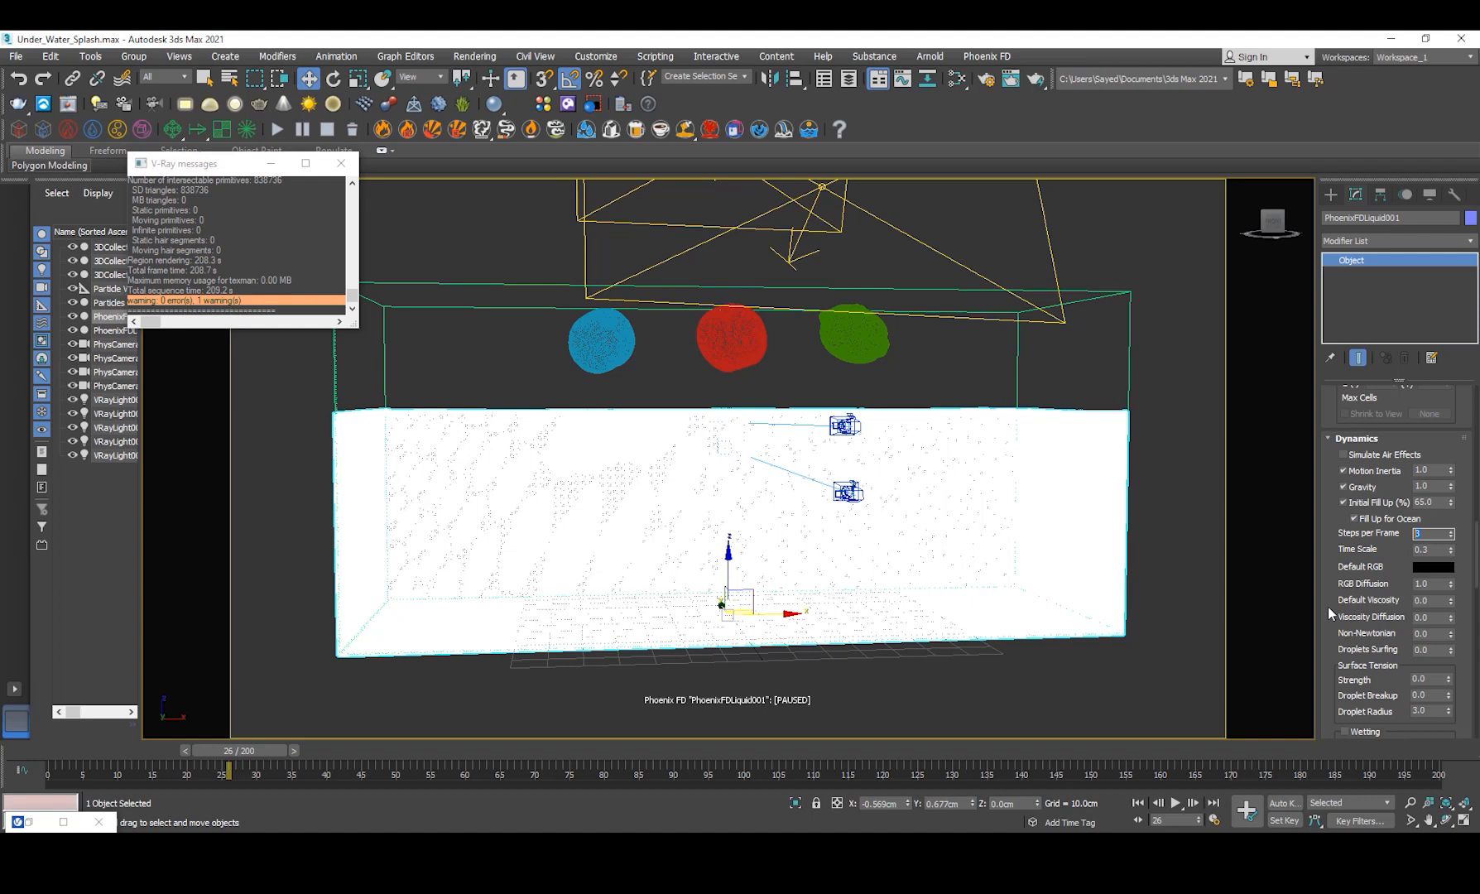
{"action": "mouse_move", "coordinate": [1312, 523]}
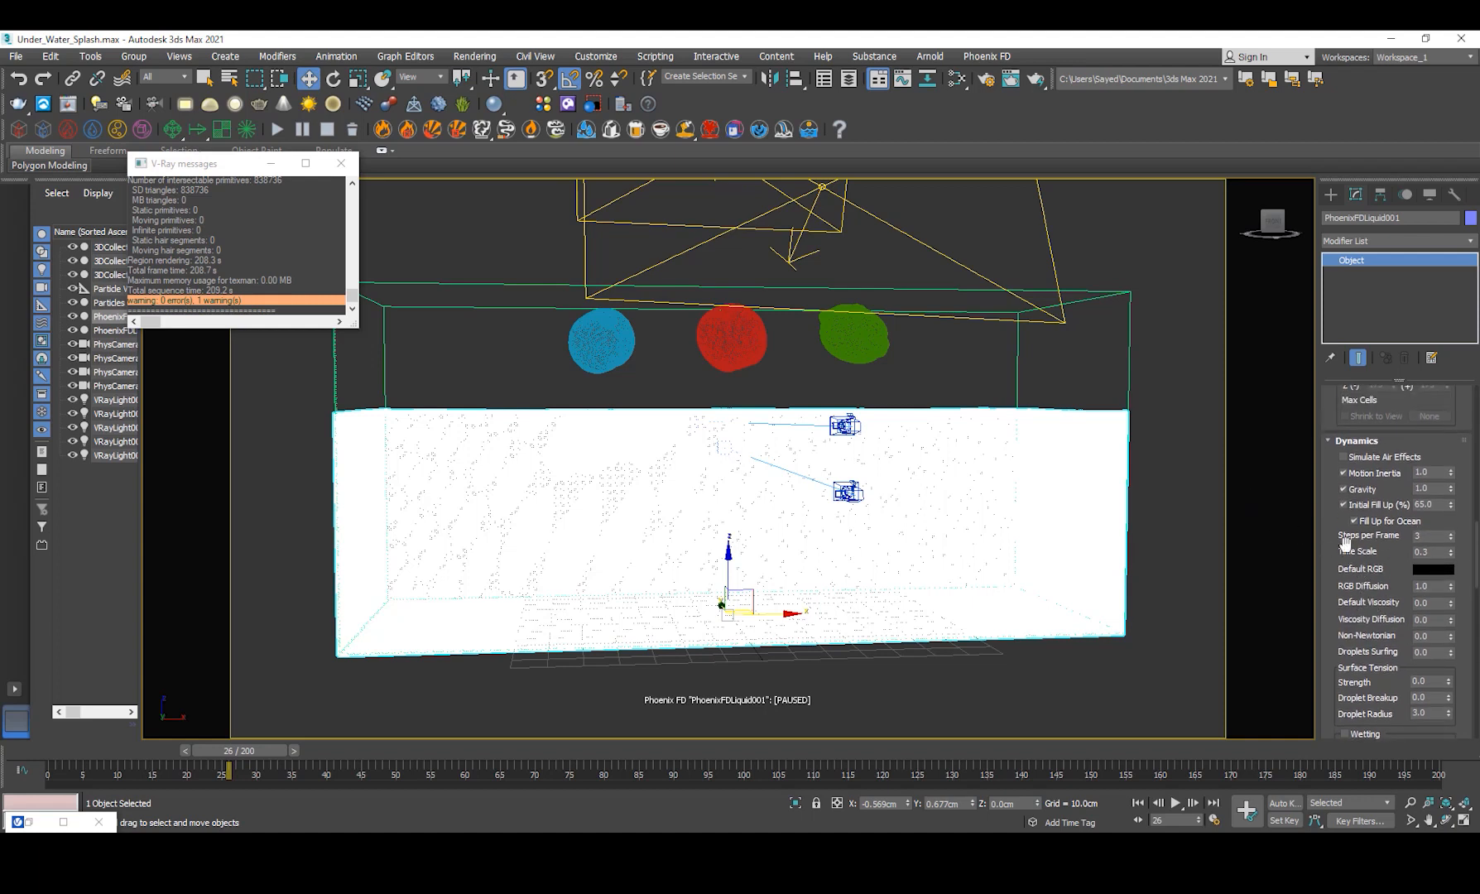
{"action": "mouse_move", "coordinate": [1287, 587]}
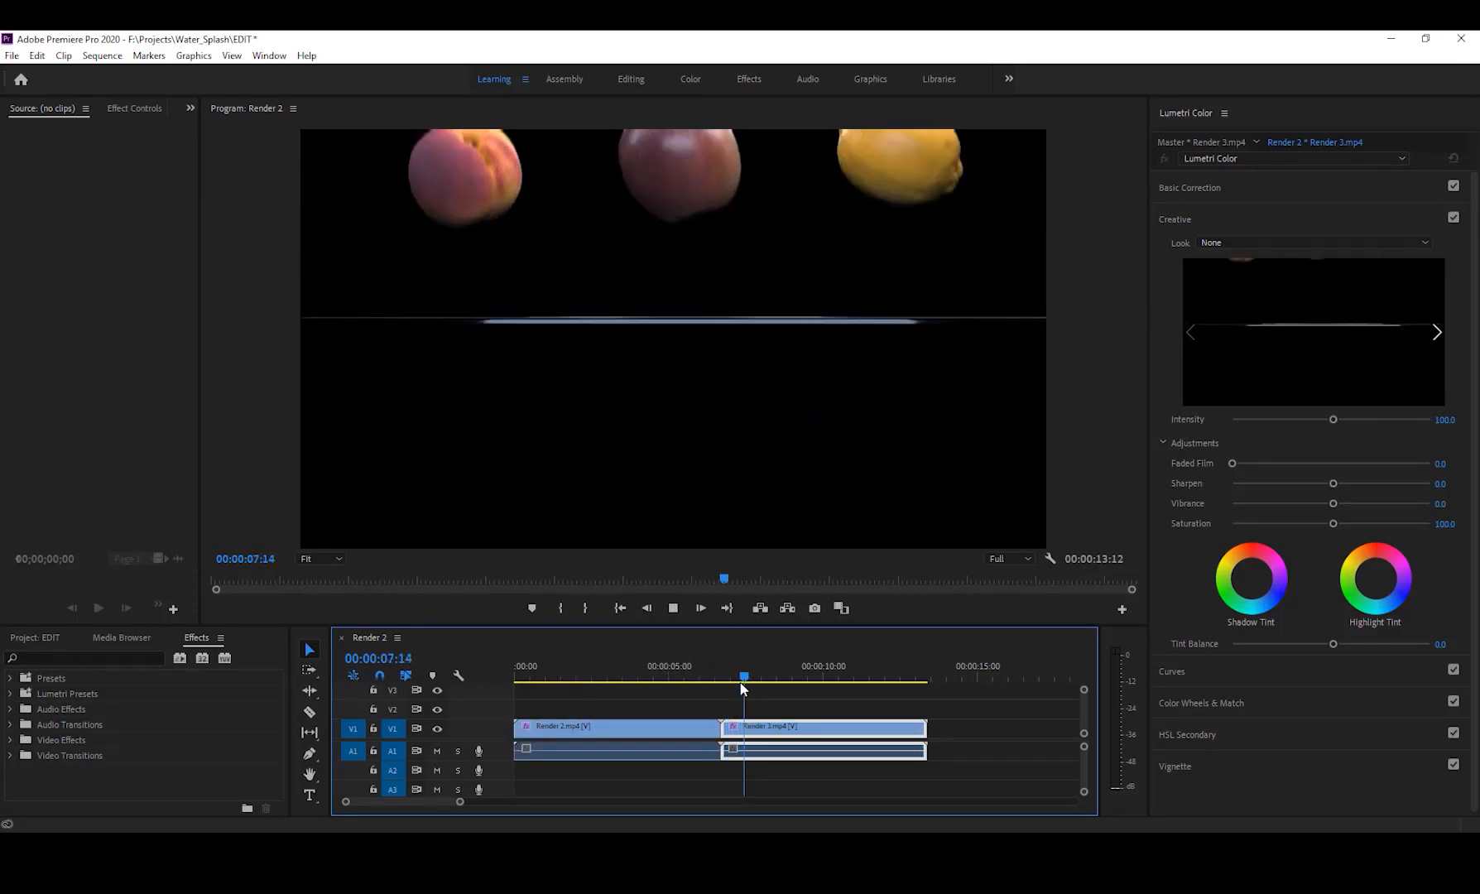
- Play the splash preview from the impact moment near 9 seconds, then stop it
{"action": "left_click", "coordinate": [805, 678]}
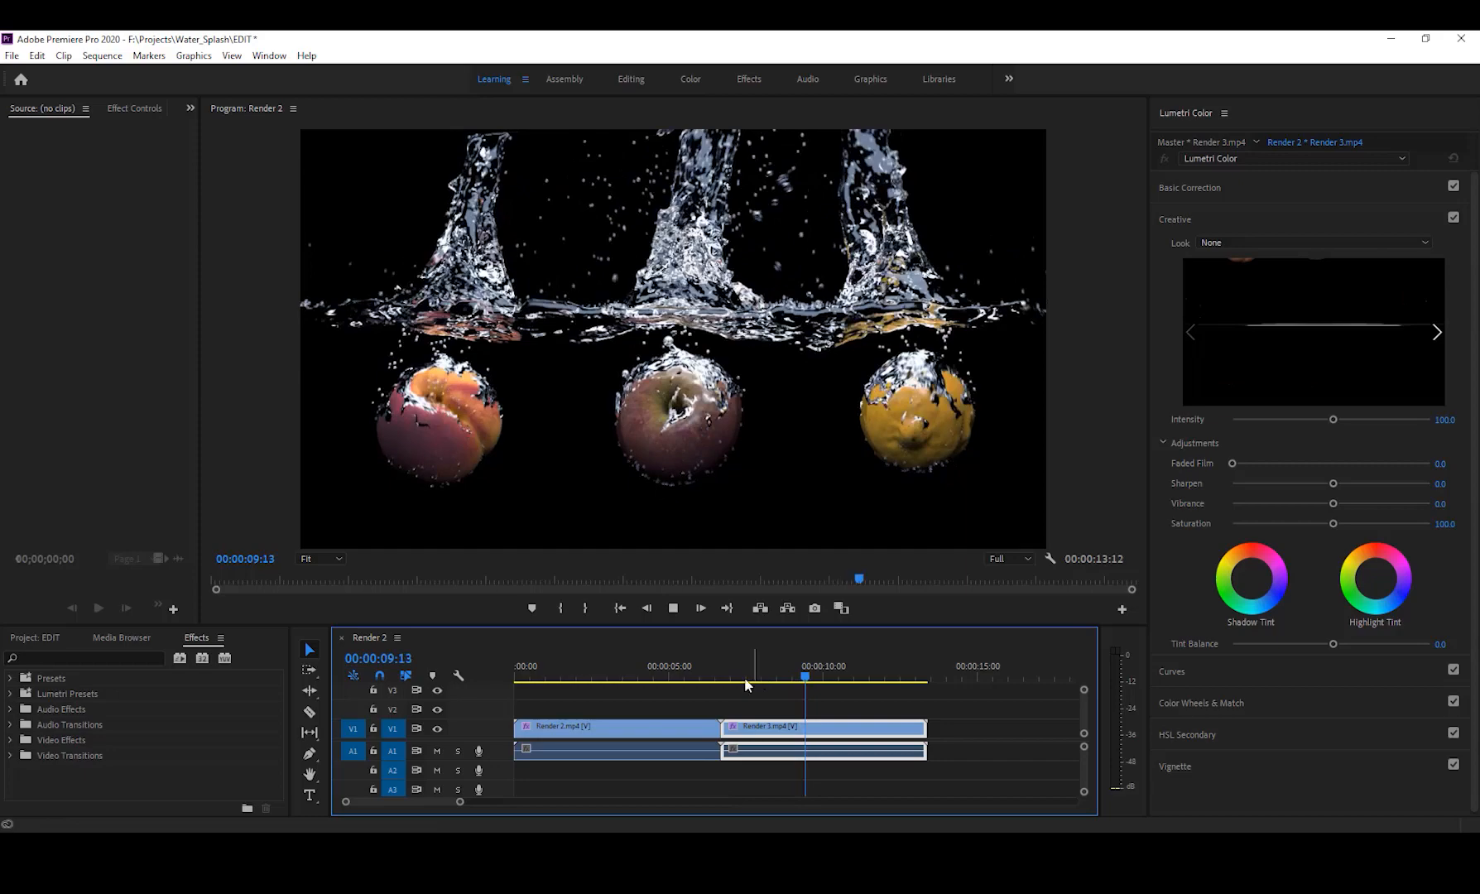
{"action": "left_click", "coordinate": [789, 678]}
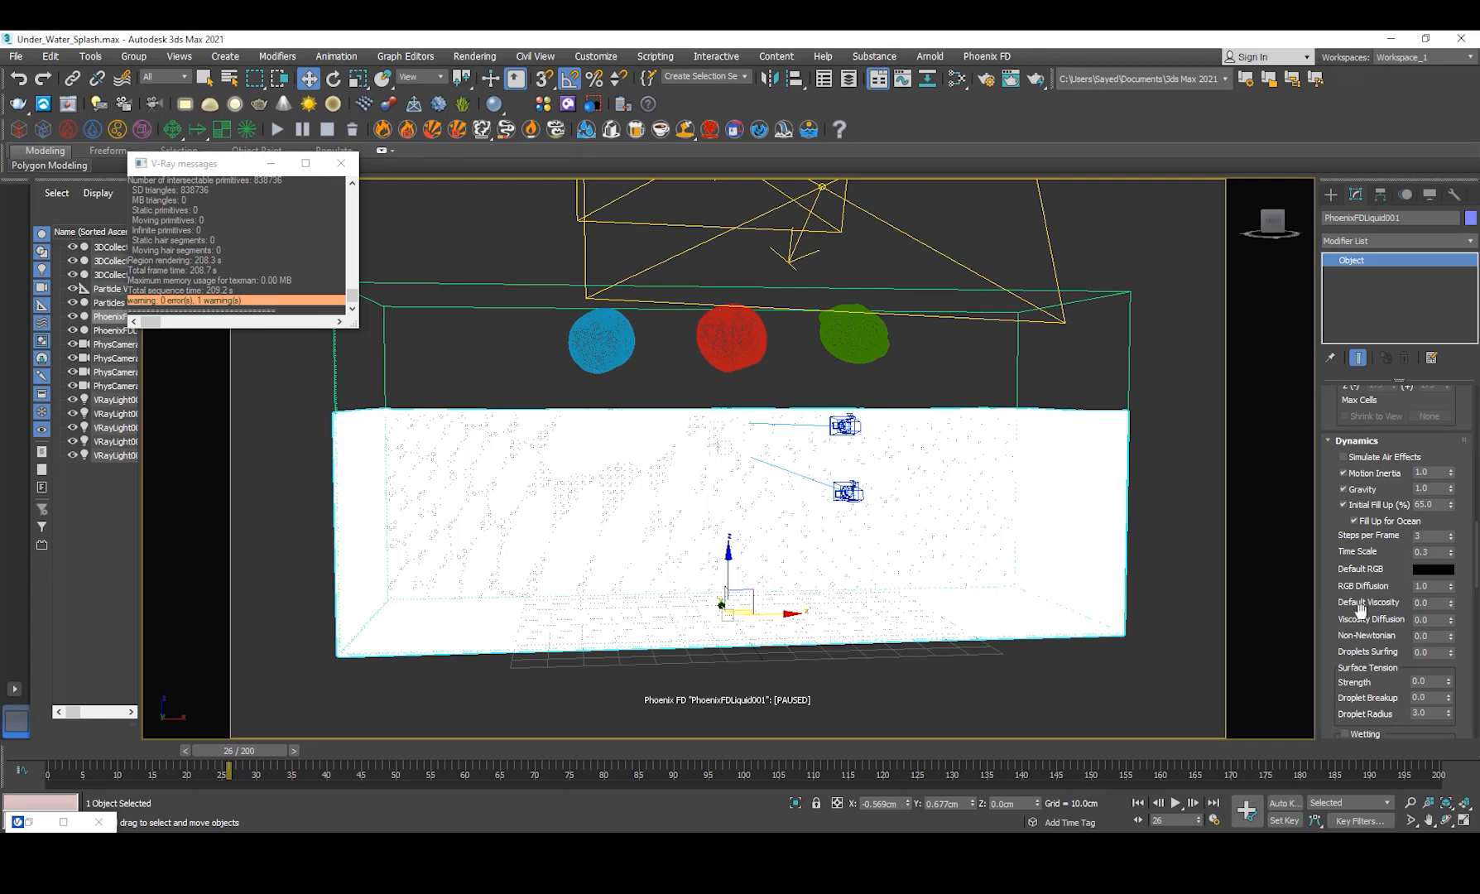
{"action": "mouse_move", "coordinate": [1386, 559]}
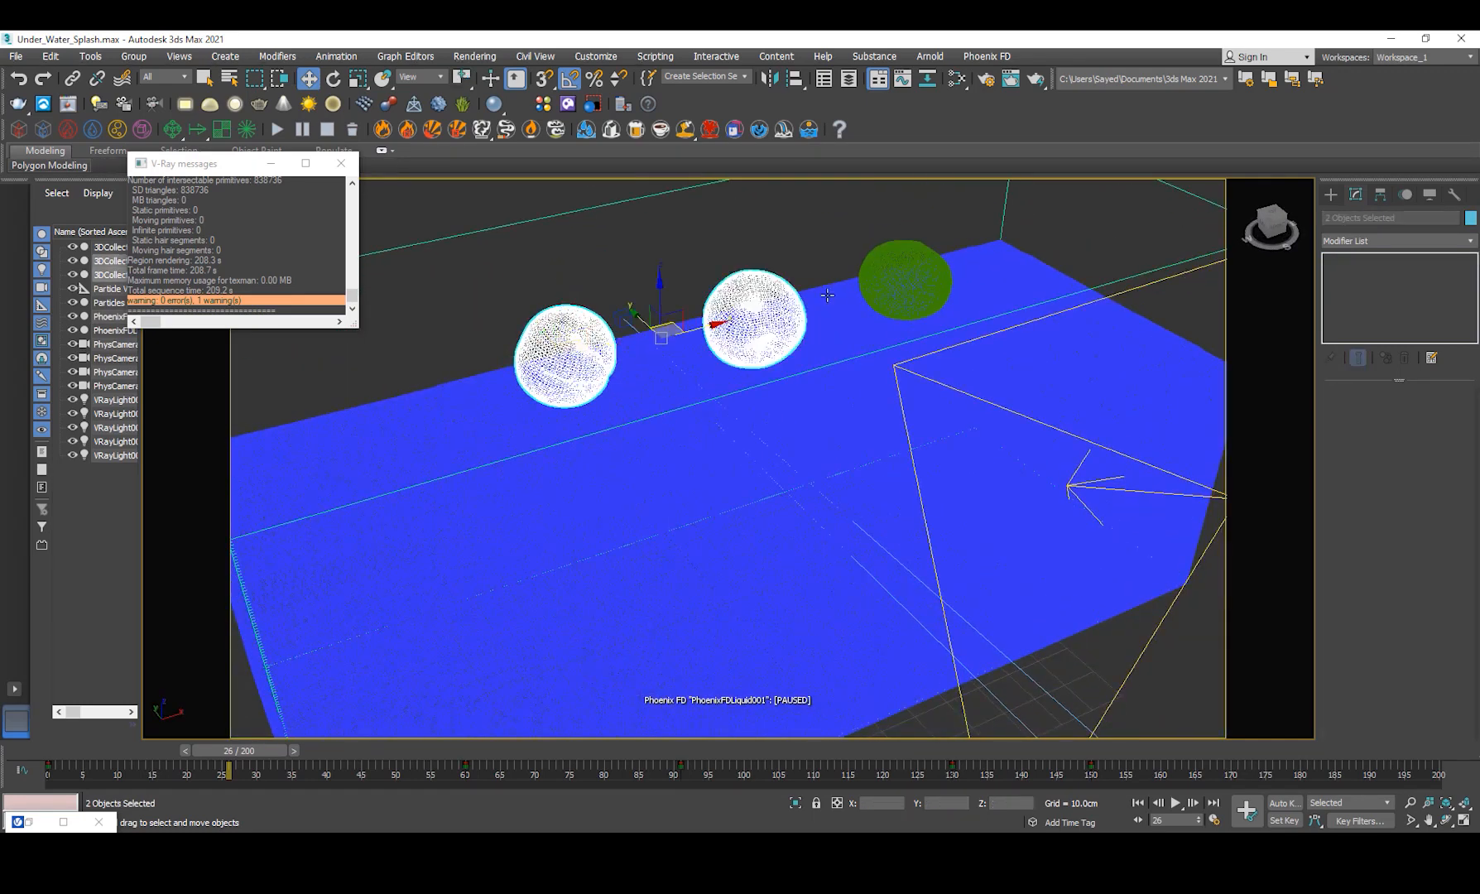
{"action": "left_click", "coordinate": [902, 278]}
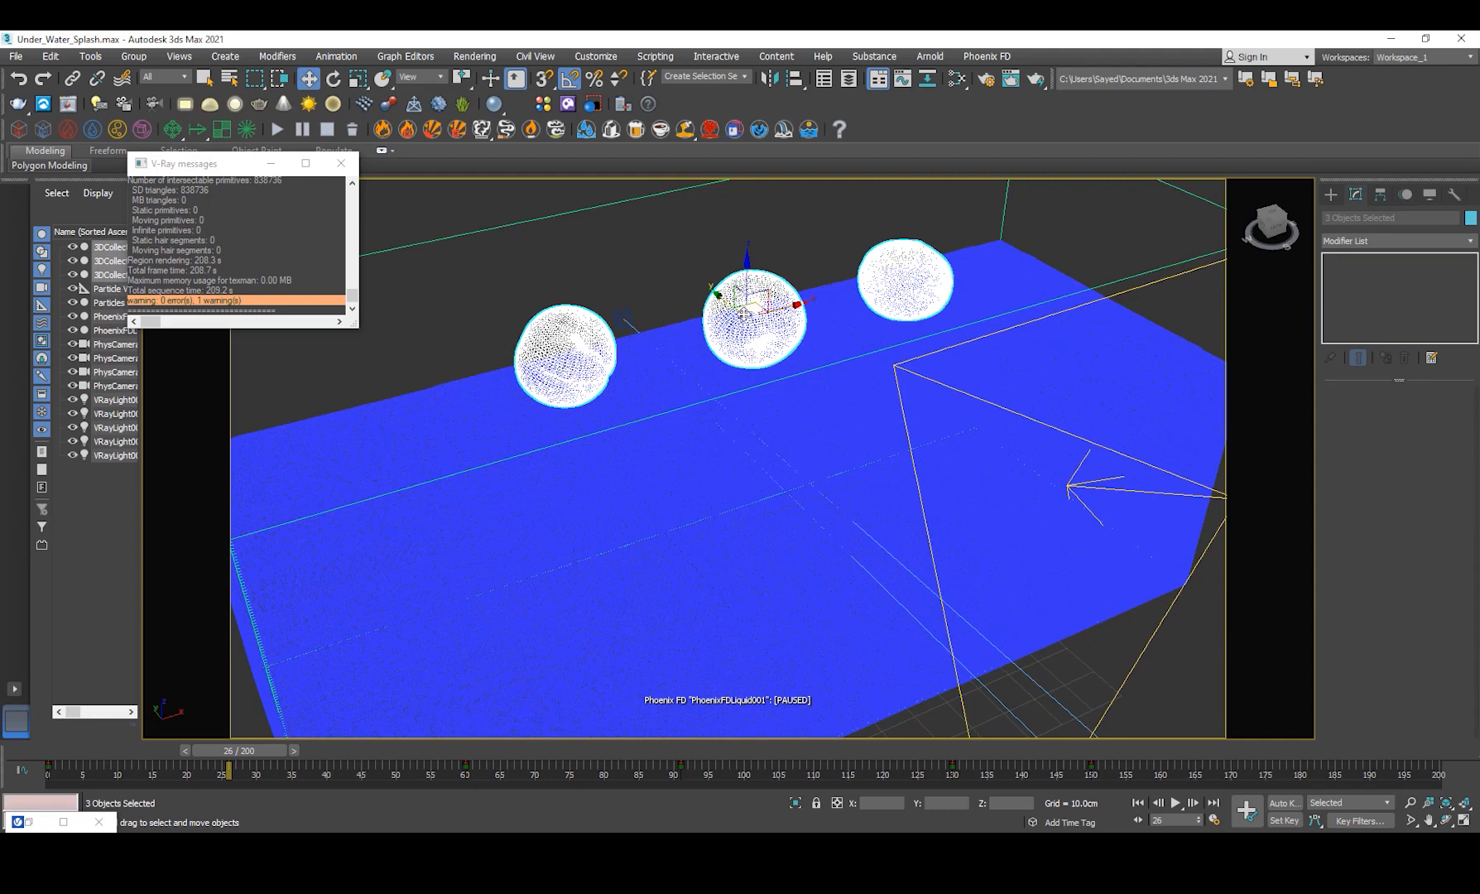
{"action": "right_click", "coordinate": [753, 322]}
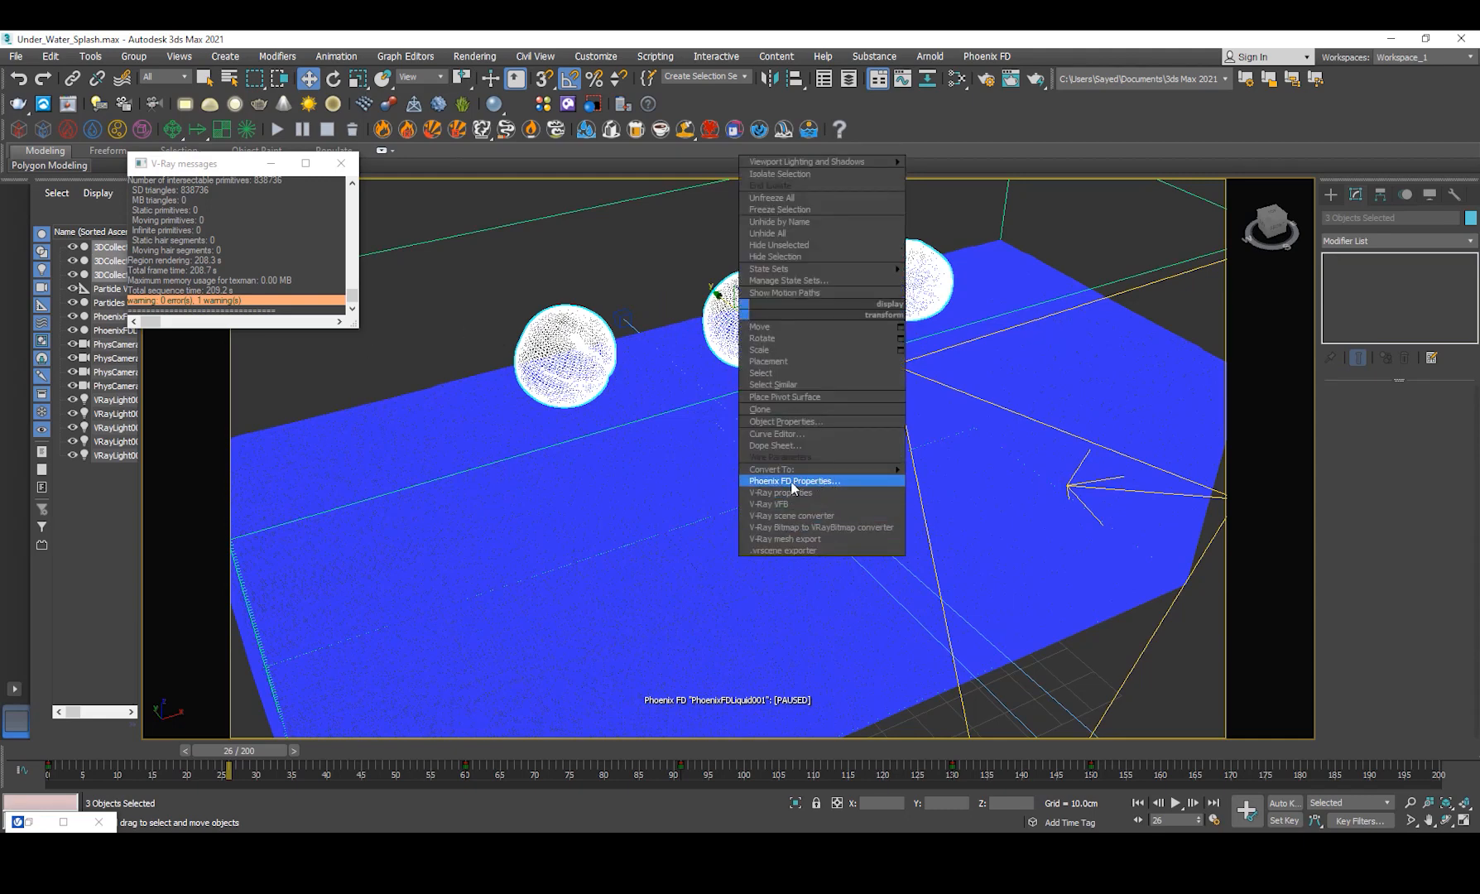
{"action": "left_click", "coordinate": [793, 480]}
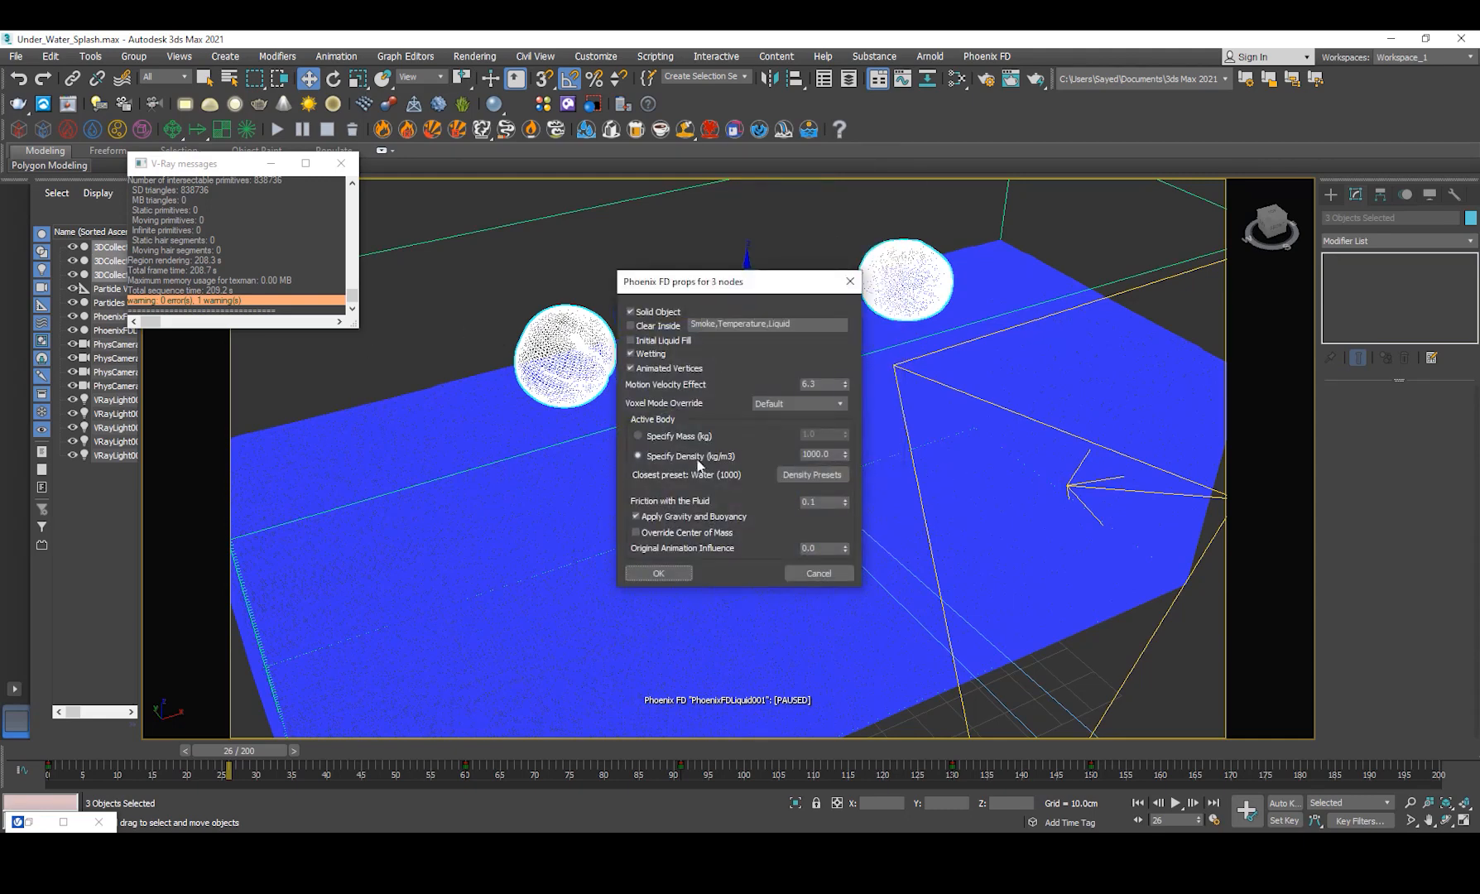
{"action": "triple_click", "coordinate": [816, 384]}
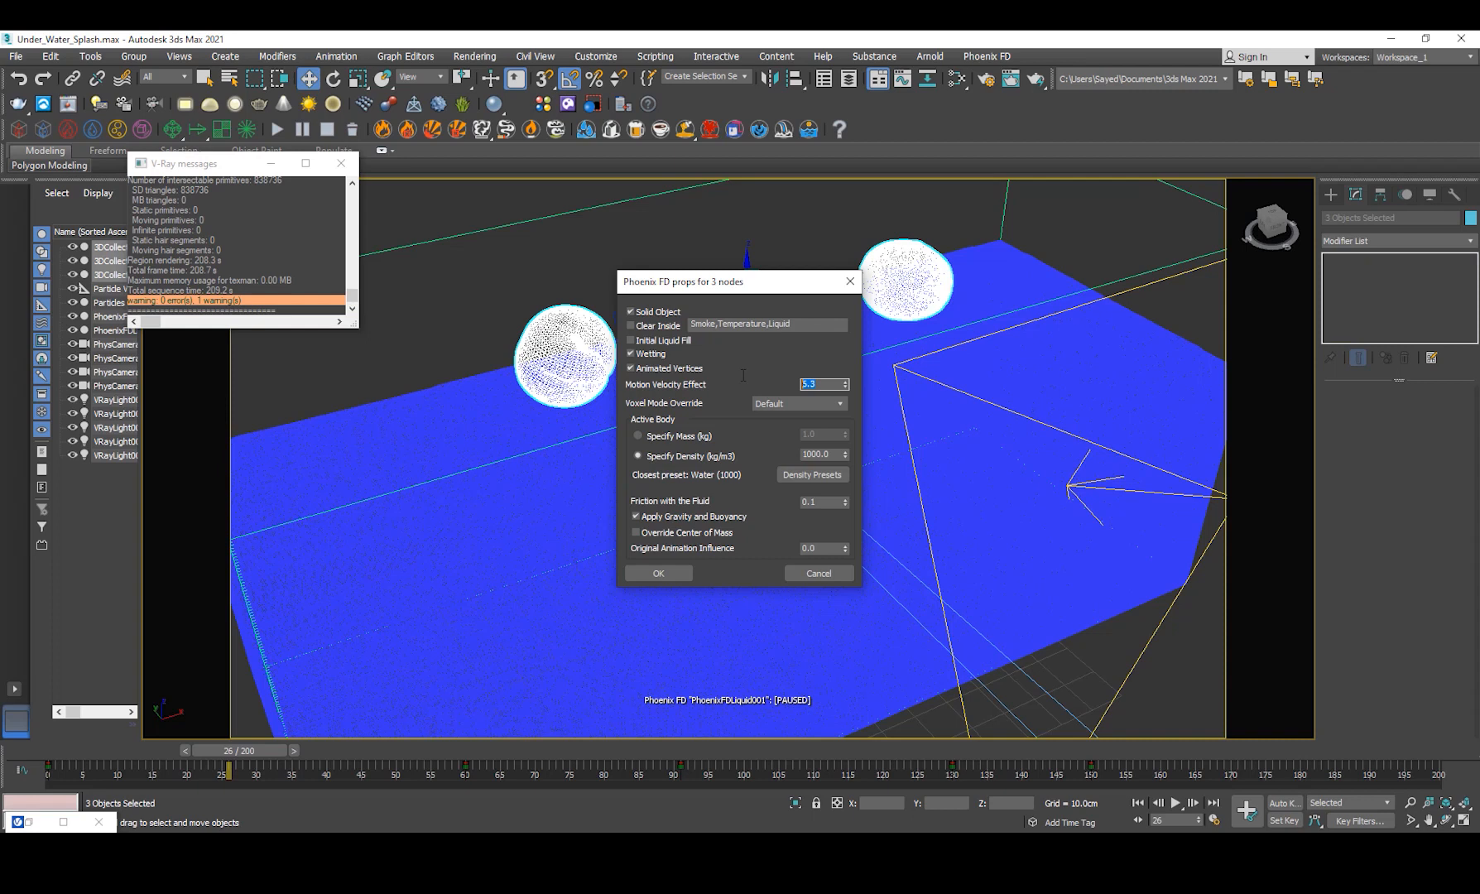
{"action": "mouse_move", "coordinate": [819, 573]}
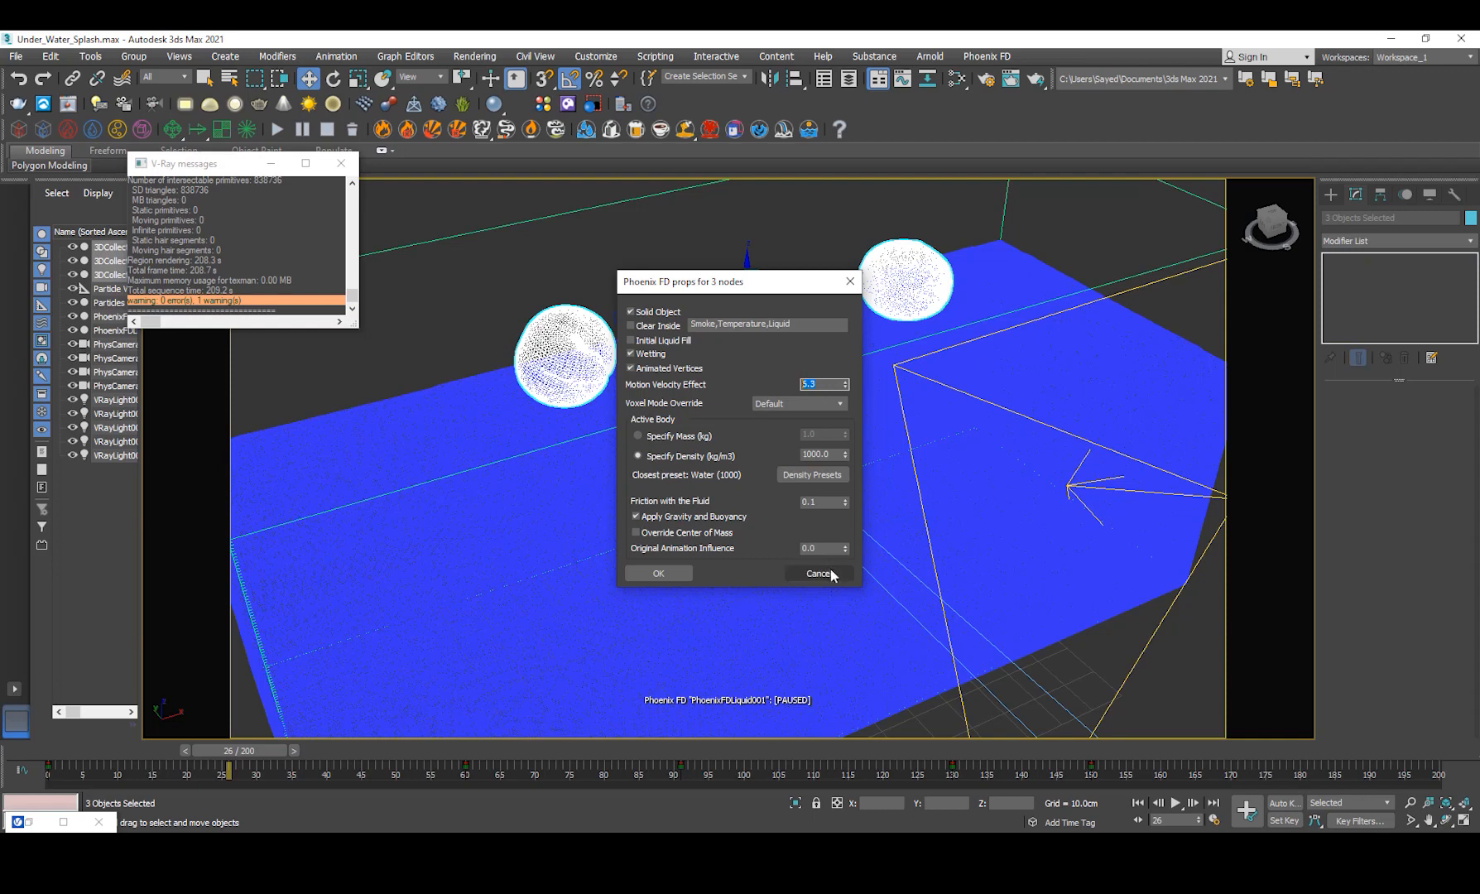
{"action": "left_click", "coordinate": [818, 573]}
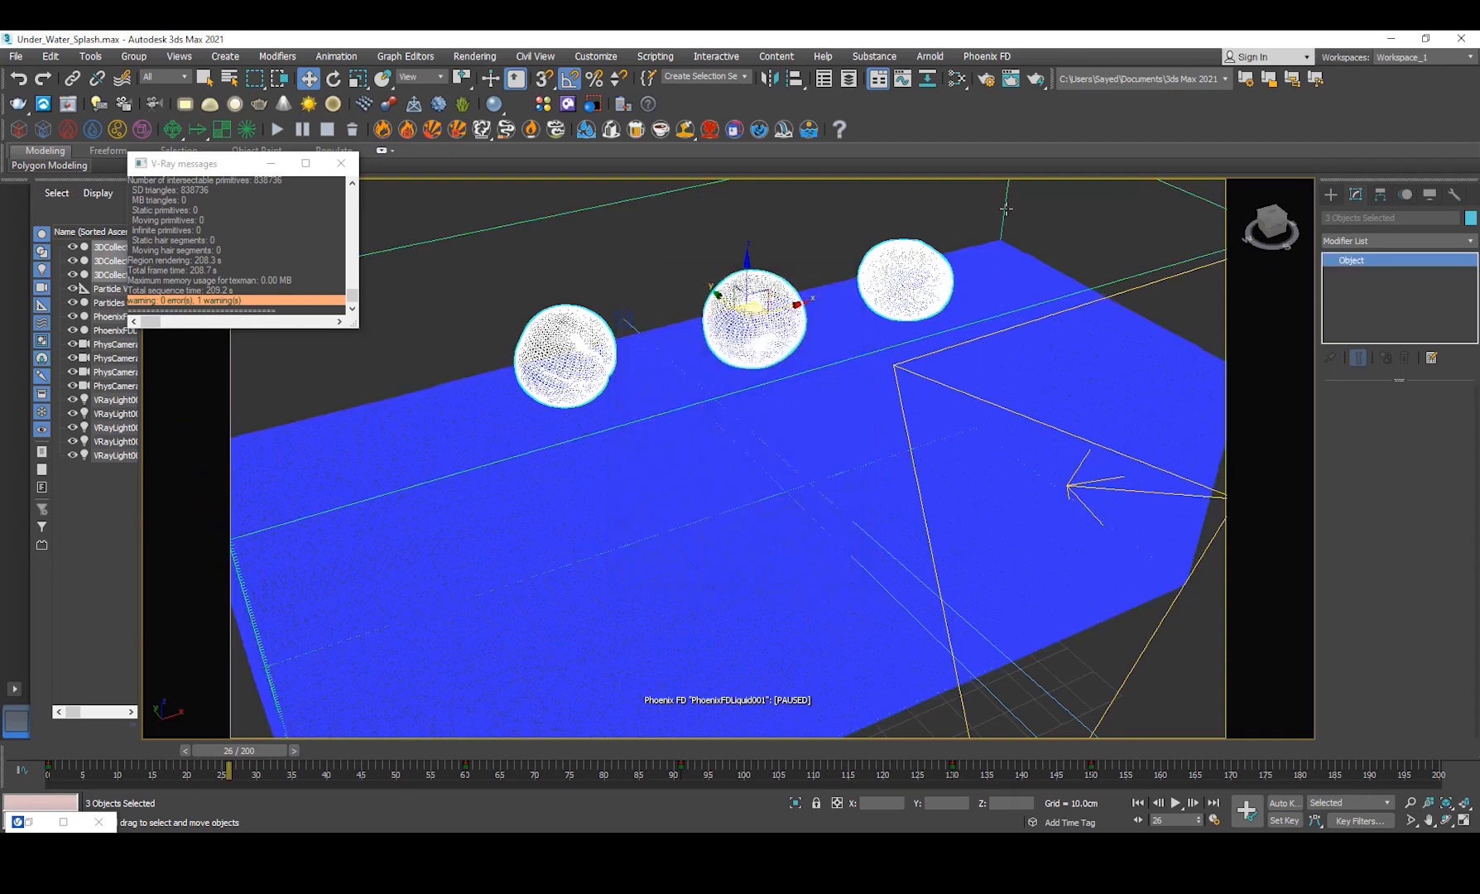
- Select PhoenixFDLiquid001 and review its dynamics, surface tension, wetting and foam rollouts
{"action": "left_click", "coordinate": [112, 316]}
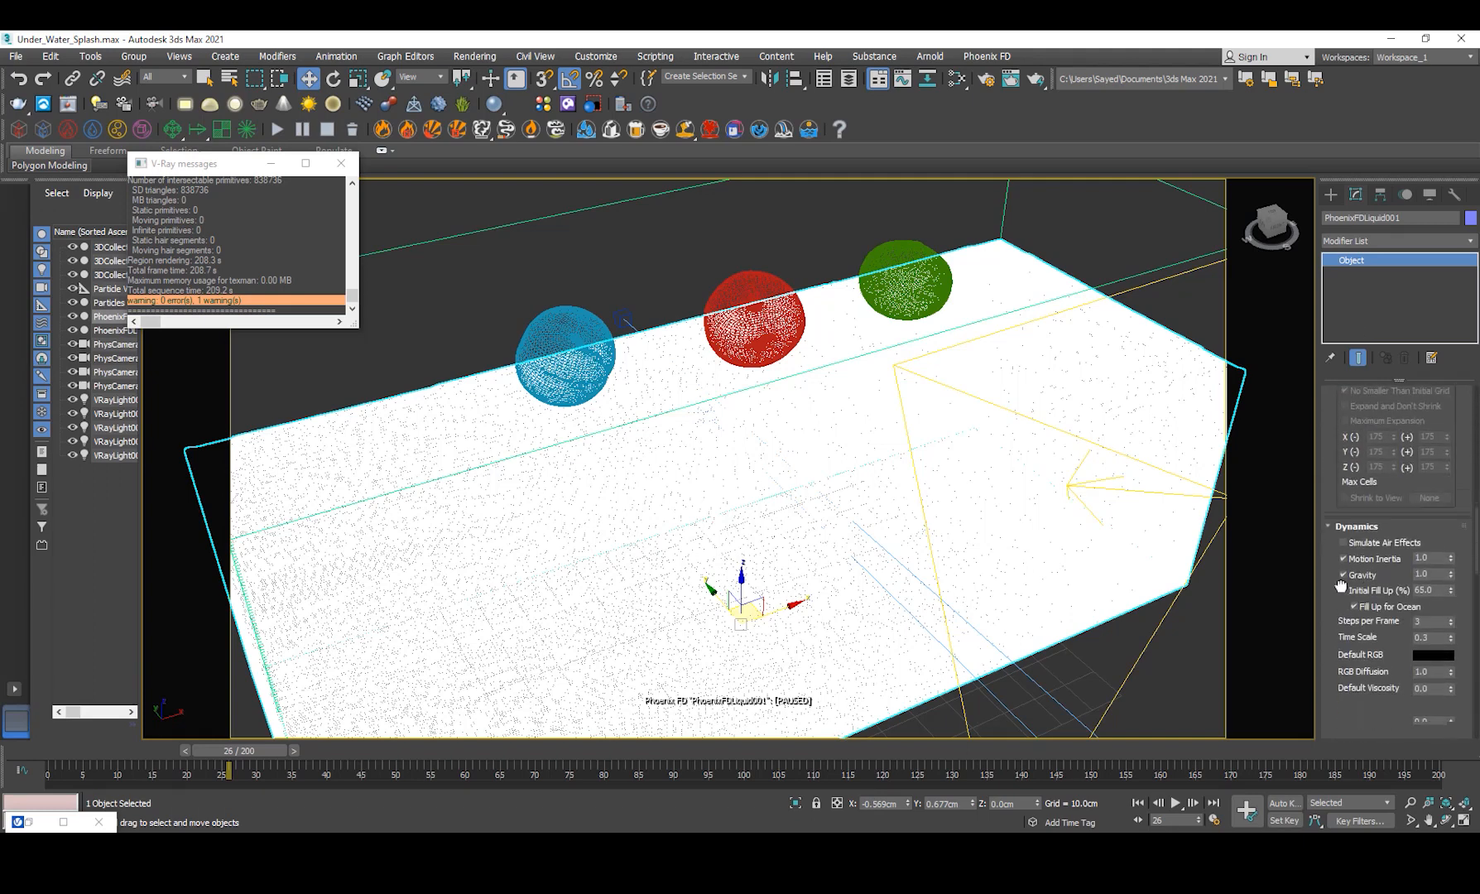
{"action": "scroll", "scroll_direction": "down", "scroll_amount": 3}
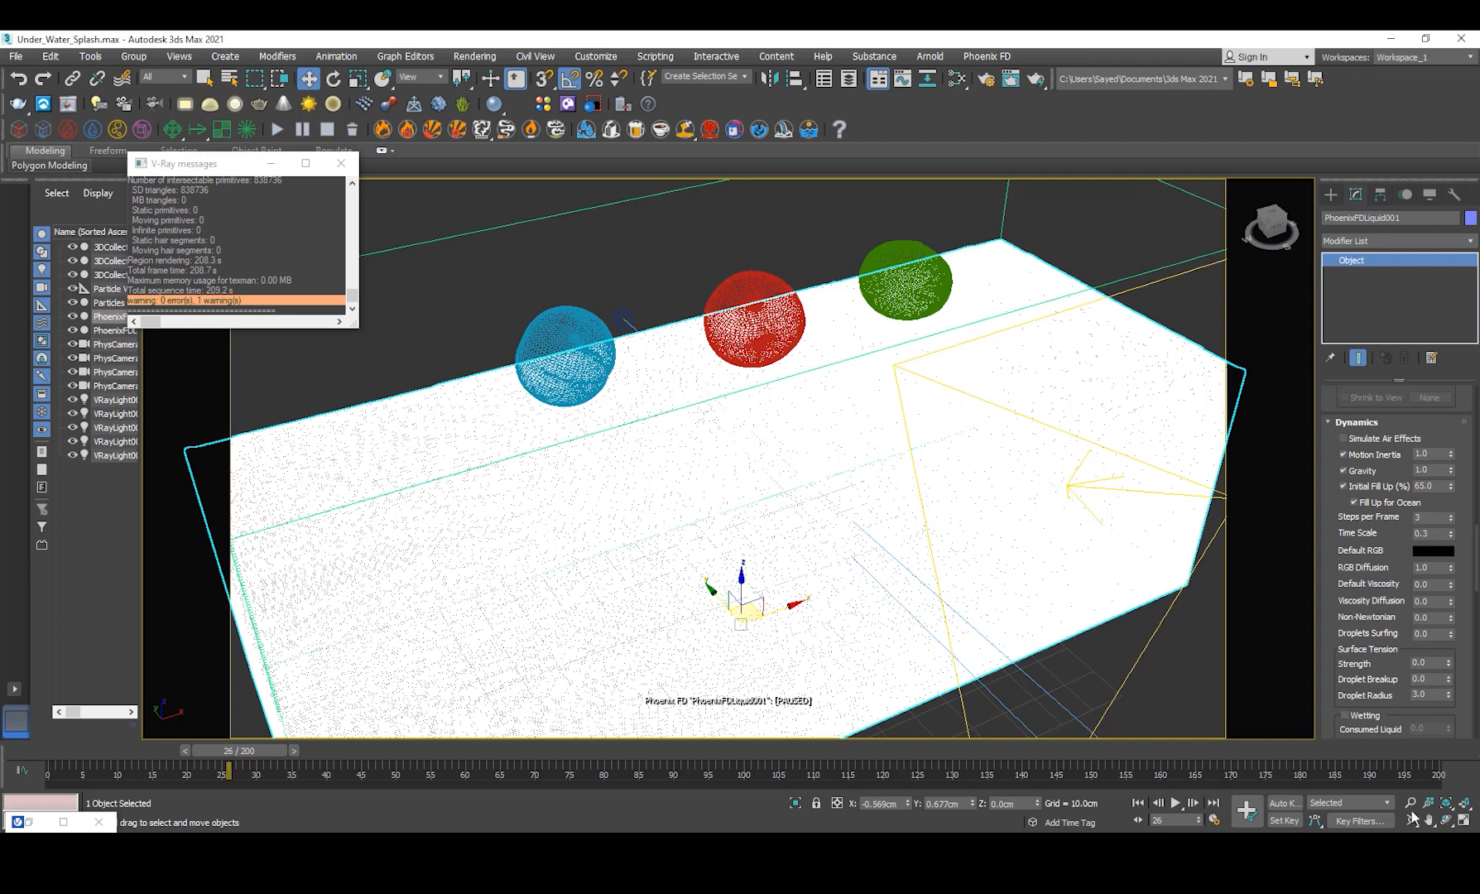
{"action": "scroll", "scroll_direction": "down", "scroll_amount": 3}
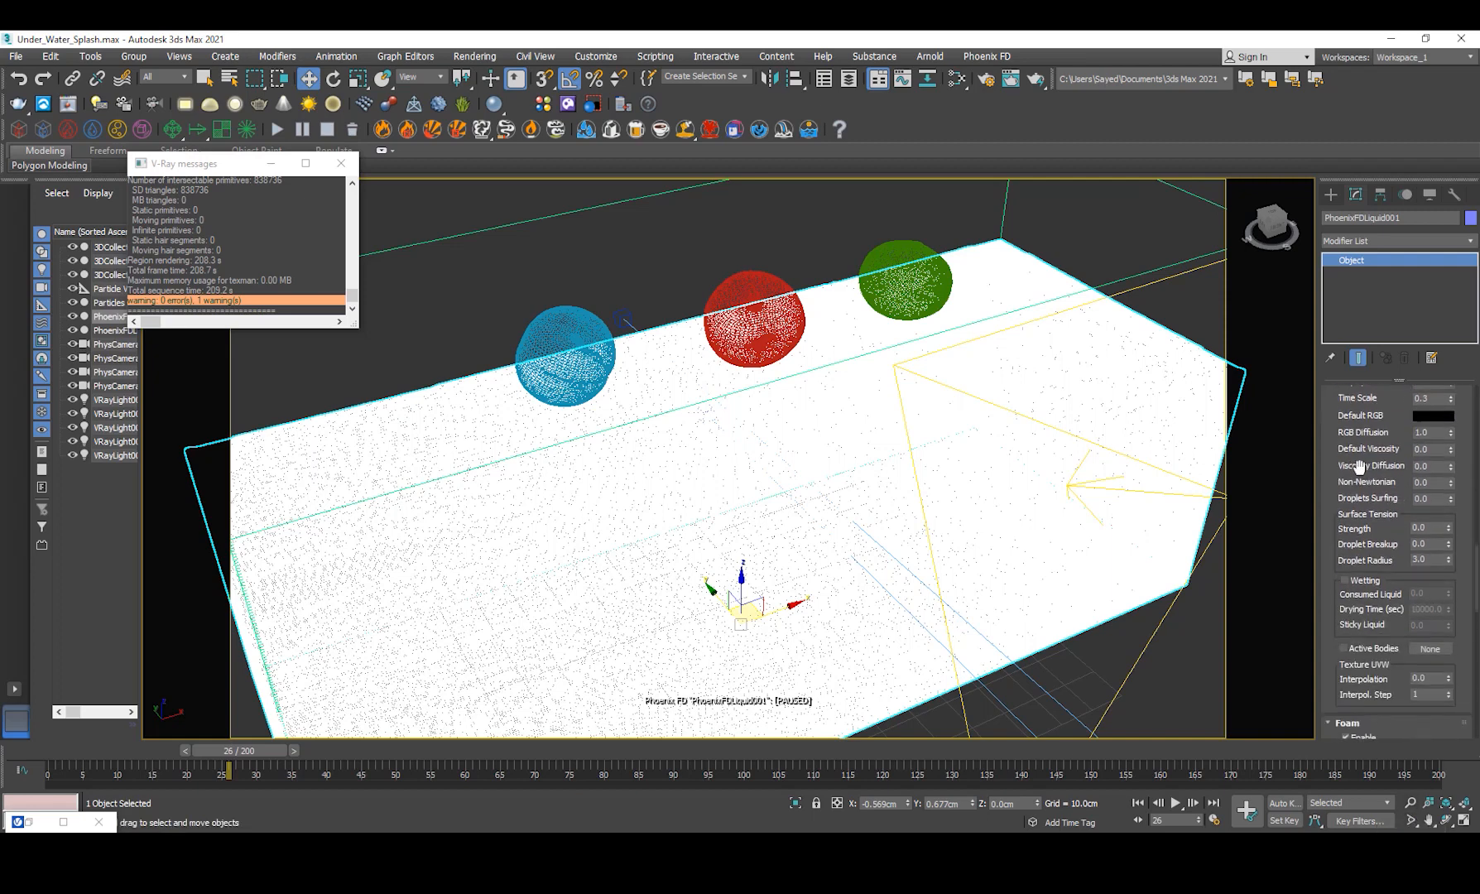
{"action": "scroll", "scroll_direction": "down", "scroll_amount": 3}
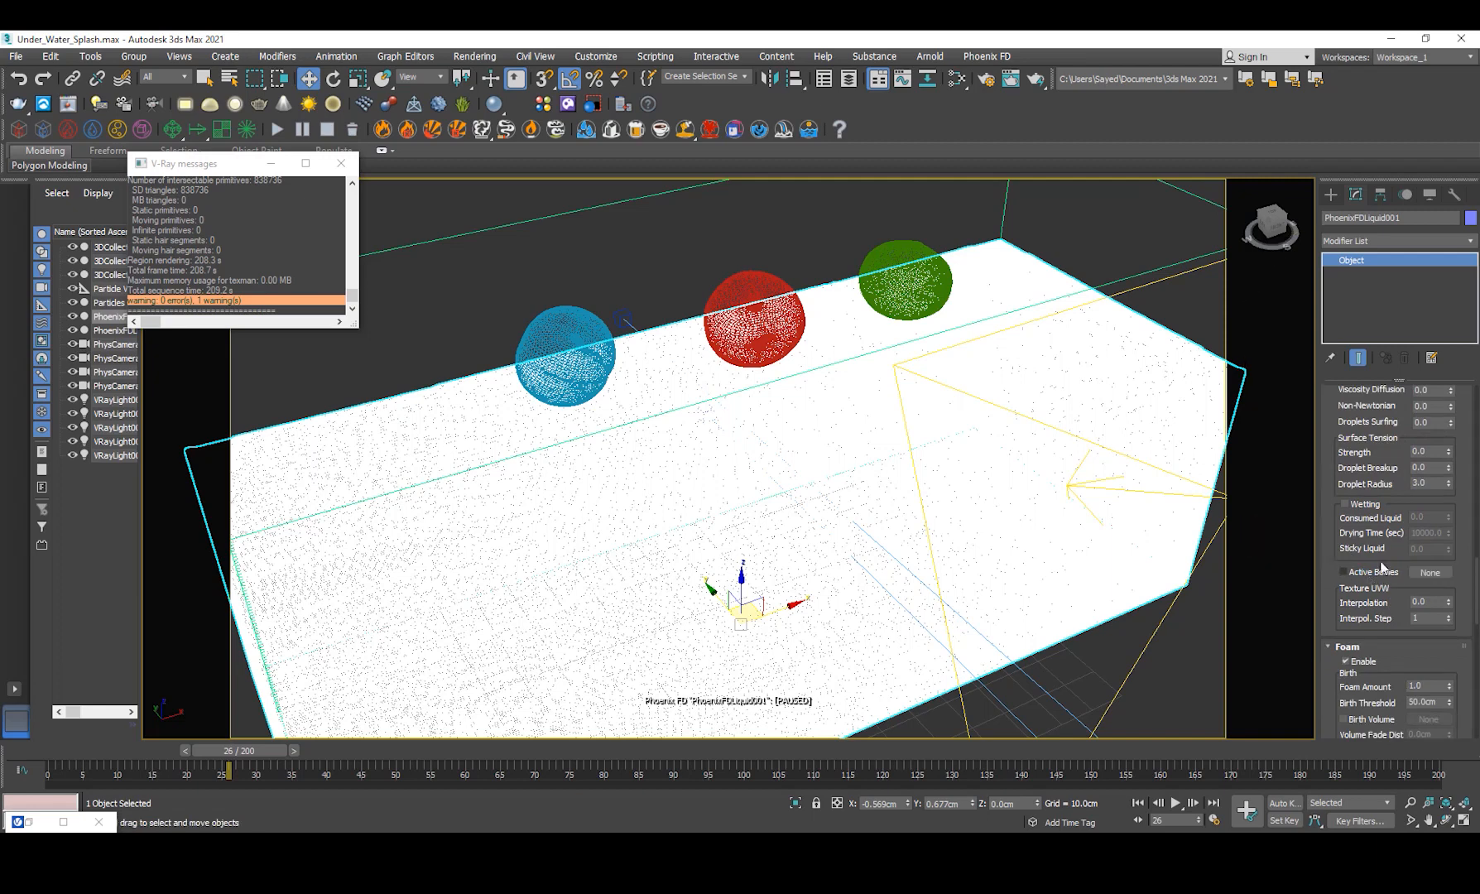
{"action": "mouse_move", "coordinate": [654, 368]}
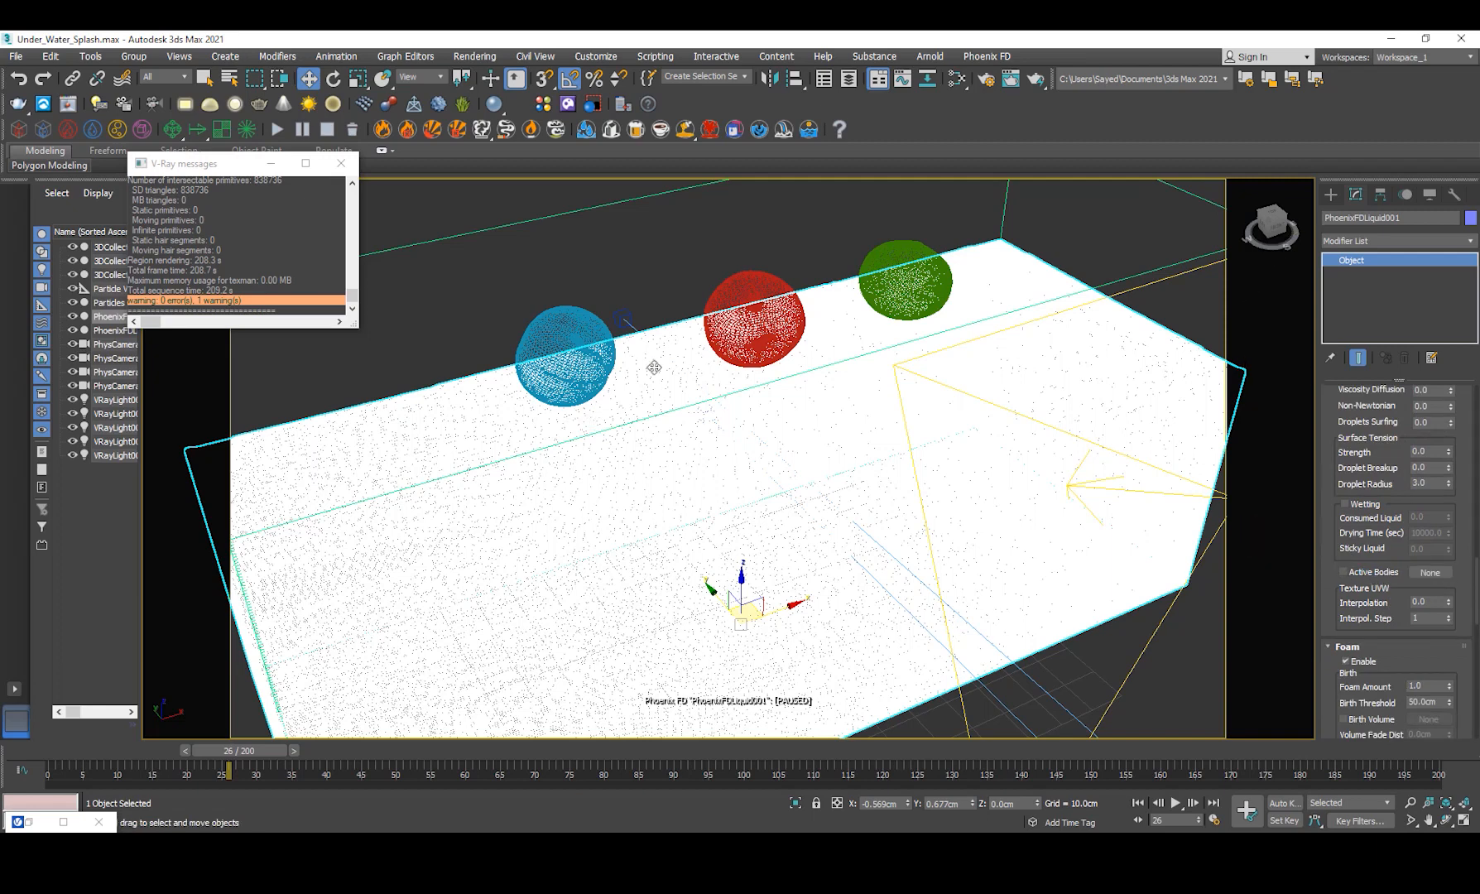
{"action": "mouse_move", "coordinate": [1269, 630]}
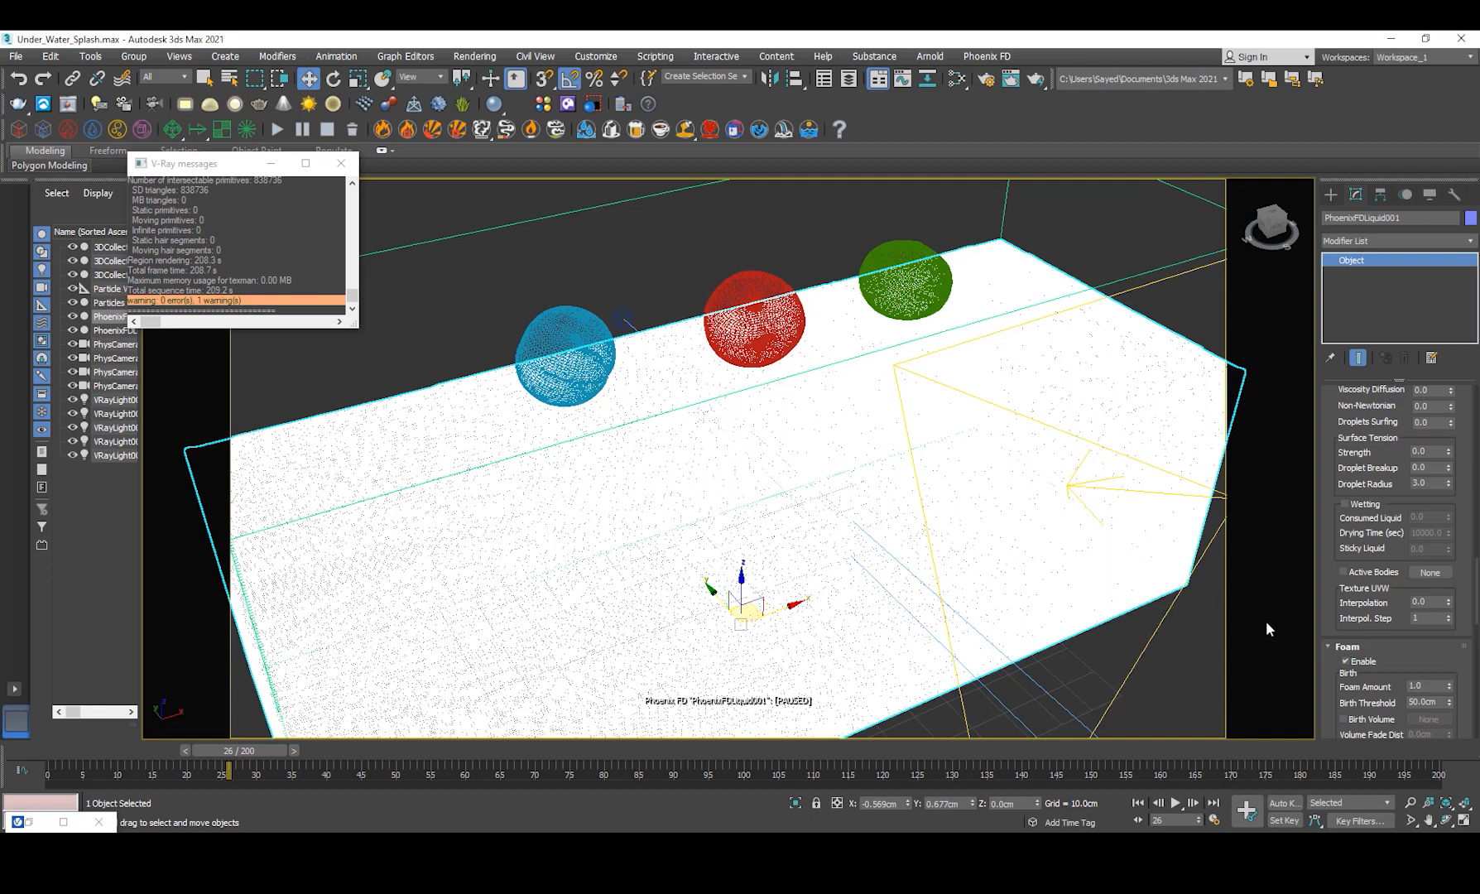
{"action": "scroll", "scroll_direction": "down", "scroll_amount": 3}
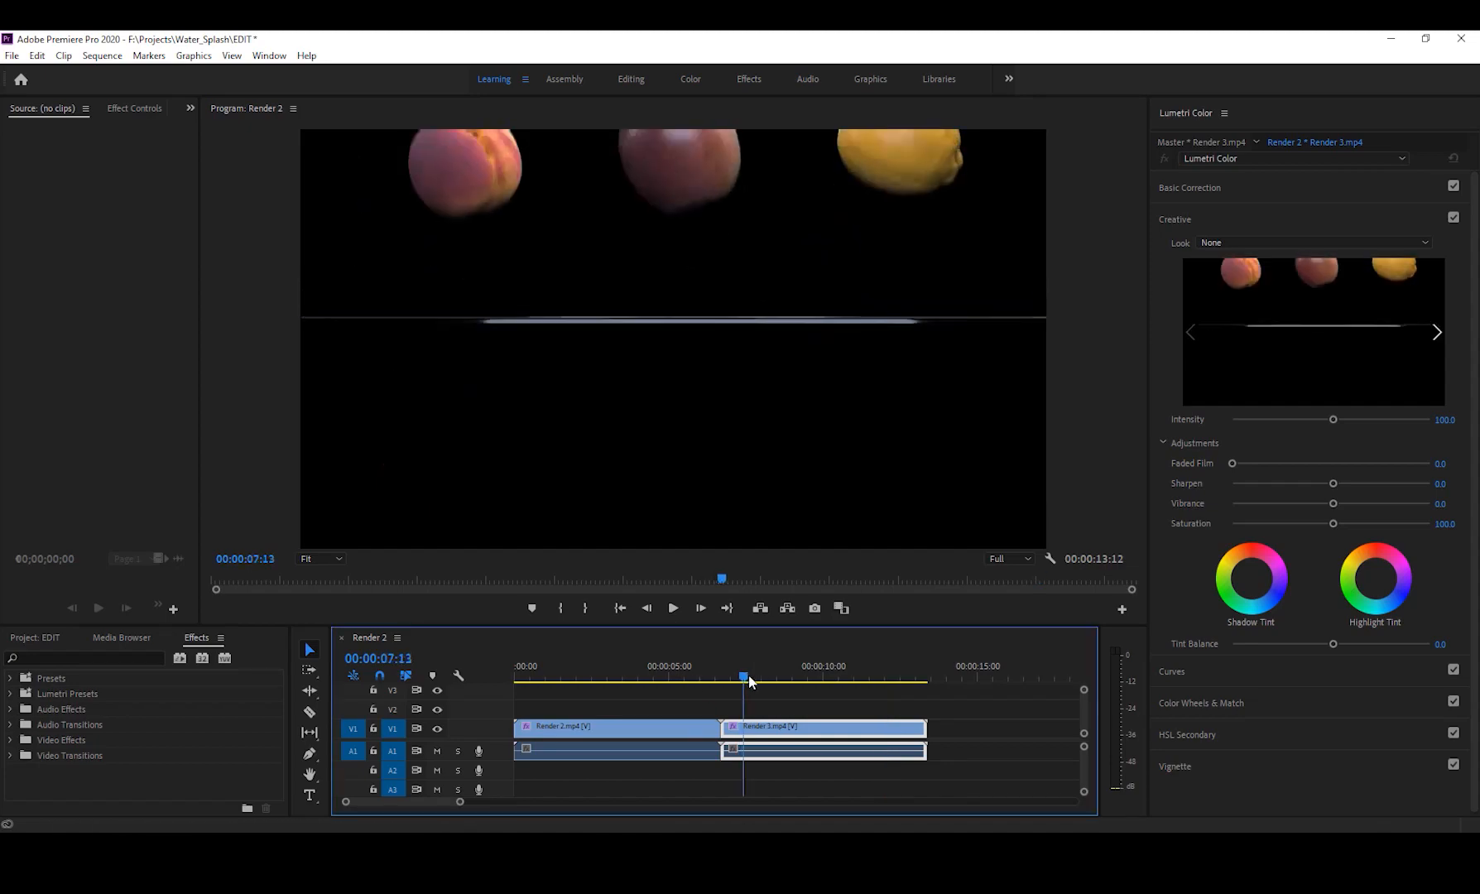
- Scrub the Render 2 timeline to where the fruits fall toward the water
{"action": "left_click", "coordinate": [796, 678]}
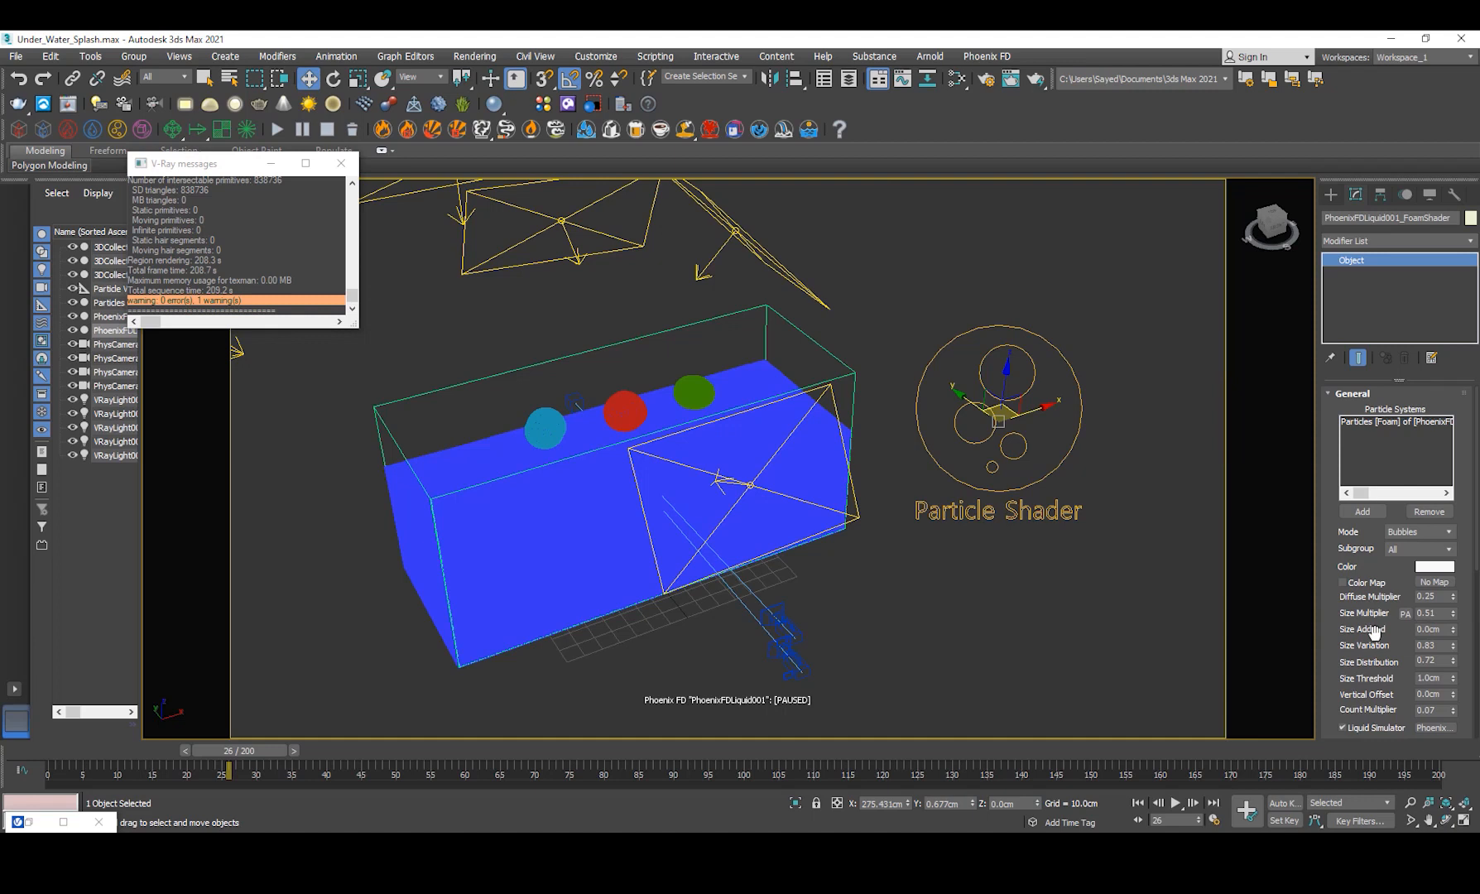
- Check the foam shader's bubble Diffuse Multiplier, Size Variation and Count Multiplier values
{"action": "scroll", "scroll_direction": "down", "scroll_amount": 3}
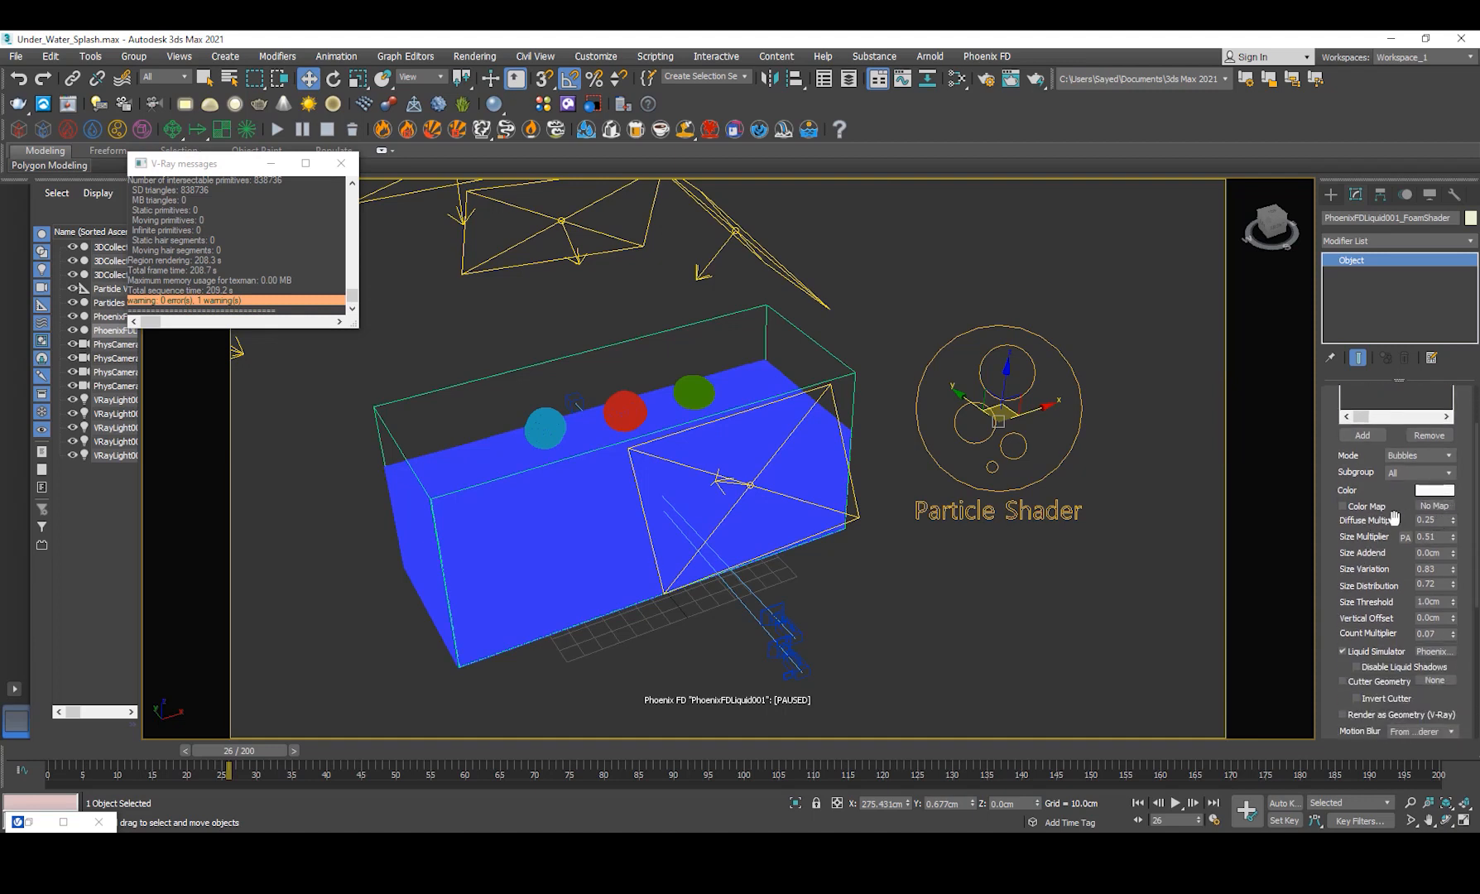
{"action": "triple_click", "coordinate": [1433, 519]}
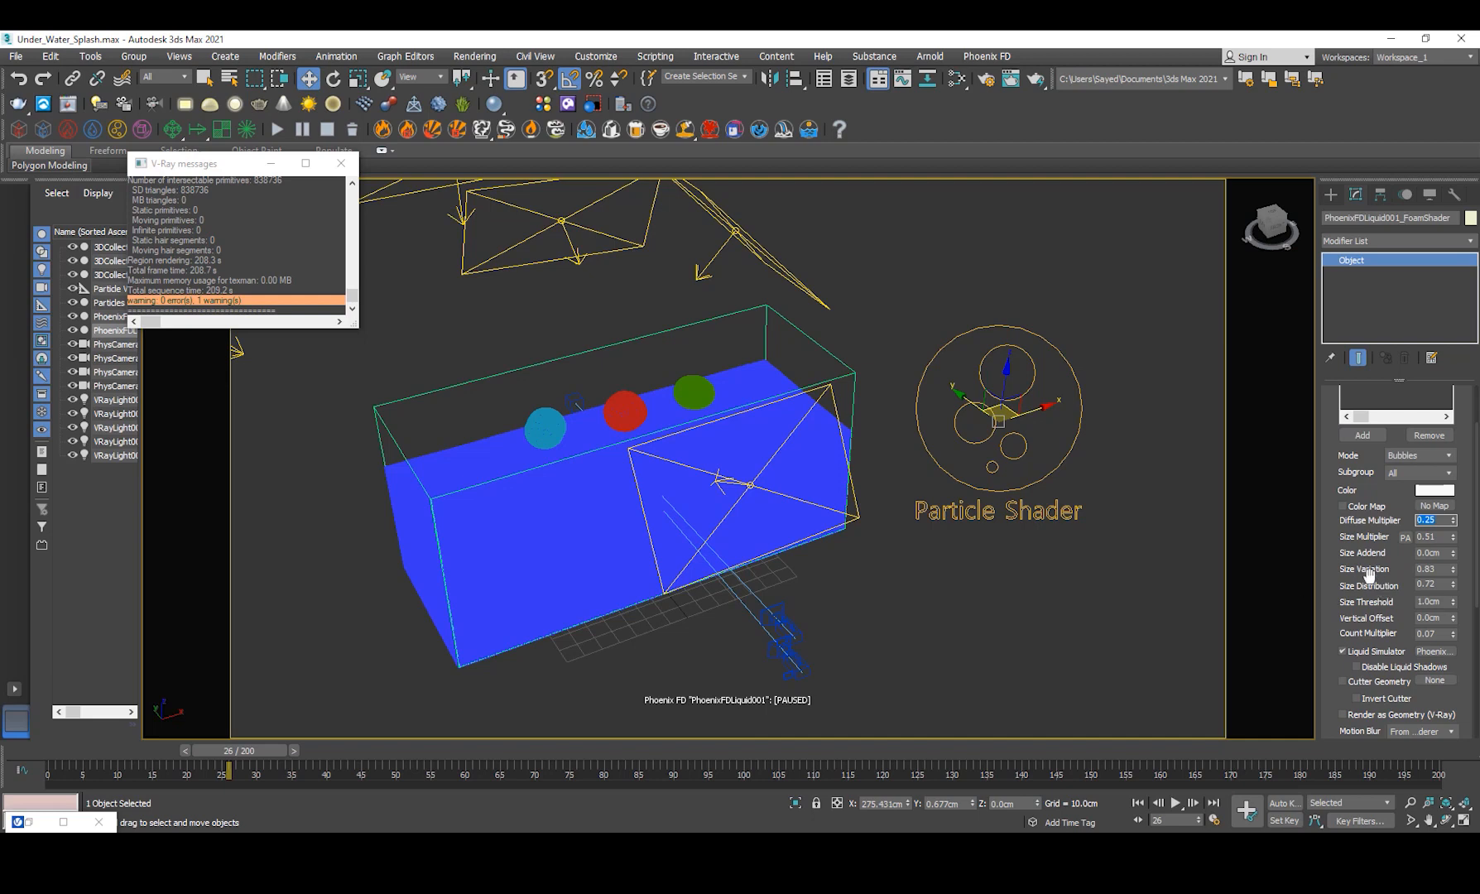
{"action": "scroll", "scroll_direction": "down", "scroll_amount": 3}
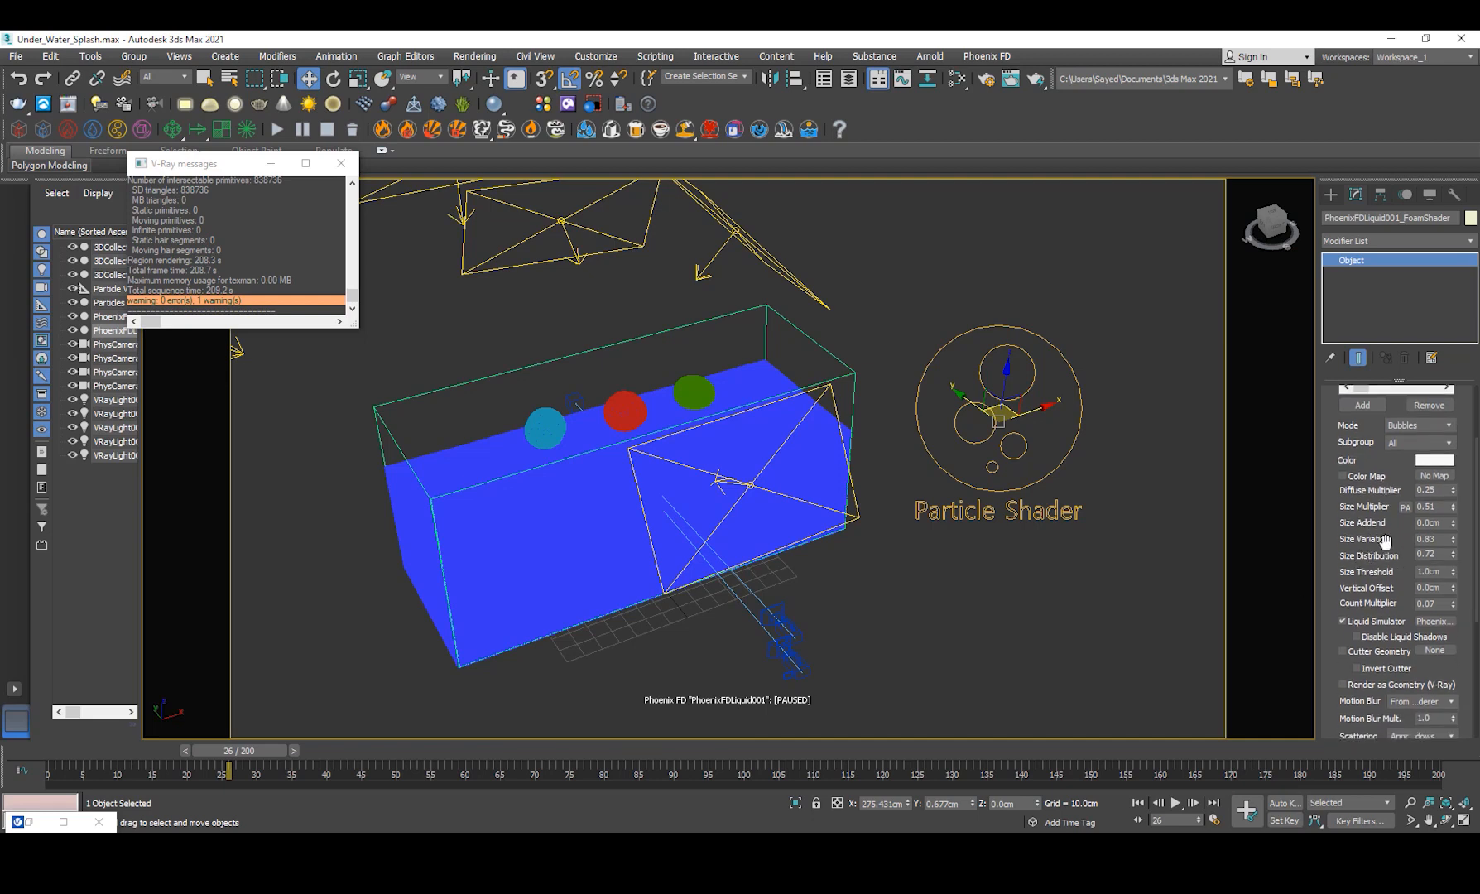
{"action": "triple_click", "coordinate": [1428, 539]}
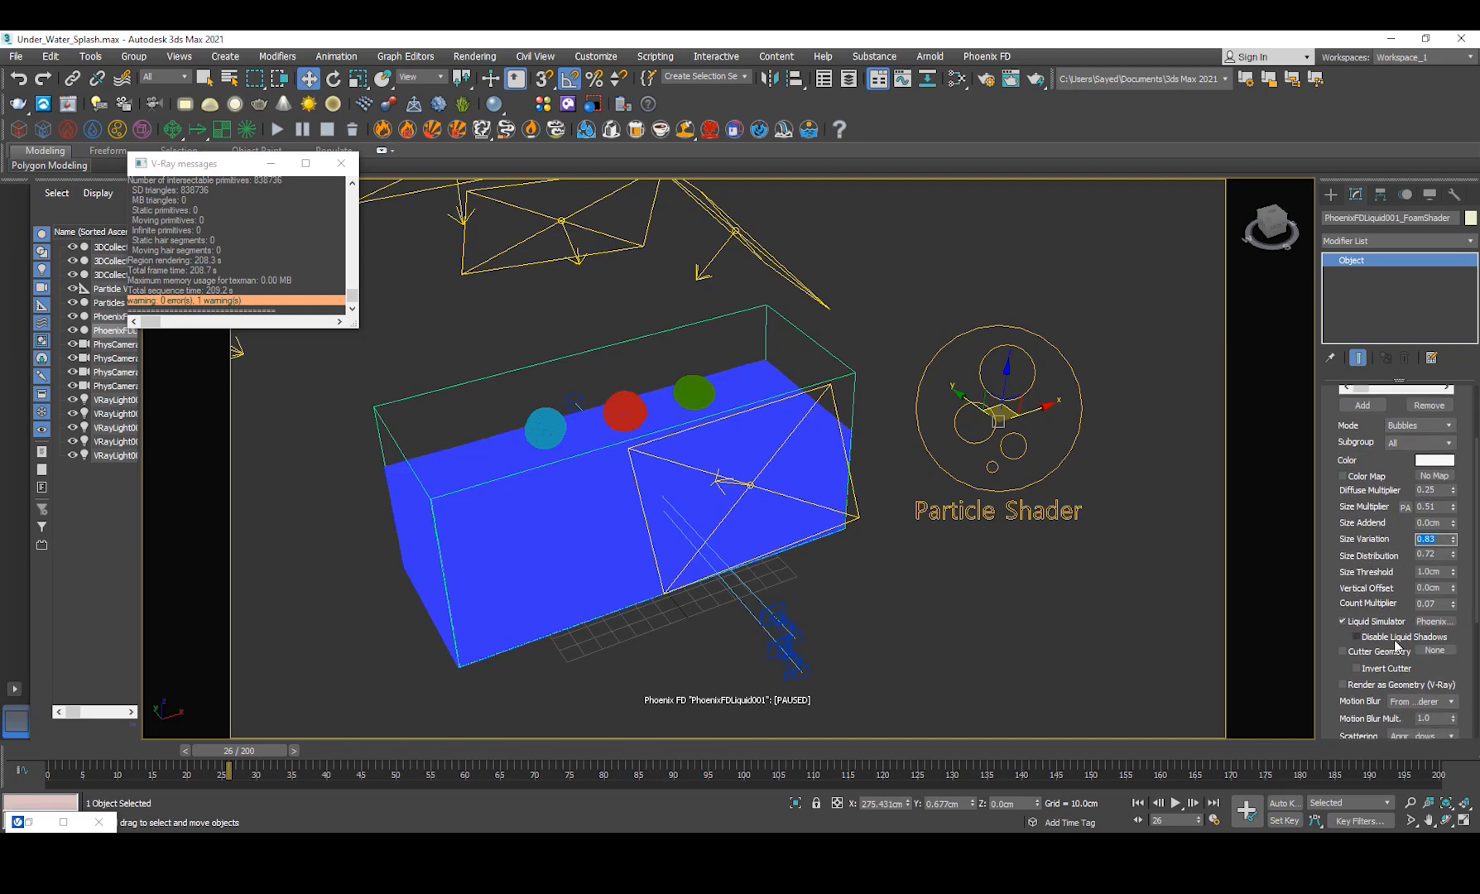
{"action": "scroll", "scroll_direction": "down", "scroll_amount": 3}
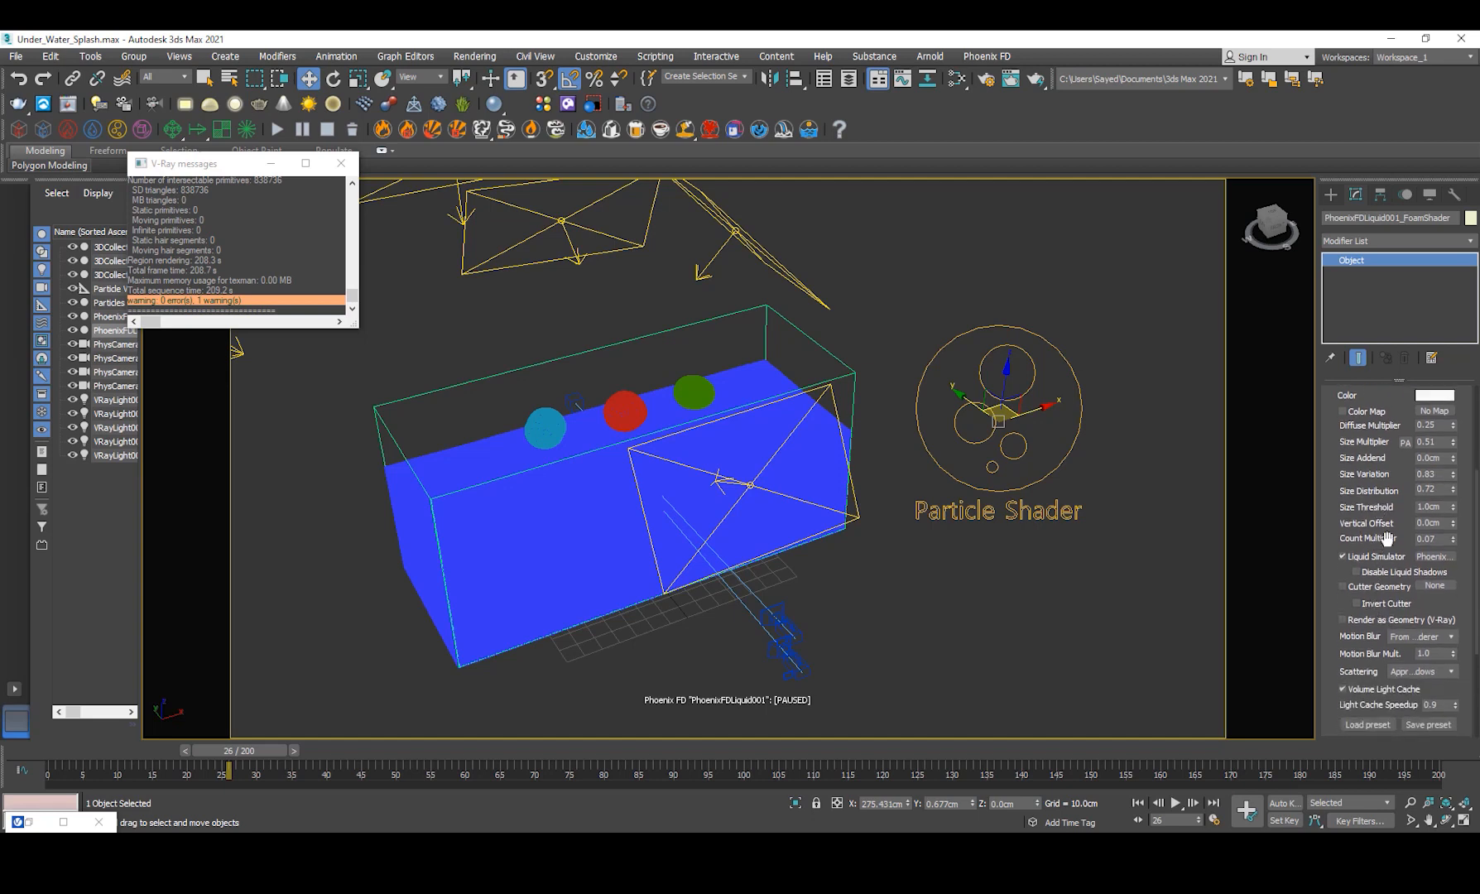
{"action": "triple_click", "coordinate": [1433, 538]}
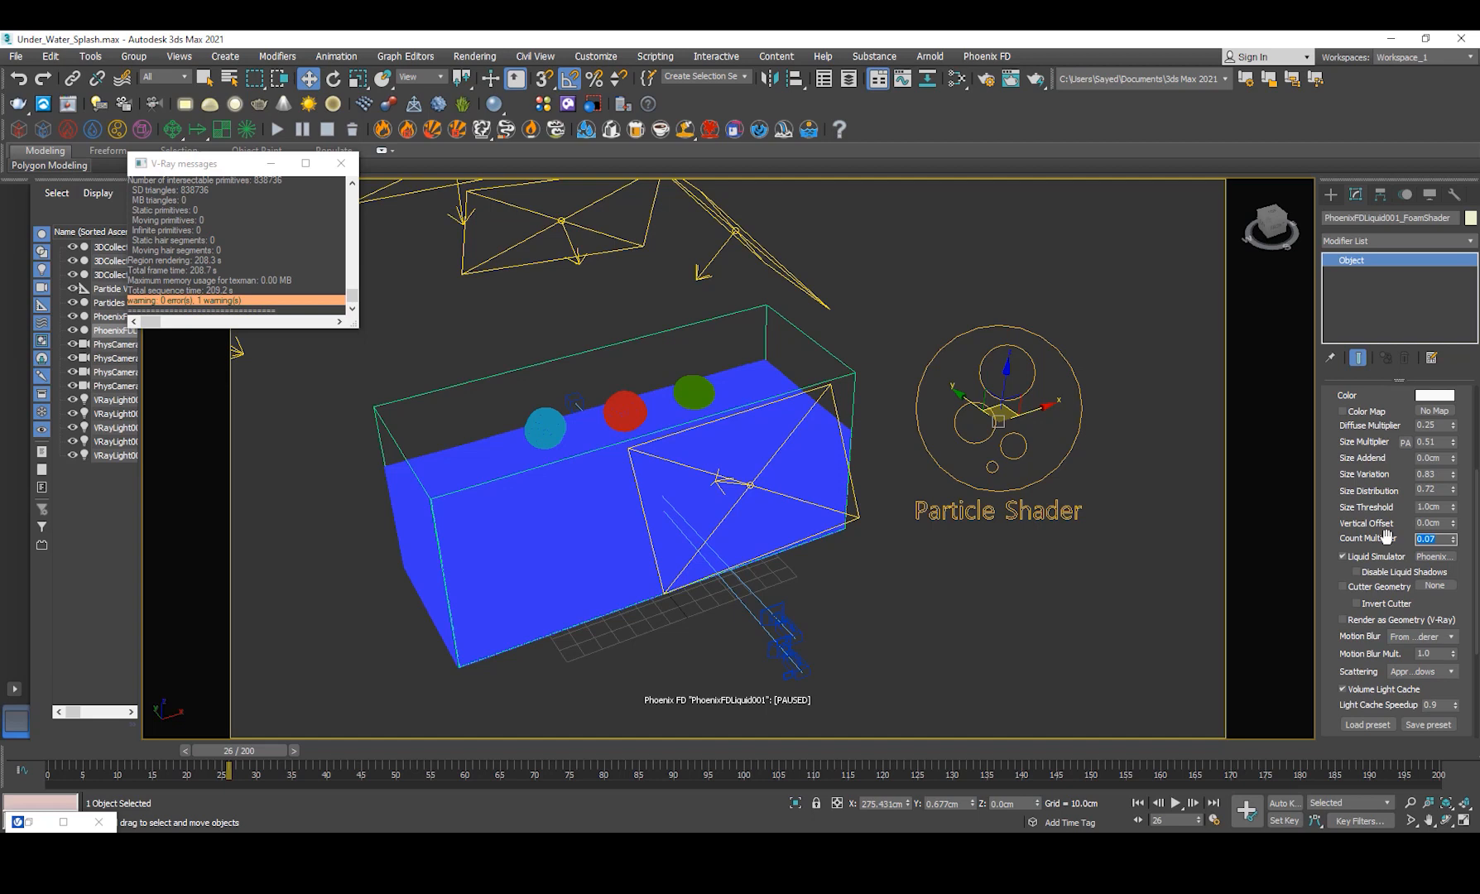
{"action": "mouse_move", "coordinate": [1388, 537]}
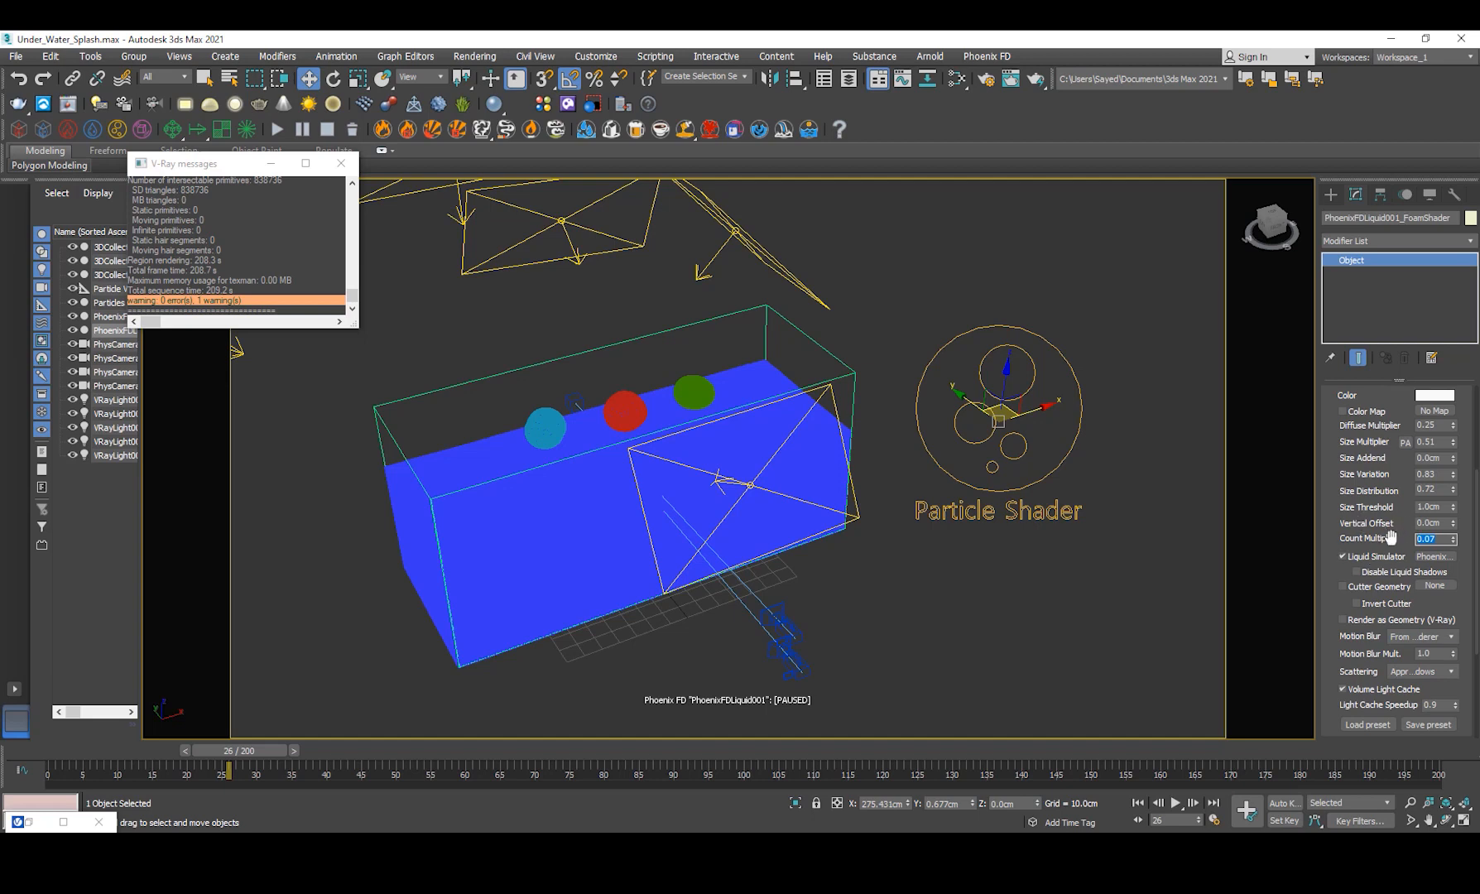
{"action": "mouse_move", "coordinate": [1416, 531]}
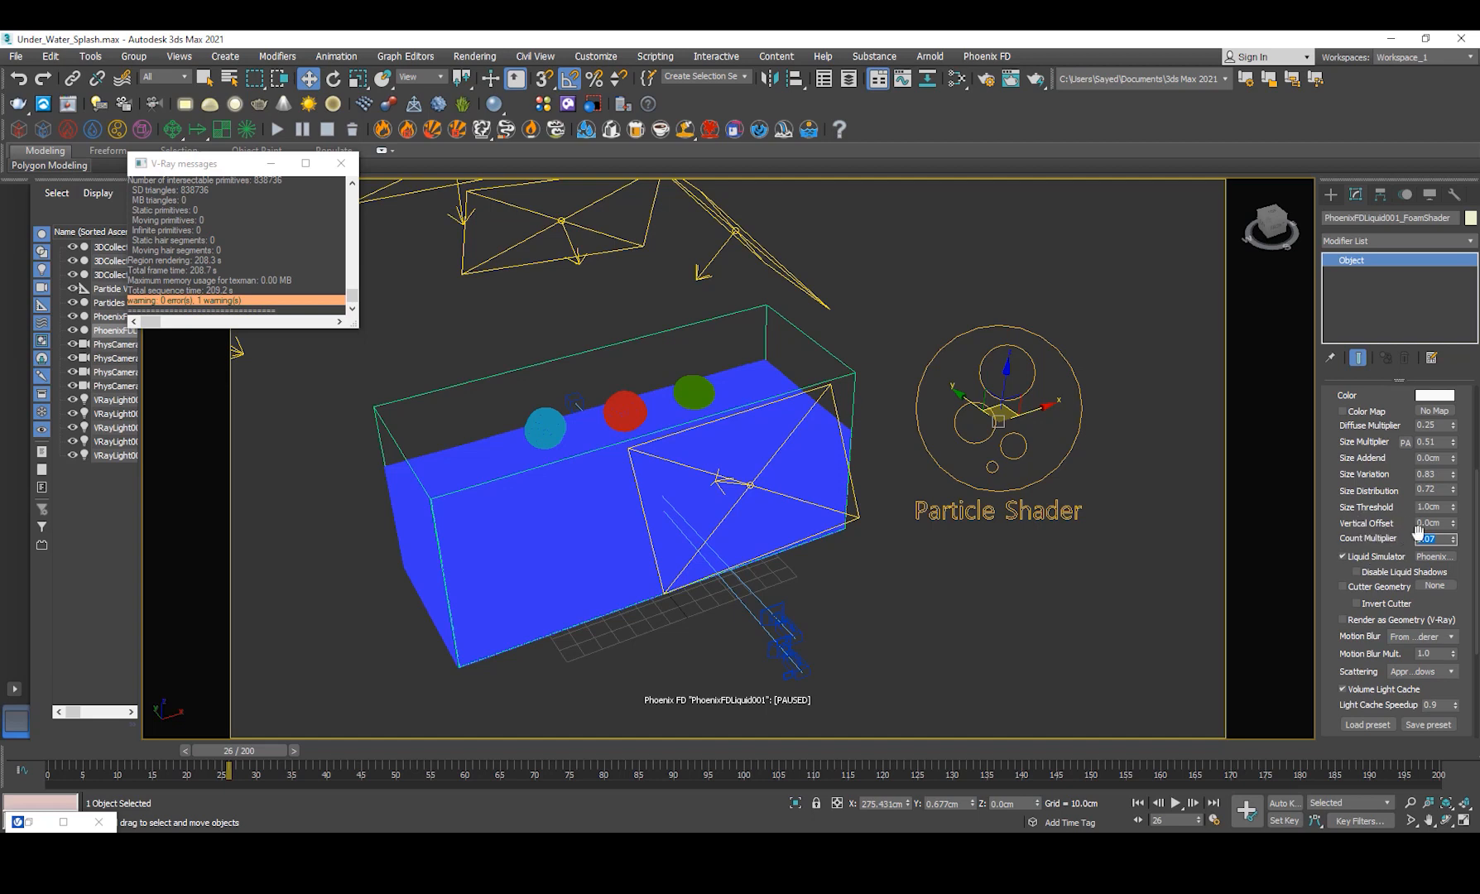
{"action": "scroll", "scroll_direction": "down", "scroll_amount": 3}
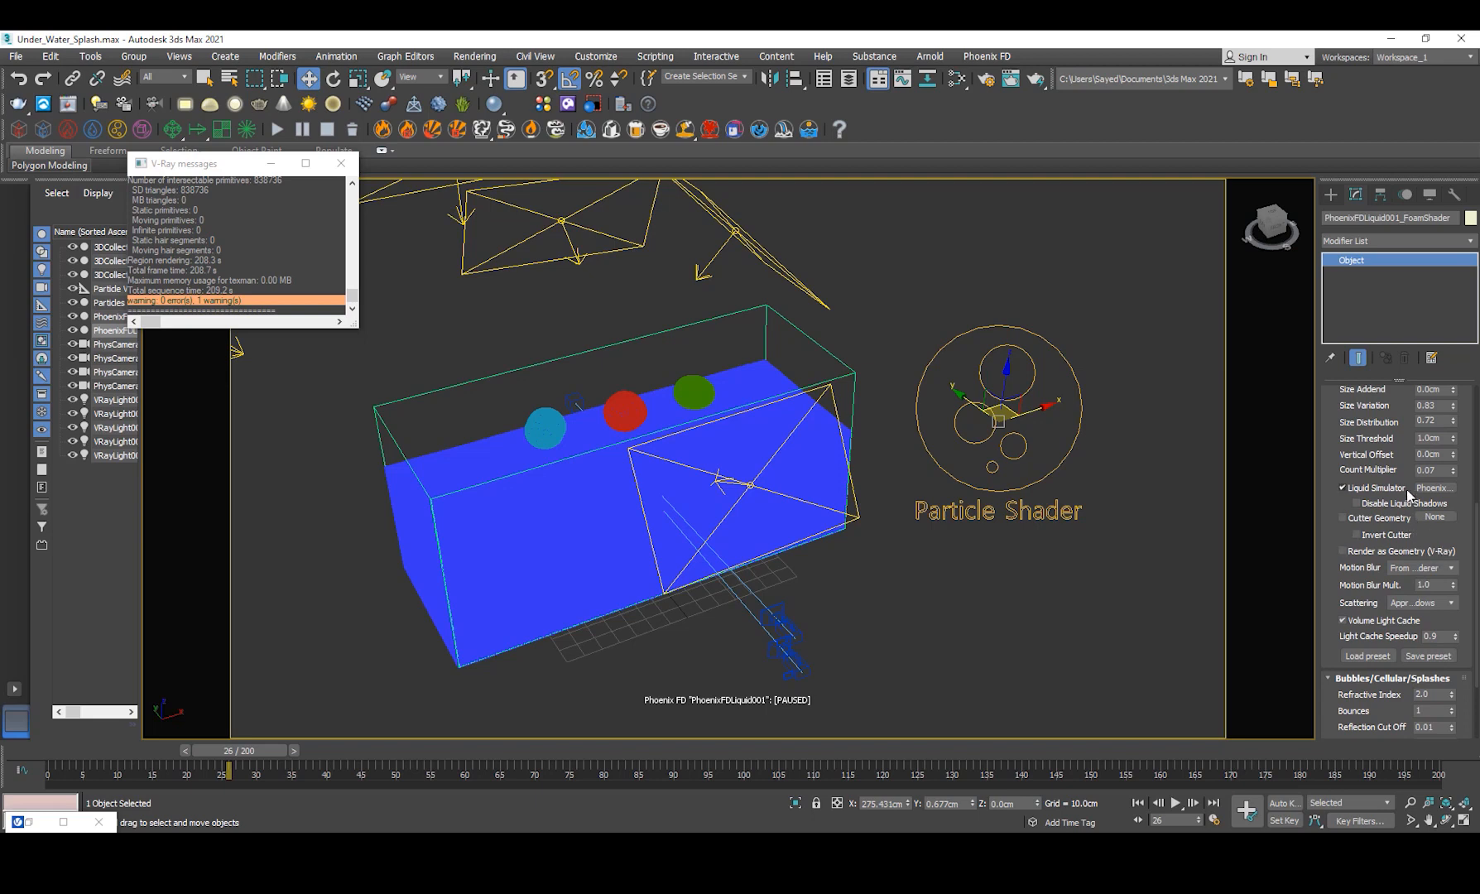
{"action": "scroll", "scroll_direction": "up", "scroll_amount": 3}
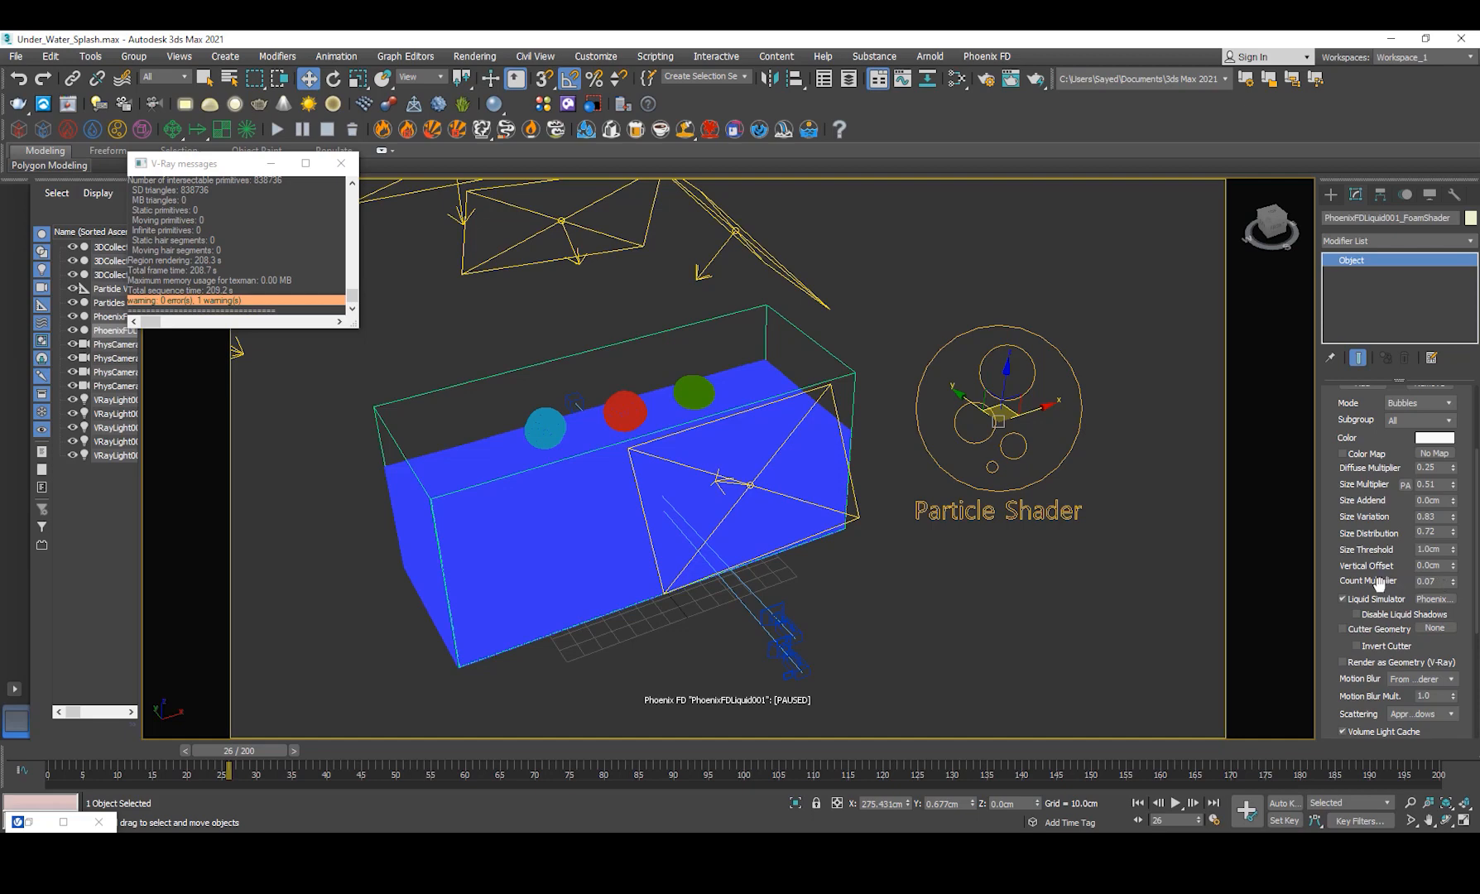
{"action": "scroll", "scroll_direction": "down", "scroll_amount": 3}
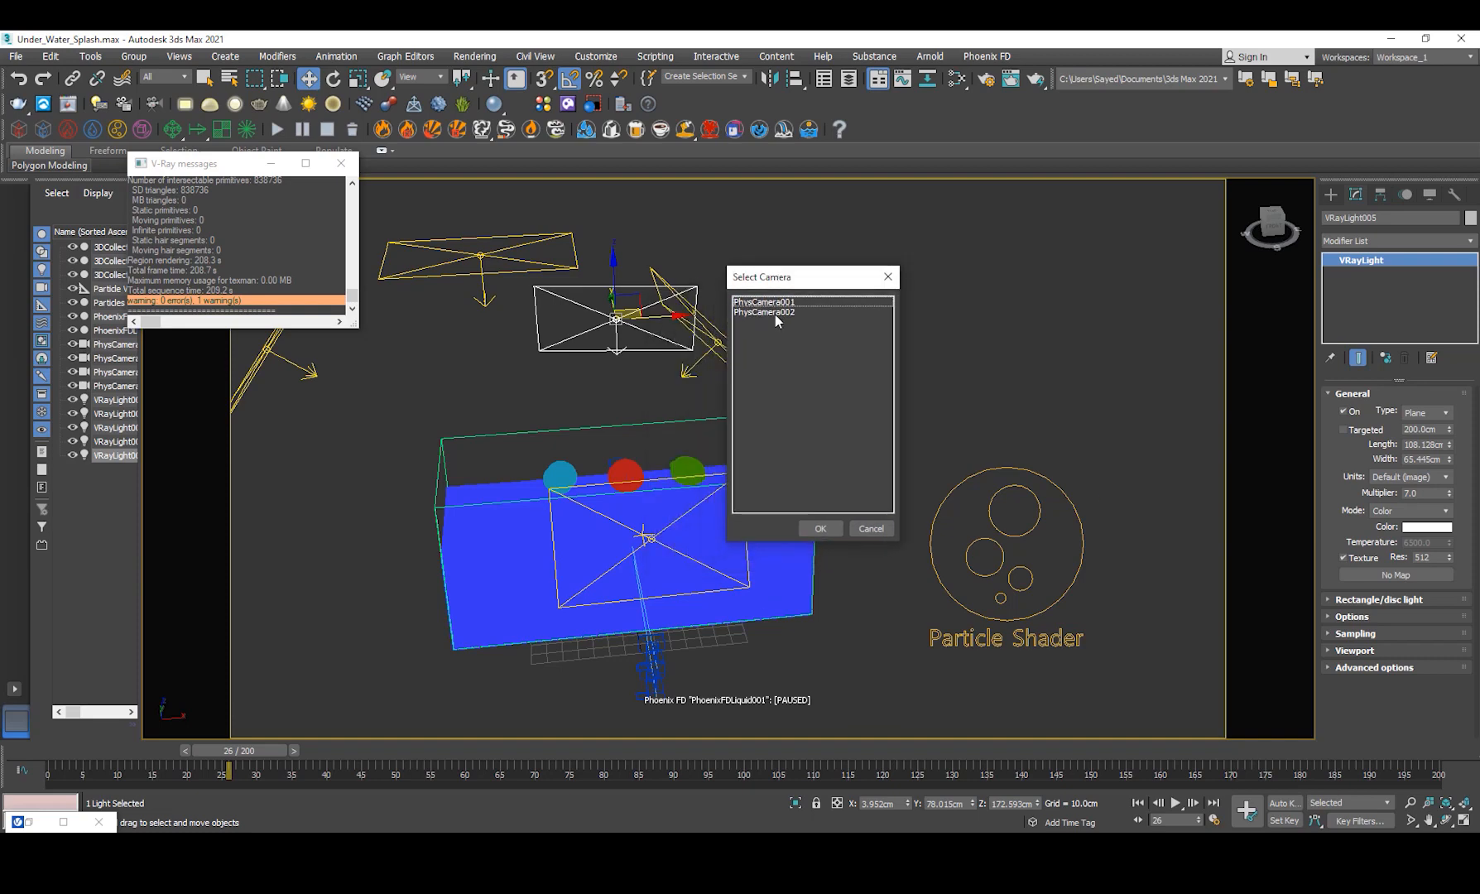
- Switch the viewport to PhysCamera002, framing the three fruits above the water
{"action": "left_click", "coordinate": [819, 529]}
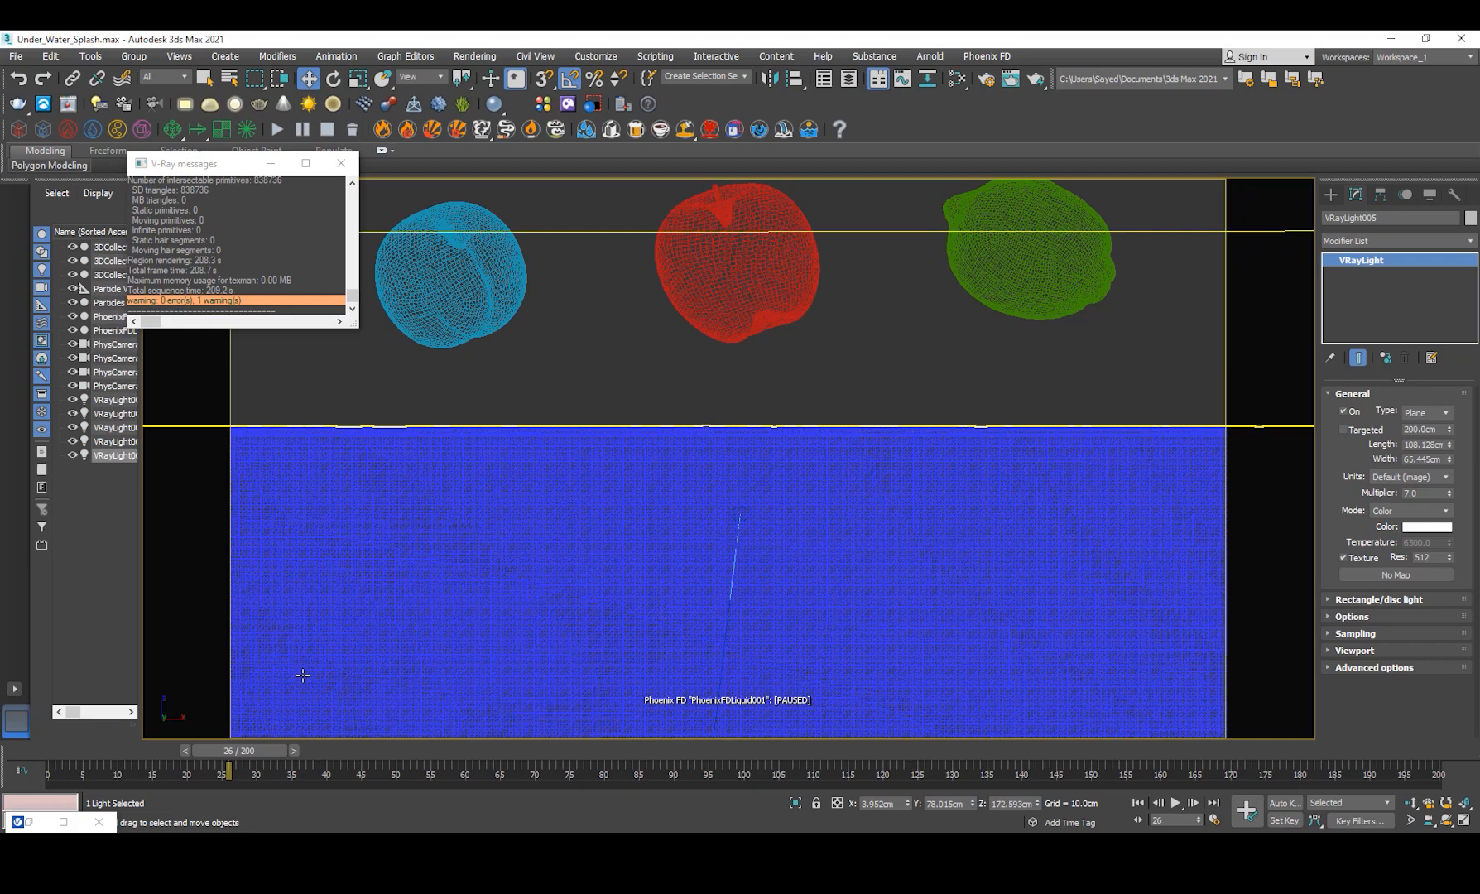
{"action": "mouse_move", "coordinate": [303, 675]}
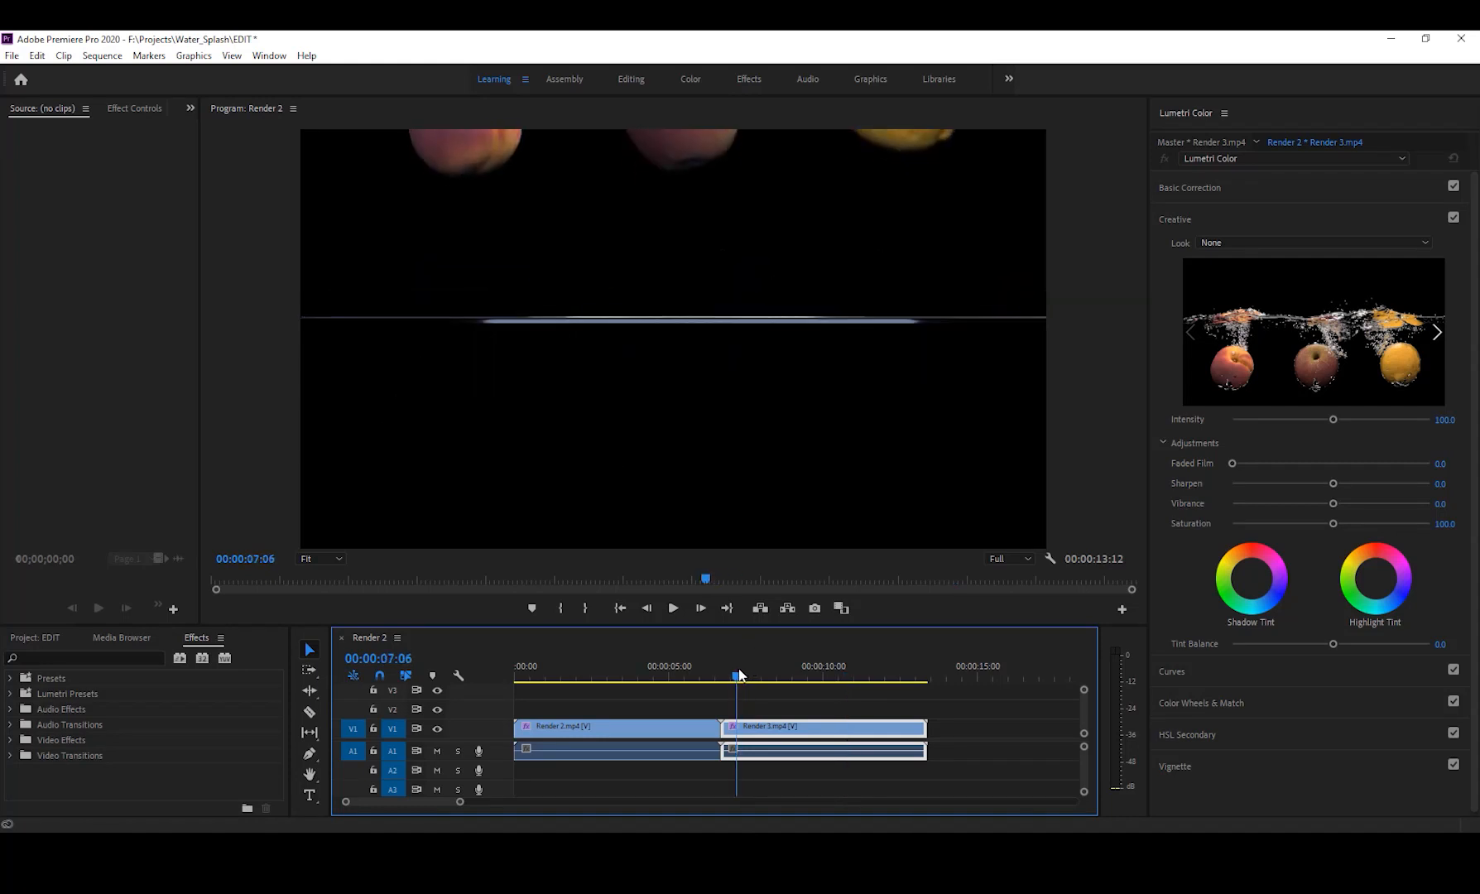
- Replay the clip from before impact, stopping on the underwater splash with bubbles
{"action": "left_click", "coordinate": [732, 678]}
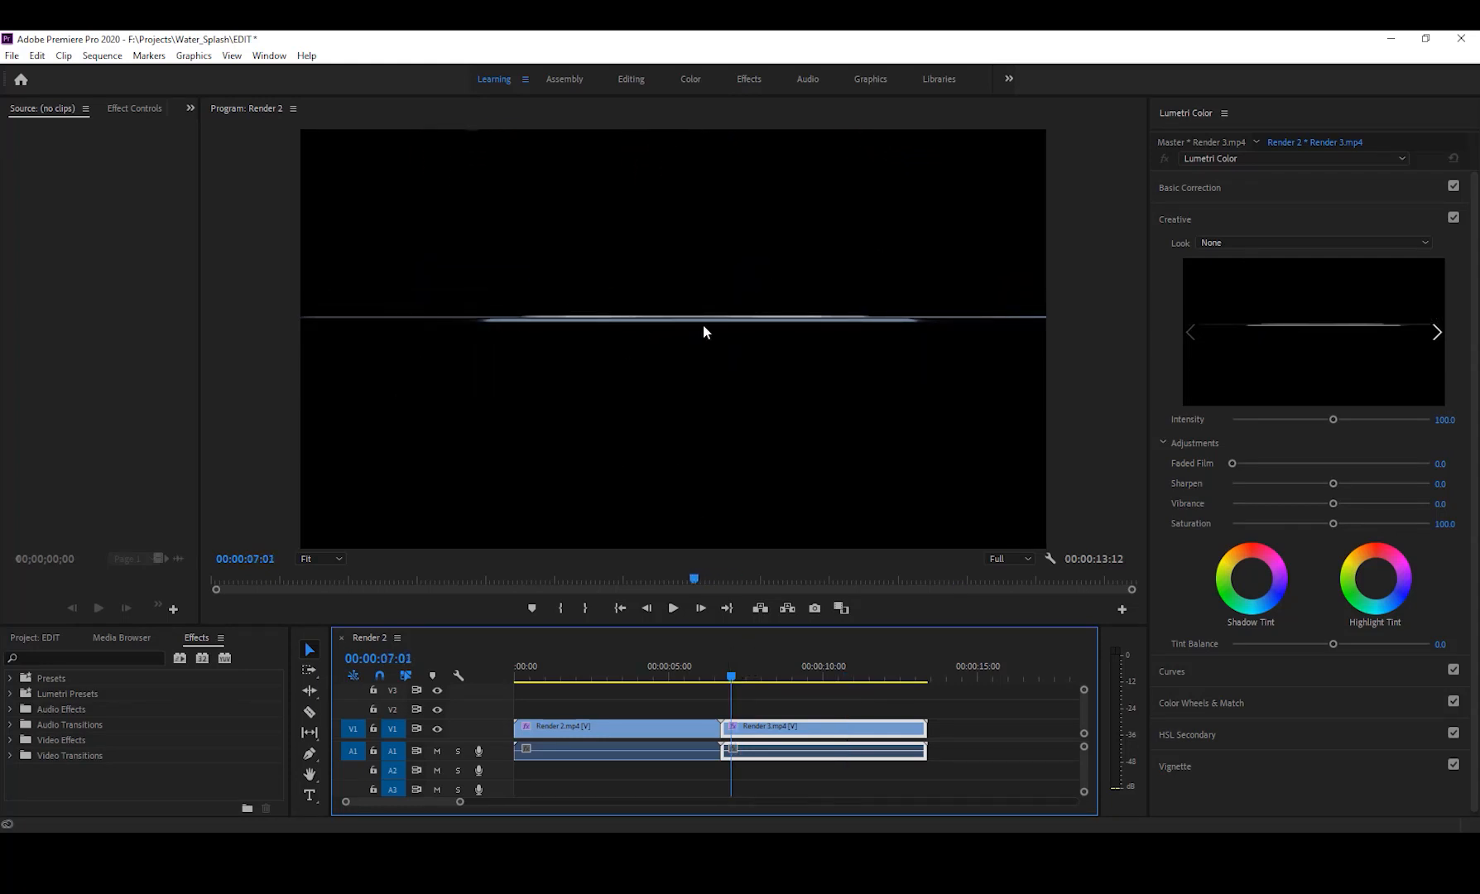
{"action": "mouse_move", "coordinate": [587, 457]}
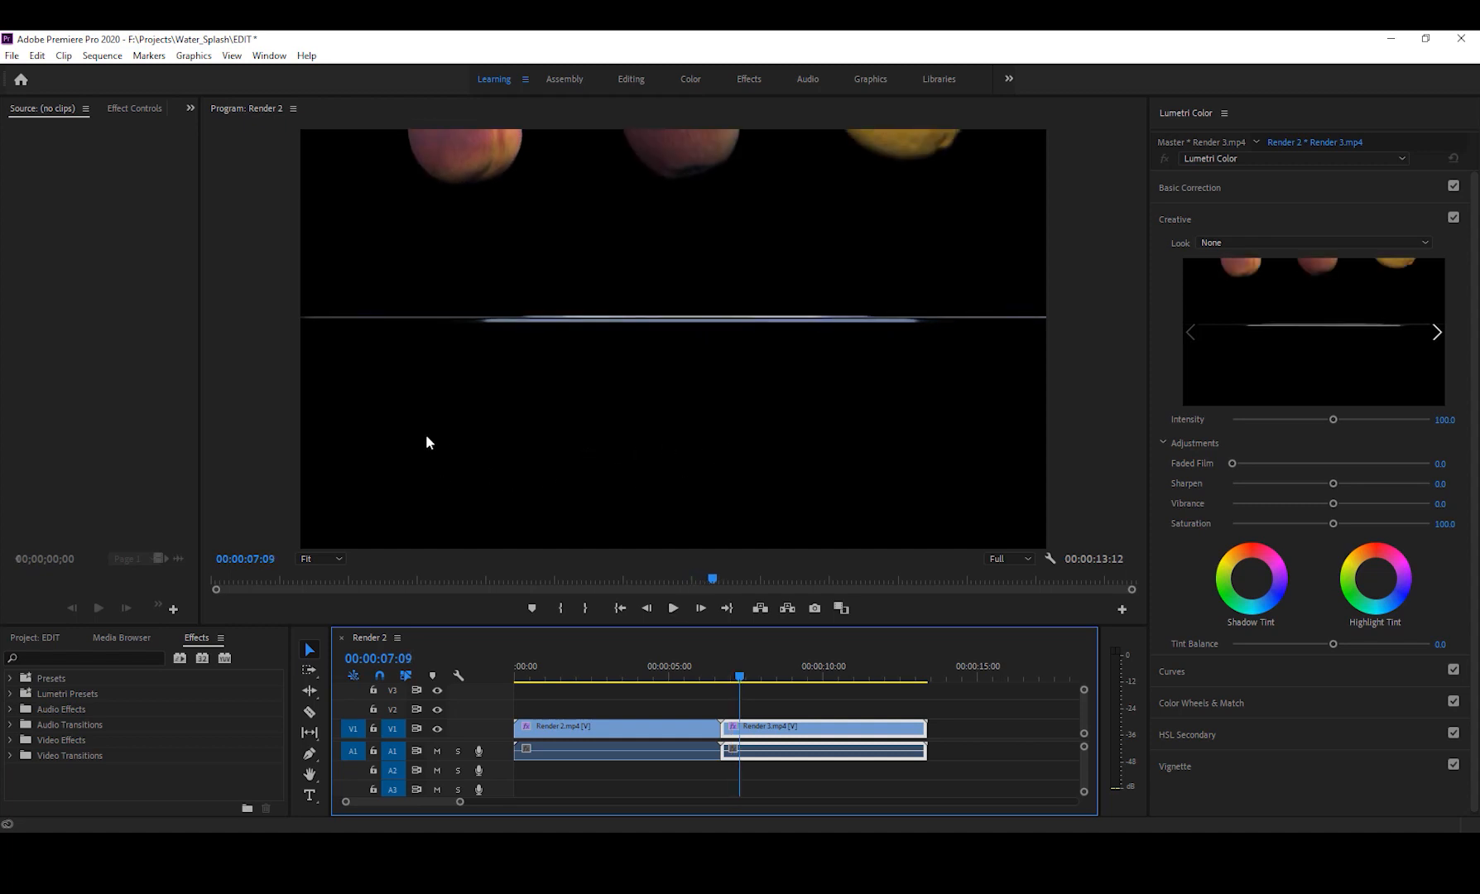
{"action": "mouse_move", "coordinate": [935, 558]}
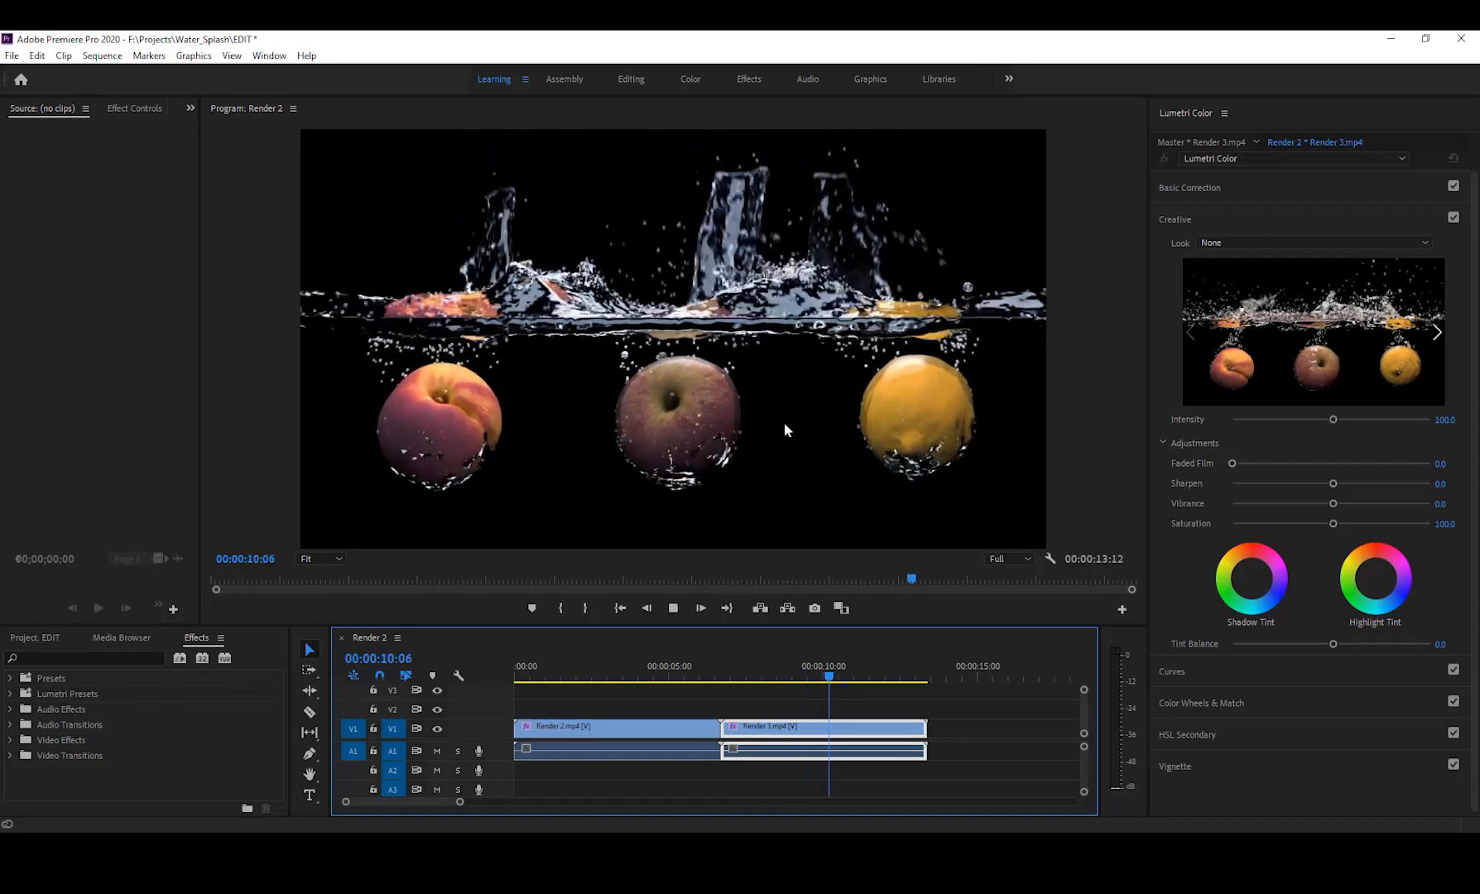
{"action": "left_click", "coordinate": [765, 677]}
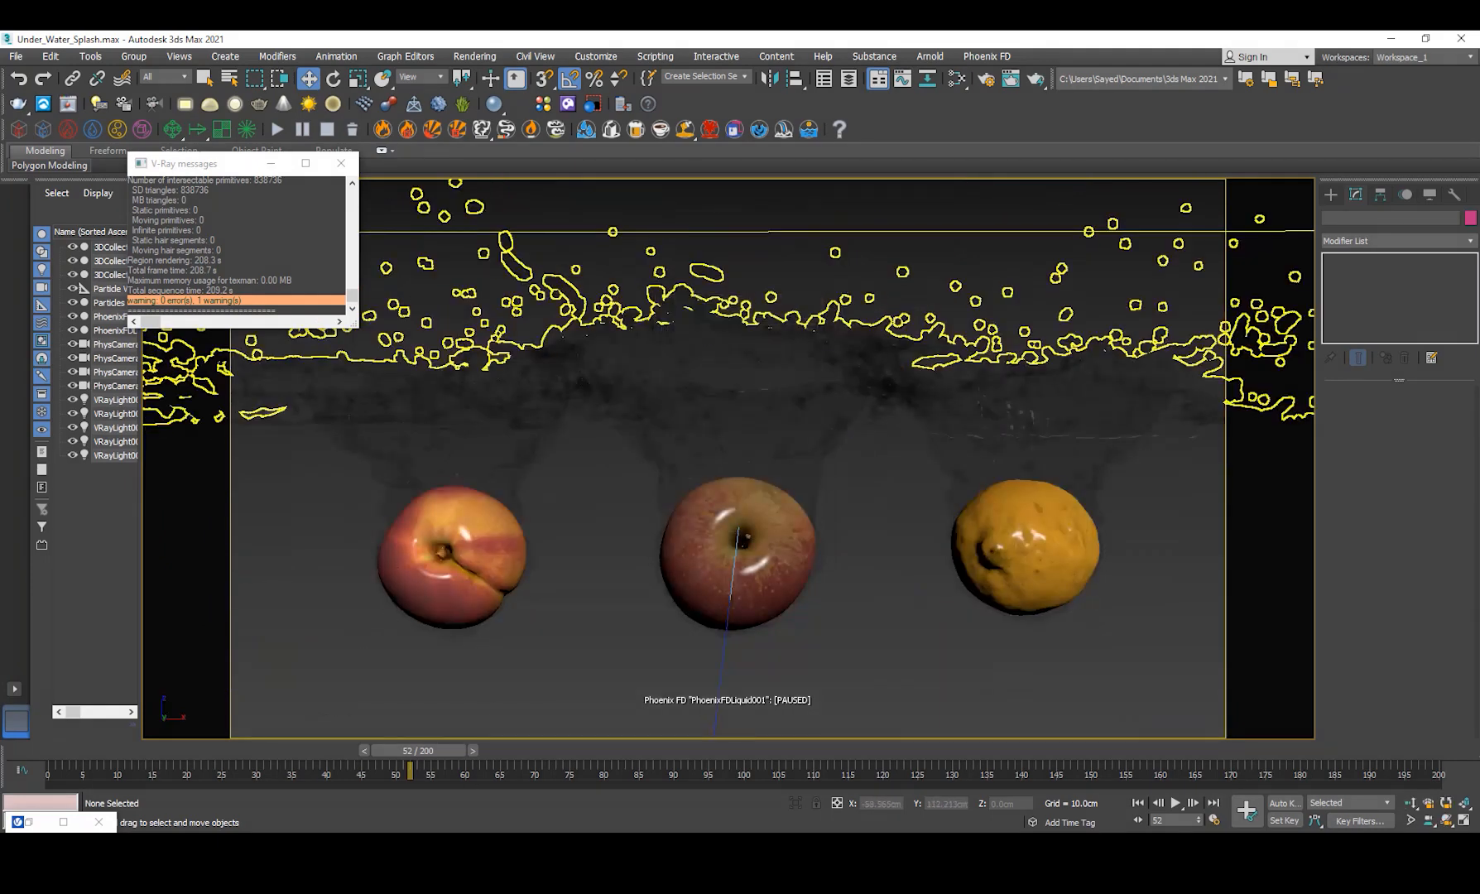
- Bring the Adobe Premiere Pro window forward from the 3ds Max taskbar
{"action": "left_click", "coordinate": [423, 751]}
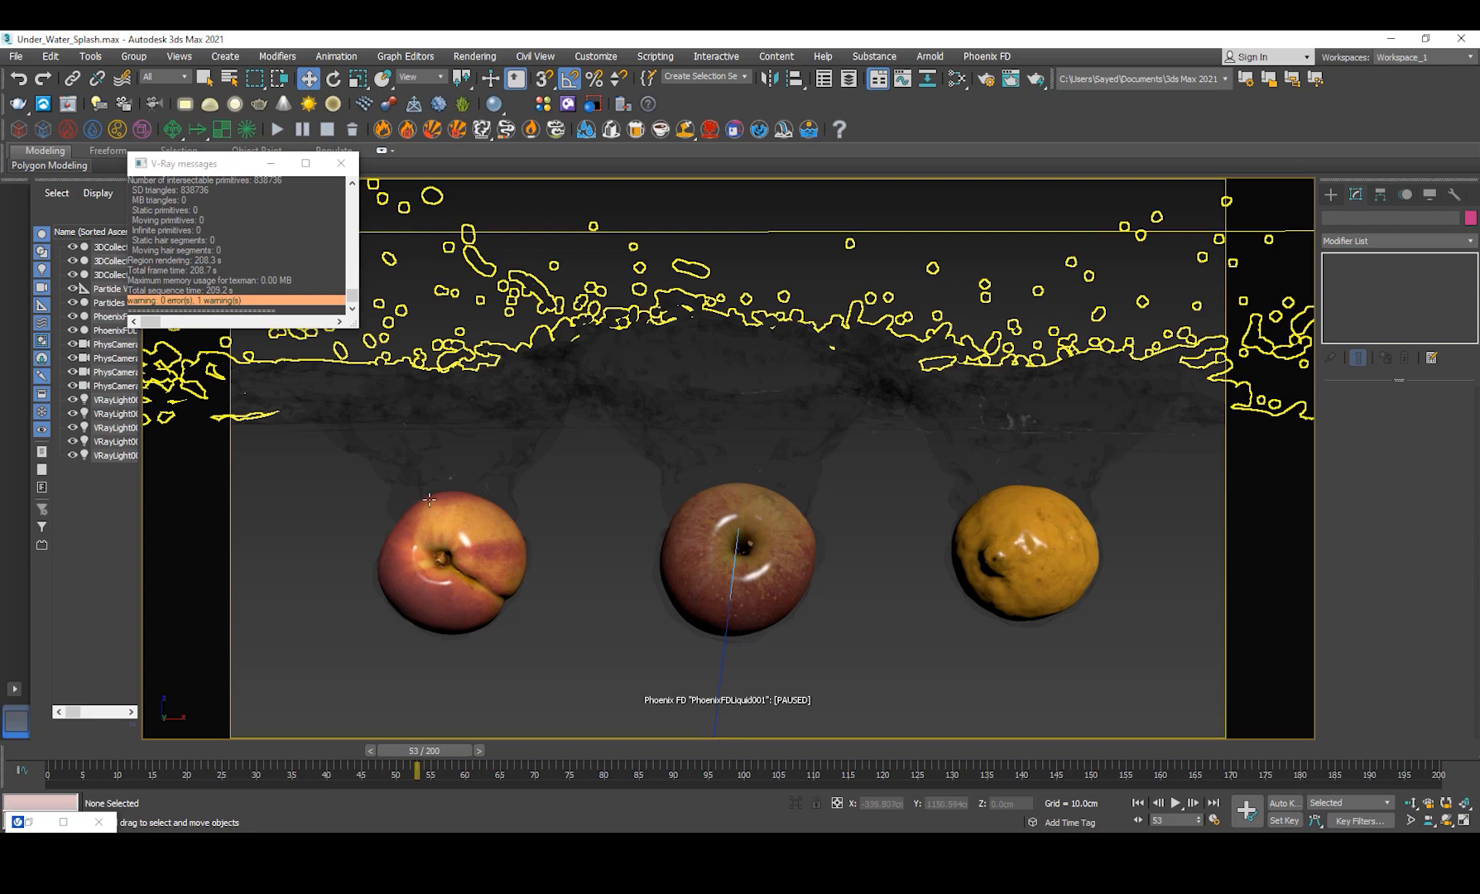
{"action": "mouse_move", "coordinate": [537, 556]}
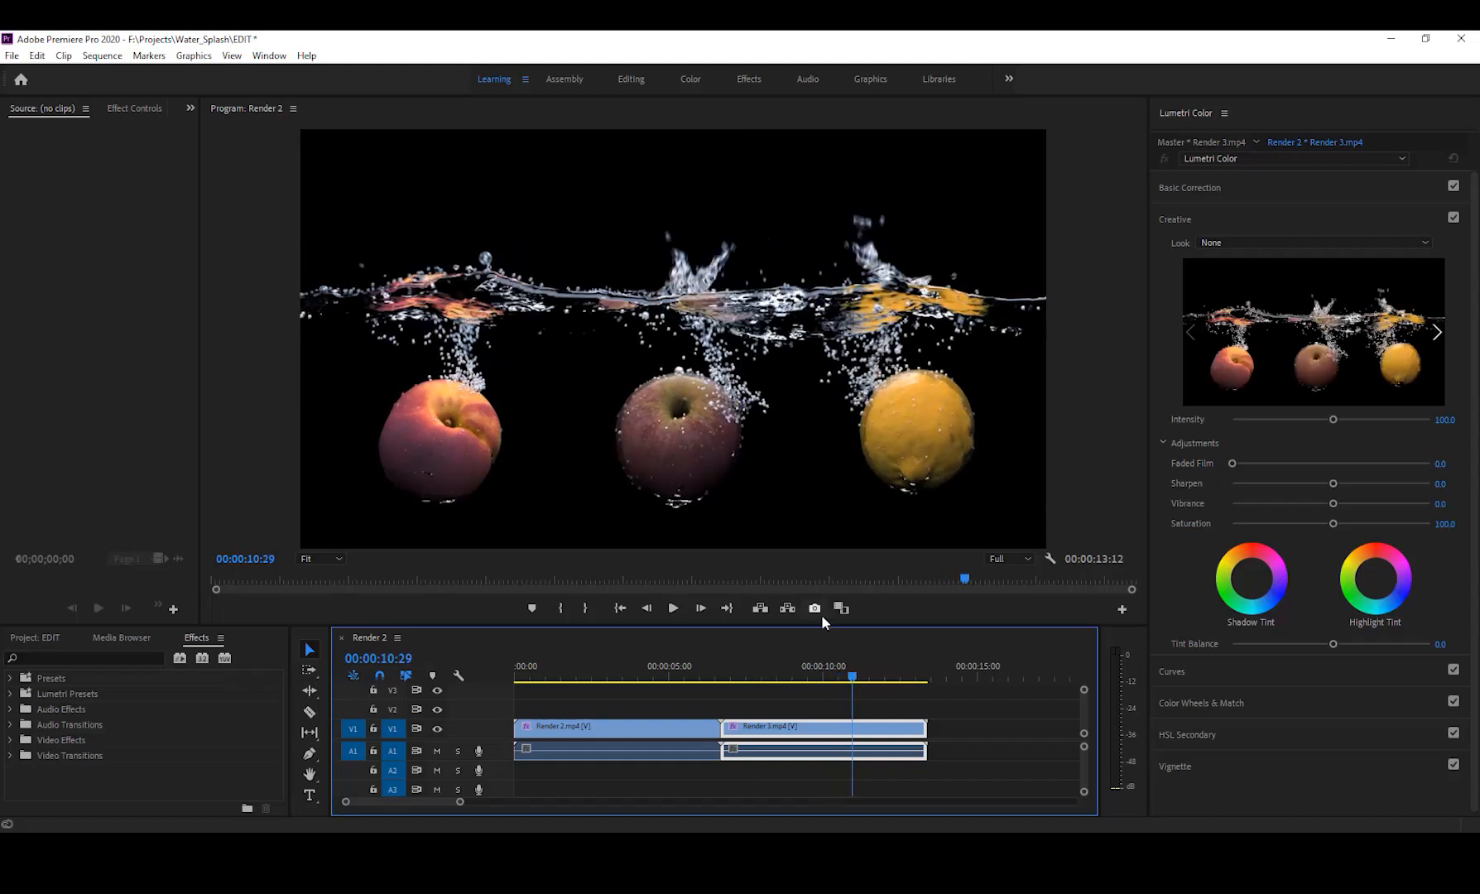
- Play the rendered fruit splash sequence in the Program Monitor, then click away
{"action": "left_click", "coordinate": [796, 676]}
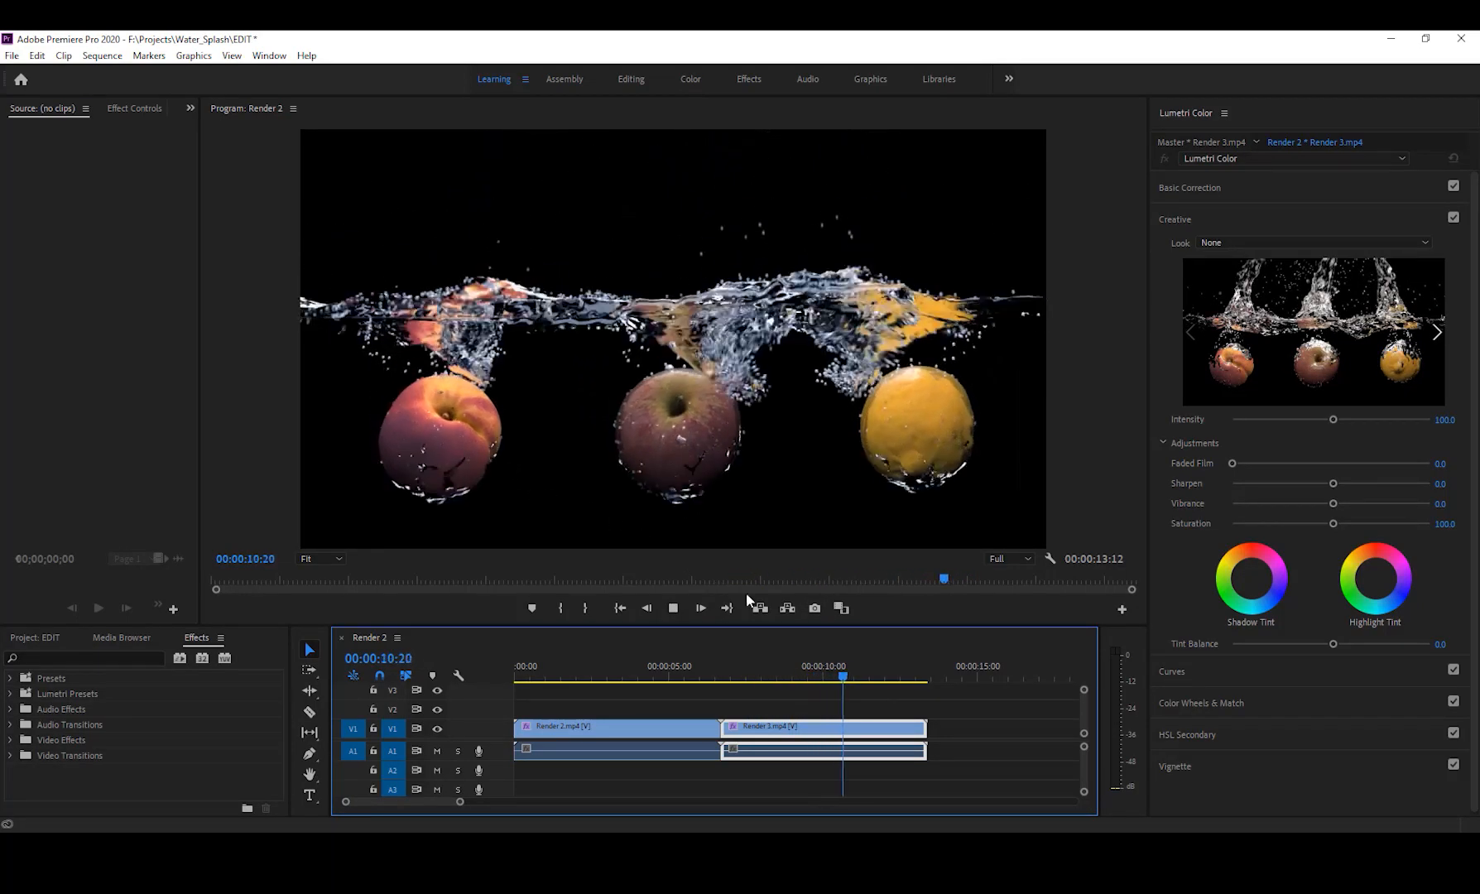
{"action": "left_click", "coordinate": [700, 607]}
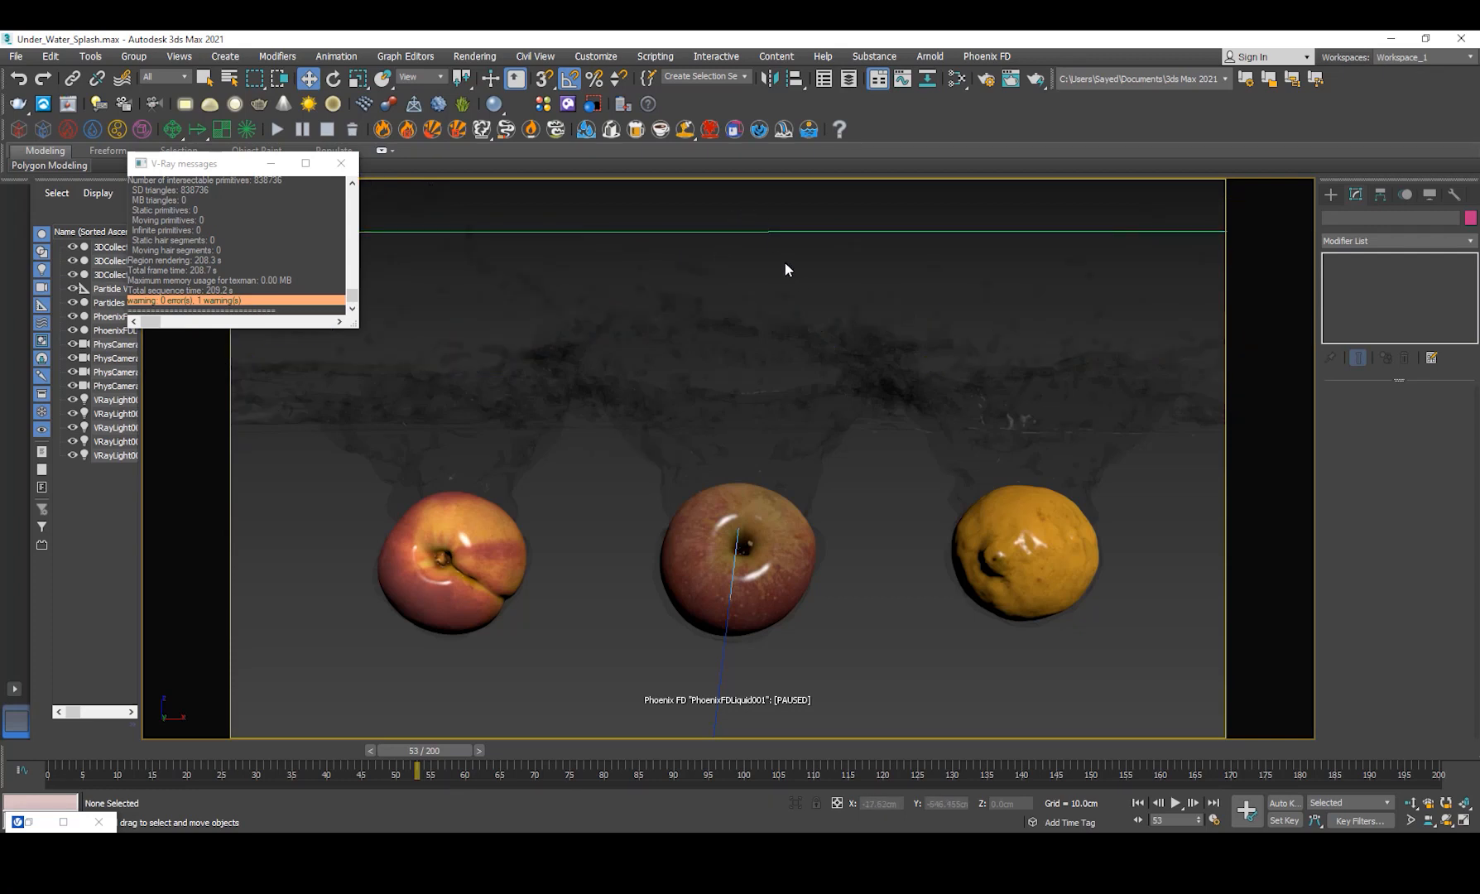
{"action": "mouse_move", "coordinate": [671, 810]}
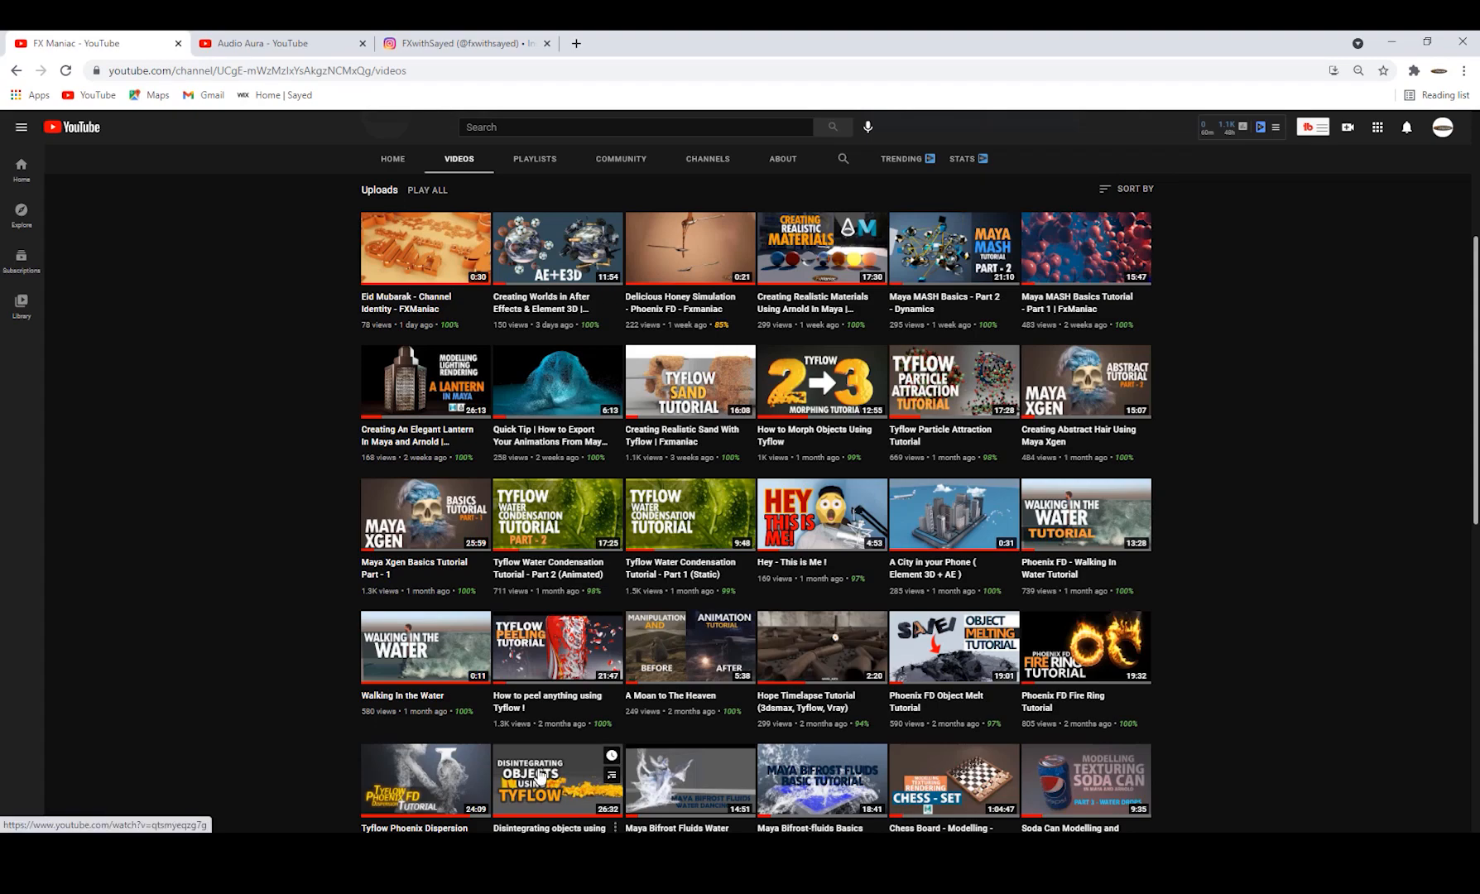
{"action": "scroll", "scroll_direction": "up", "scroll_amount": 3}
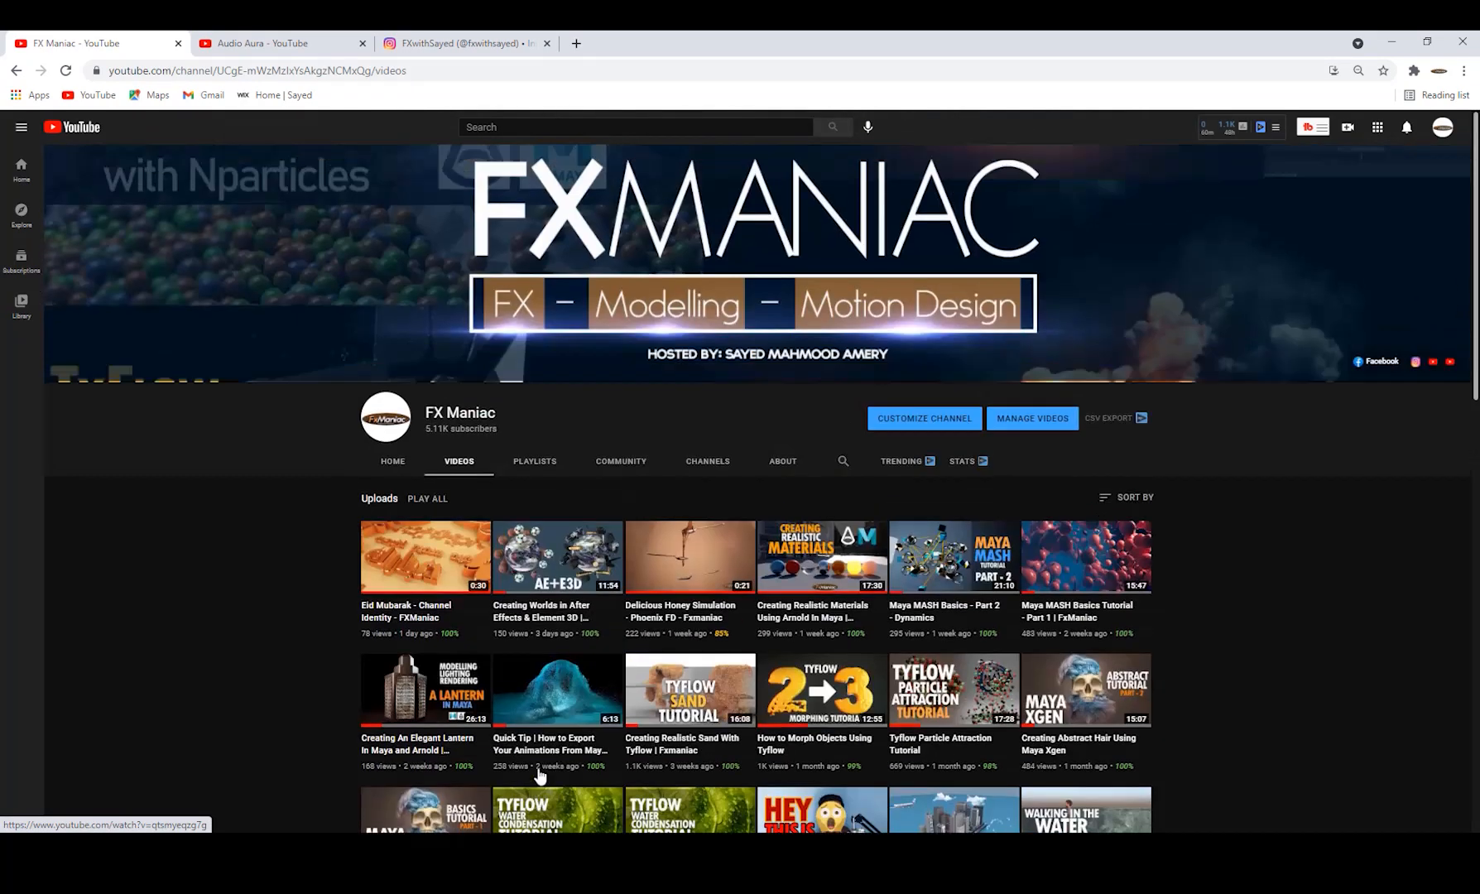
{"action": "mouse_move", "coordinate": [388, 538]}
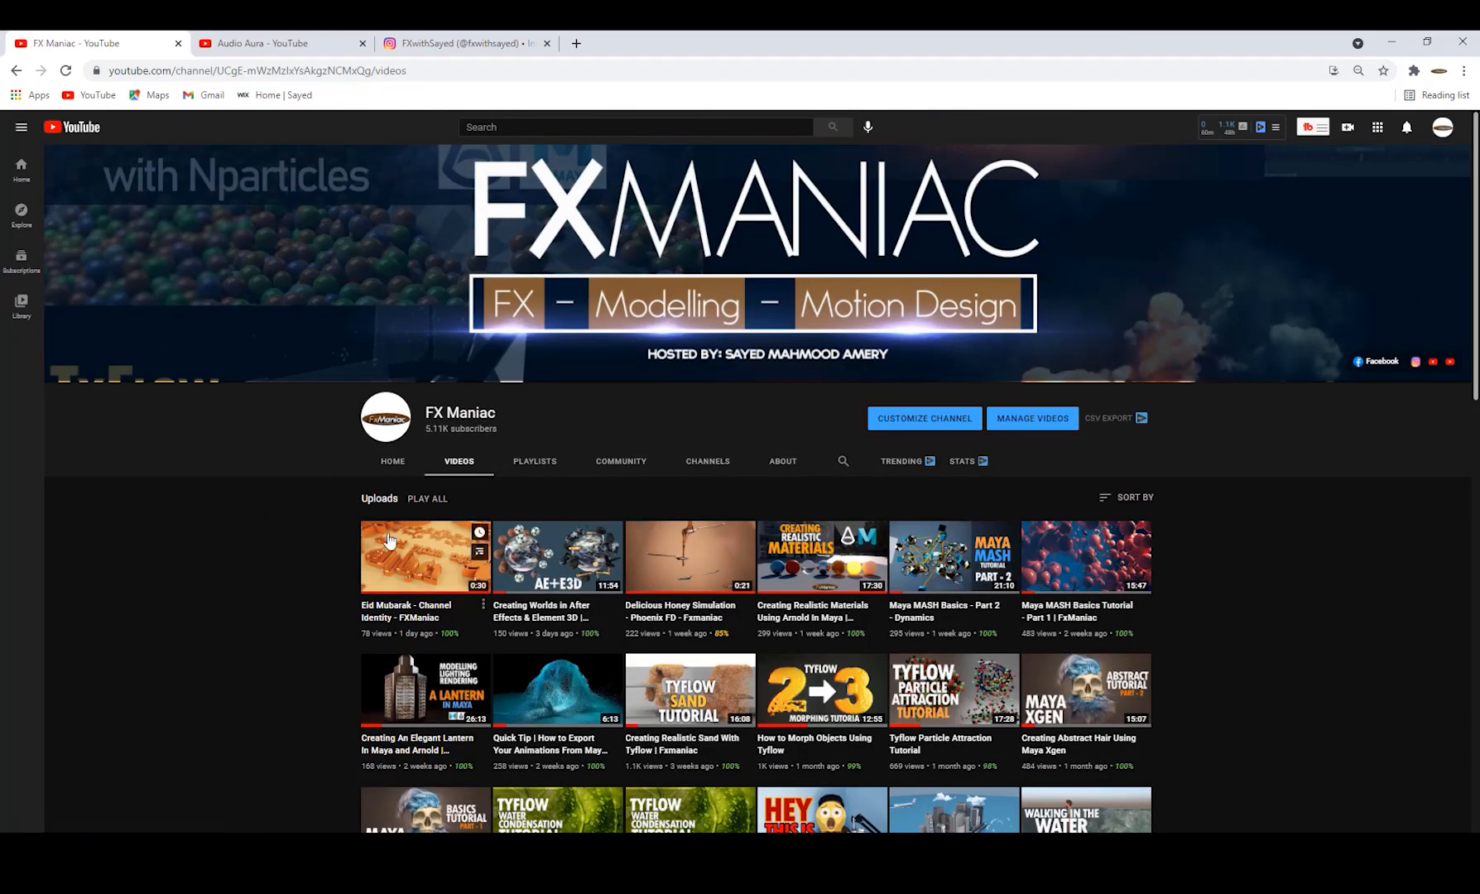
{"action": "mouse_move", "coordinate": [263, 482]}
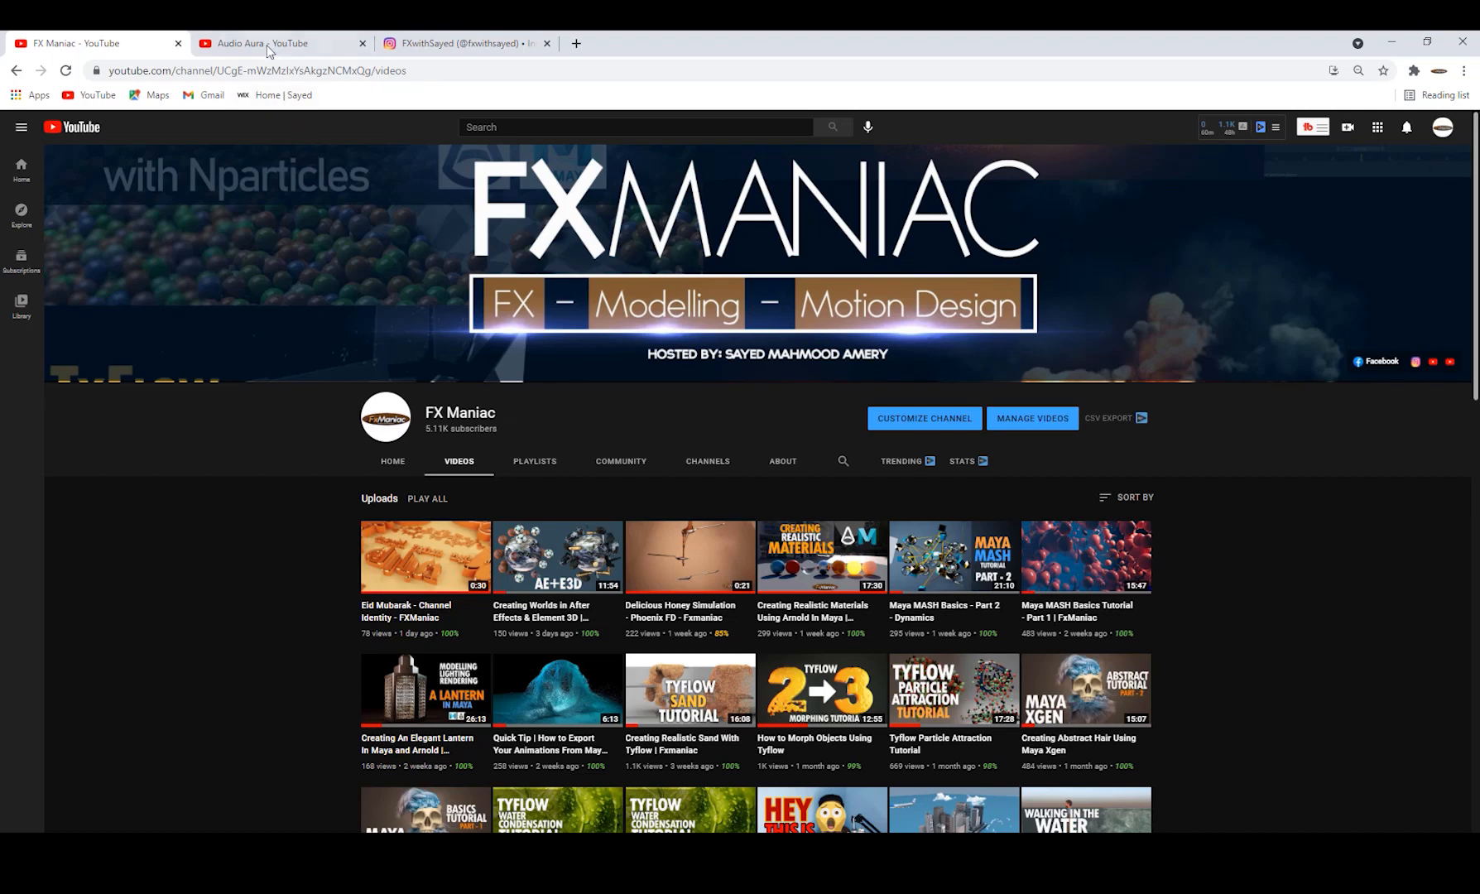
{"action": "left_click", "coordinate": [274, 43]}
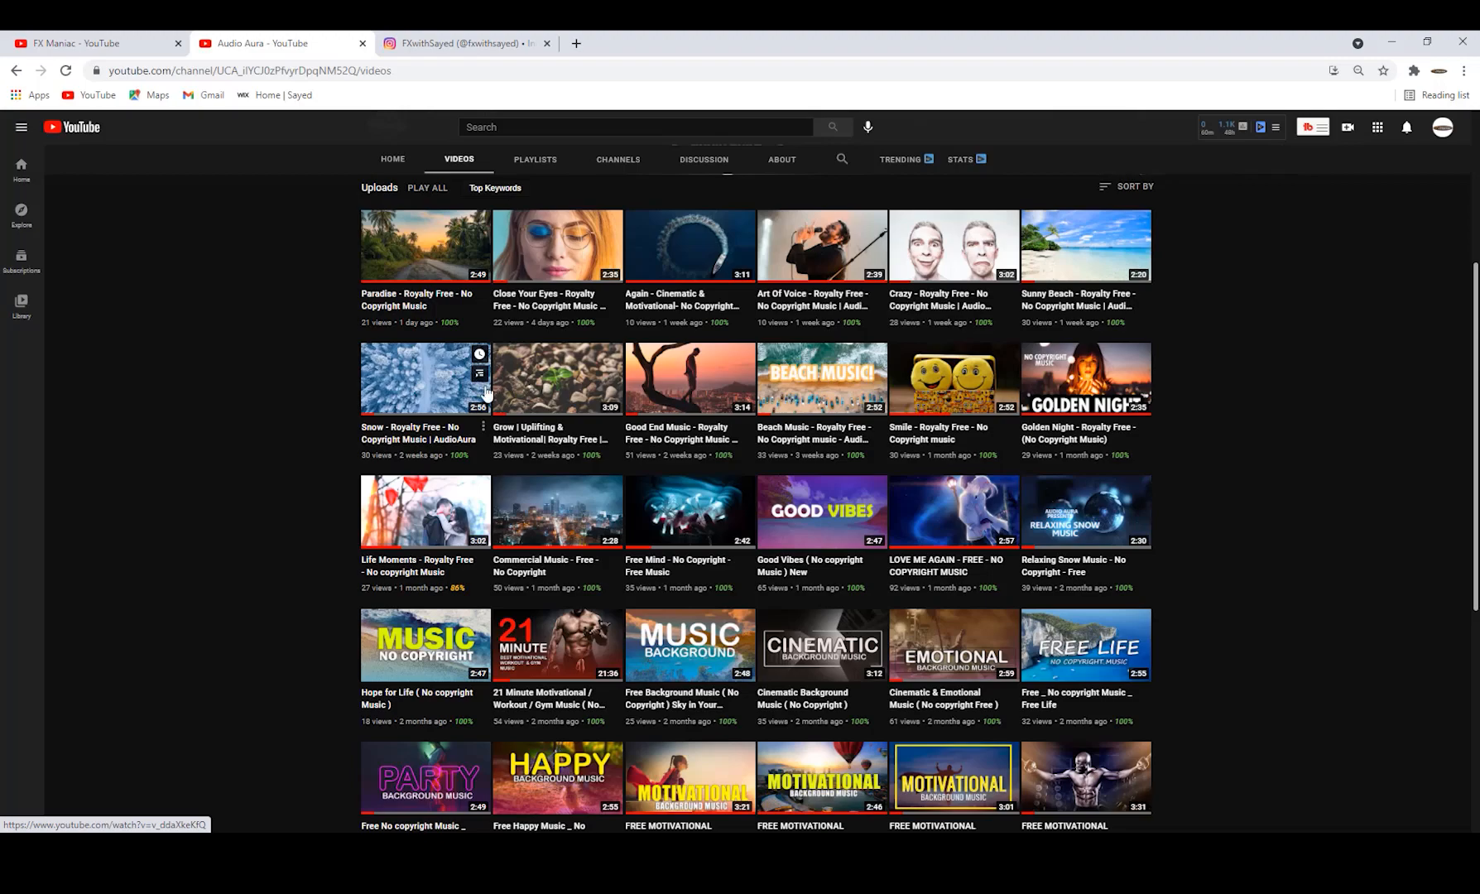
{"action": "scroll", "scroll_direction": "up", "scroll_amount": 3}
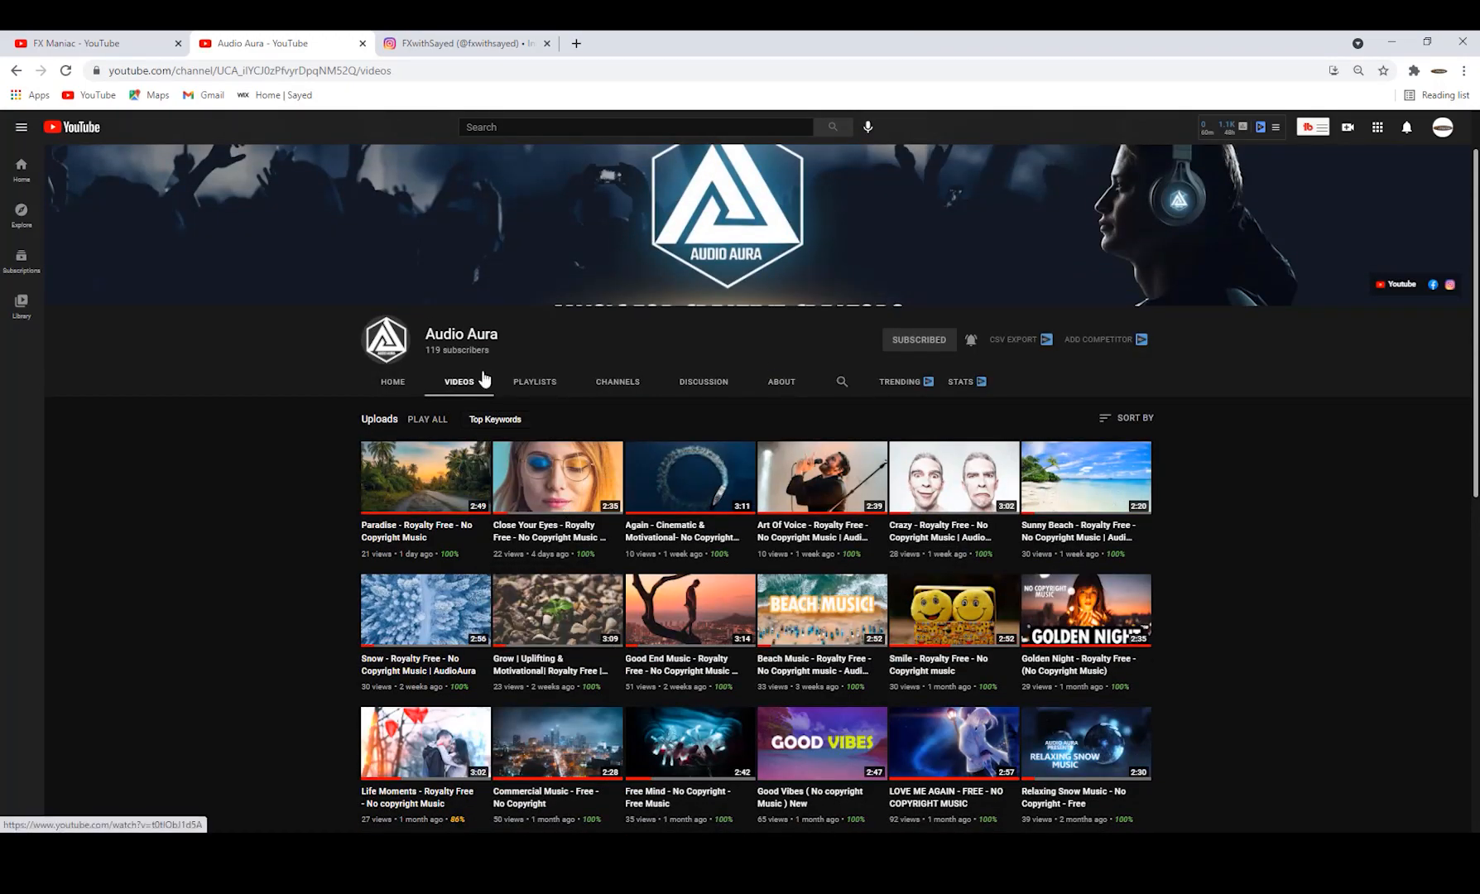
{"action": "scroll", "scroll_direction": "down", "scroll_amount": 3}
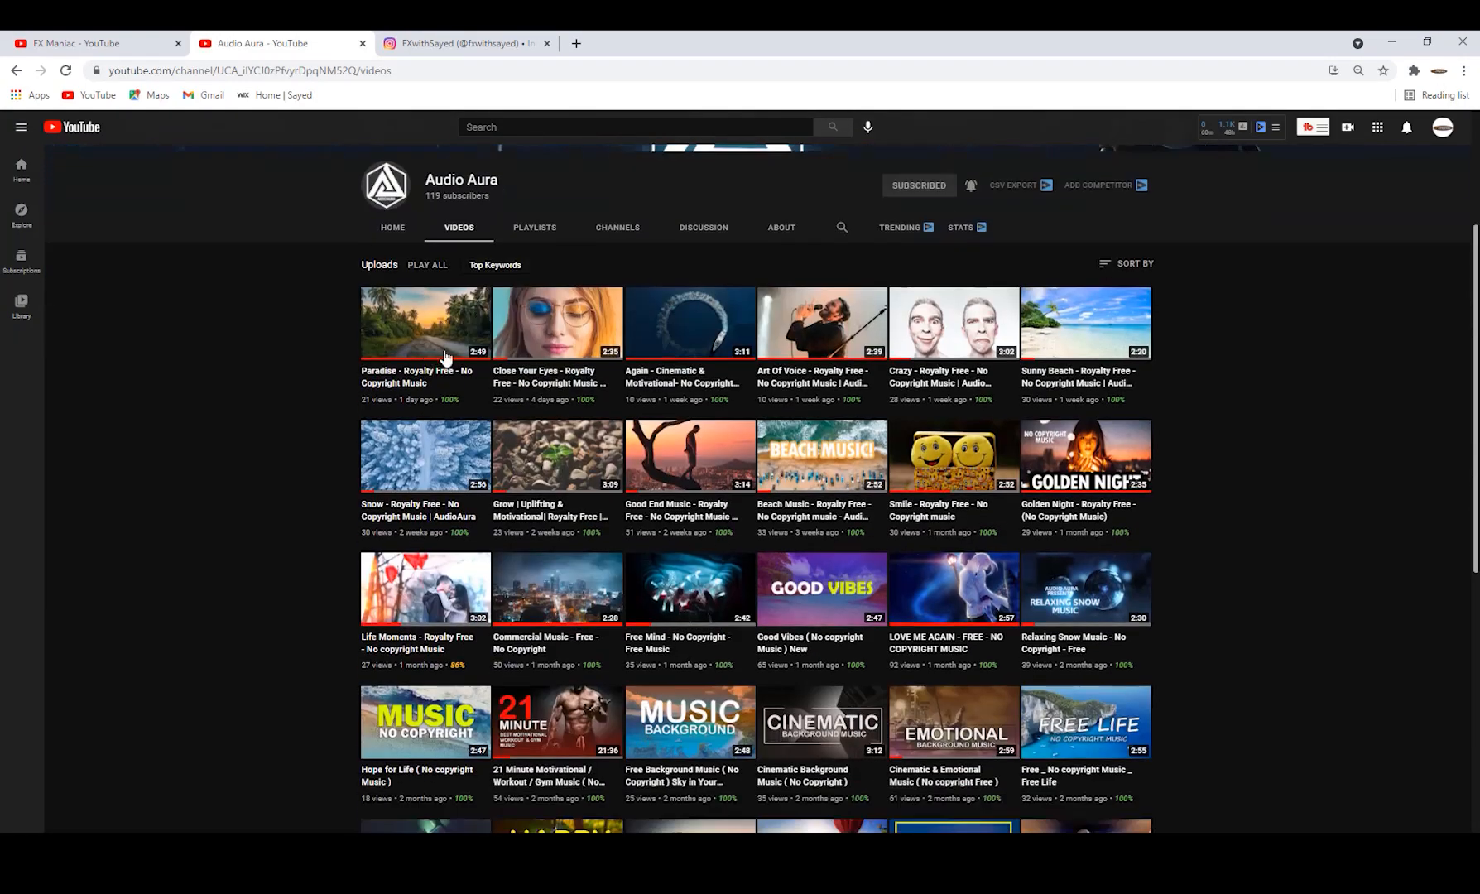
{"action": "scroll", "scroll_direction": "down", "scroll_amount": 3}
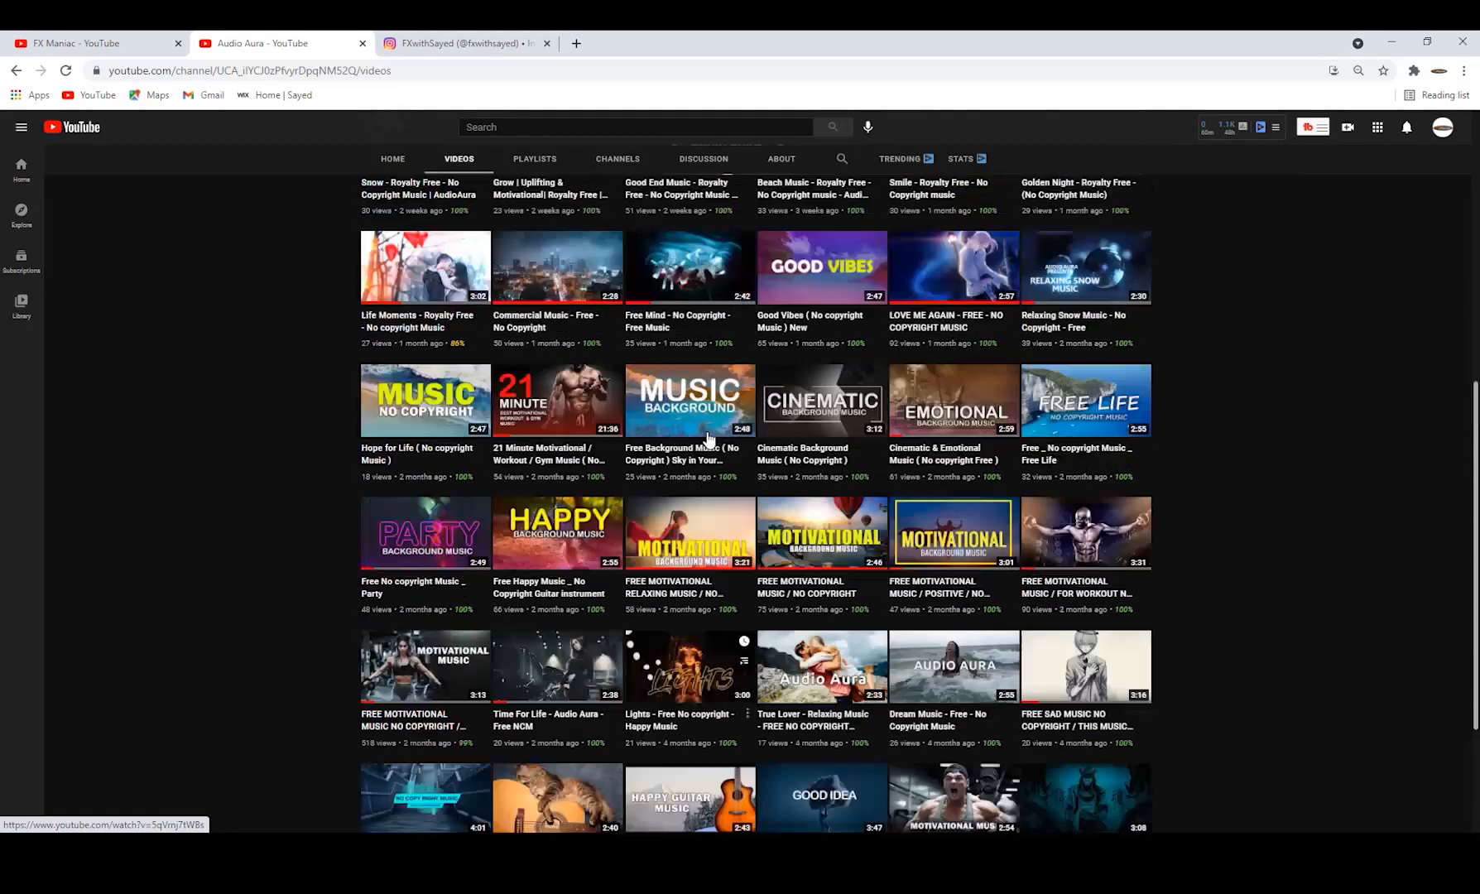
{"action": "scroll", "scroll_direction": "up", "scroll_amount": 3}
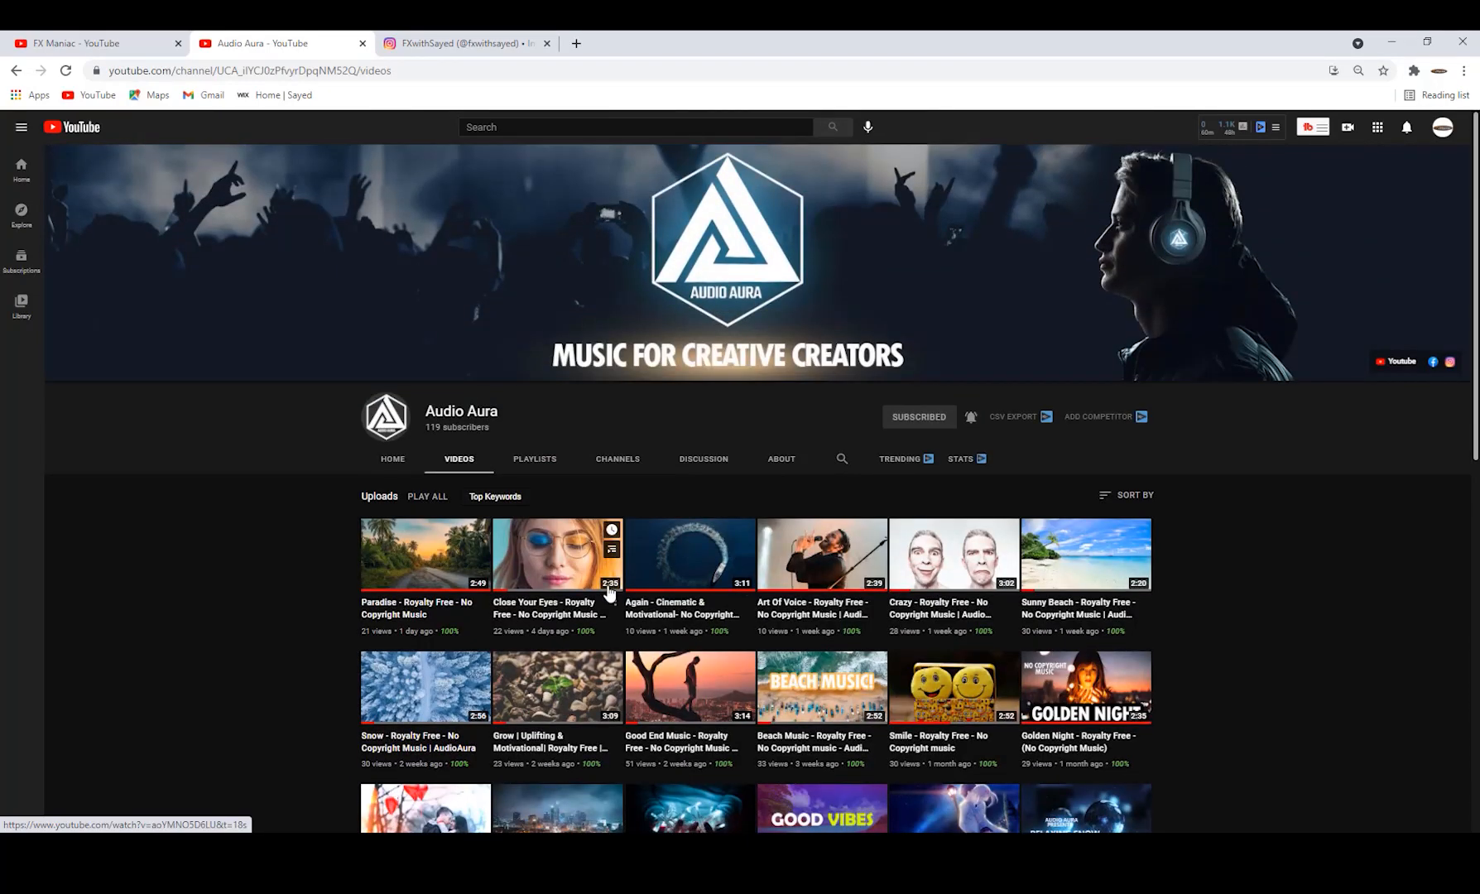
{"action": "scroll", "scroll_direction": "down", "scroll_amount": 3}
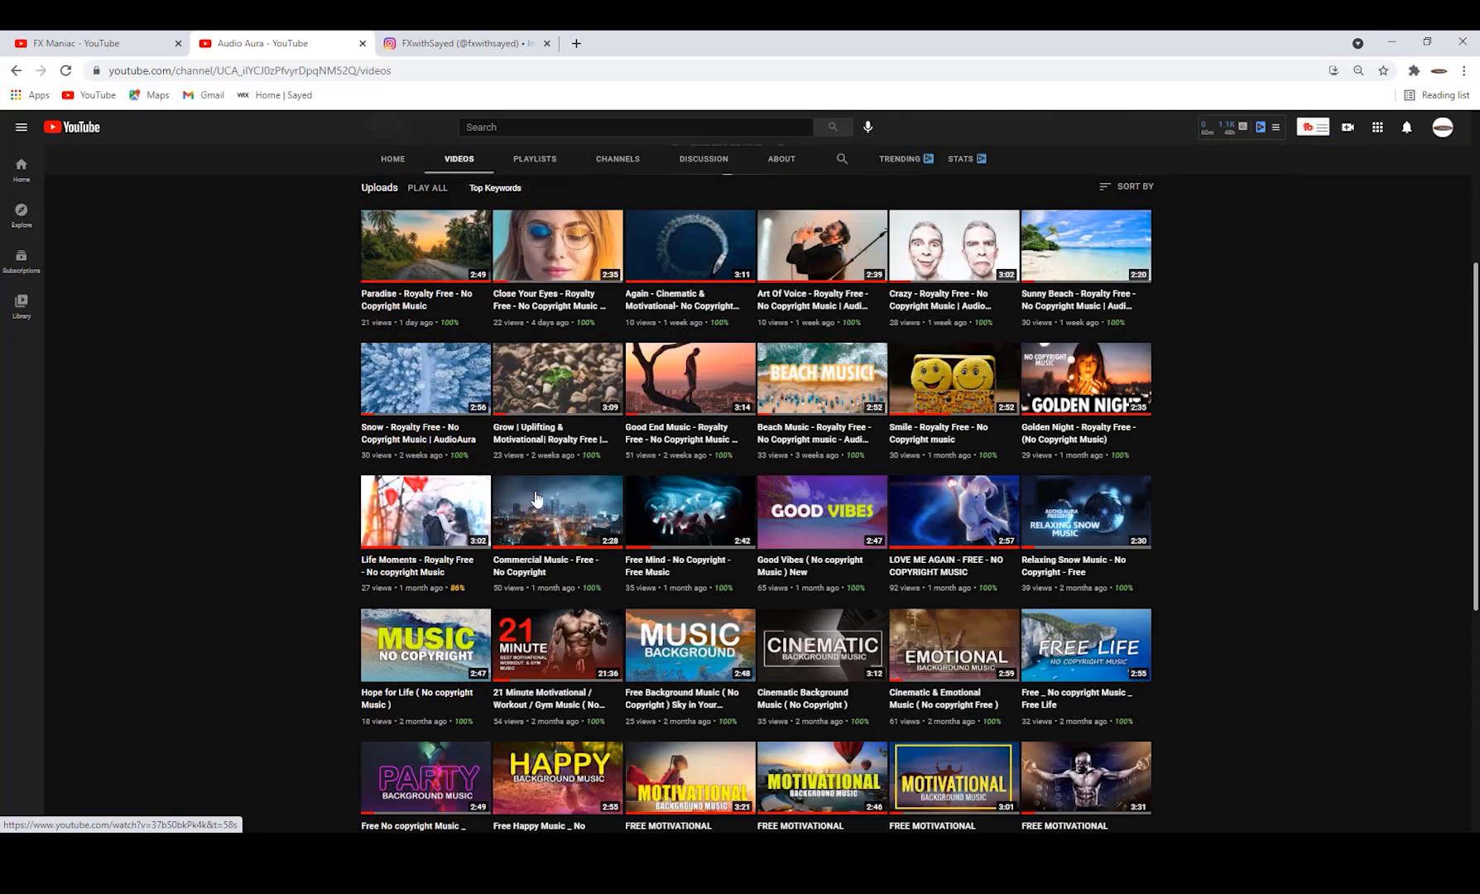
{"action": "scroll", "scroll_direction": "up", "scroll_amount": 3}
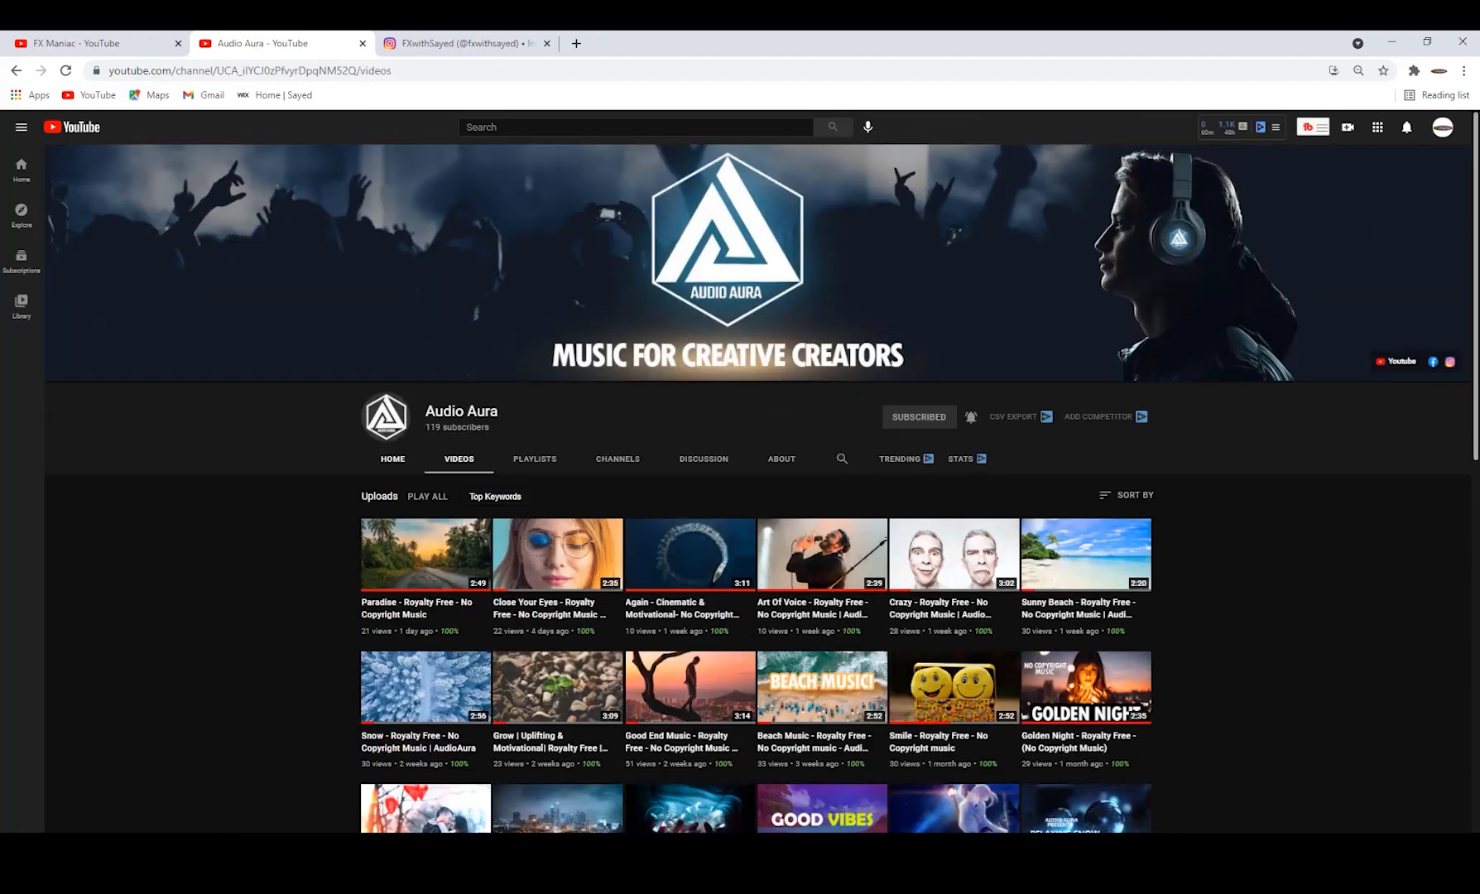
{"action": "double_click", "coordinate": [460, 411]}
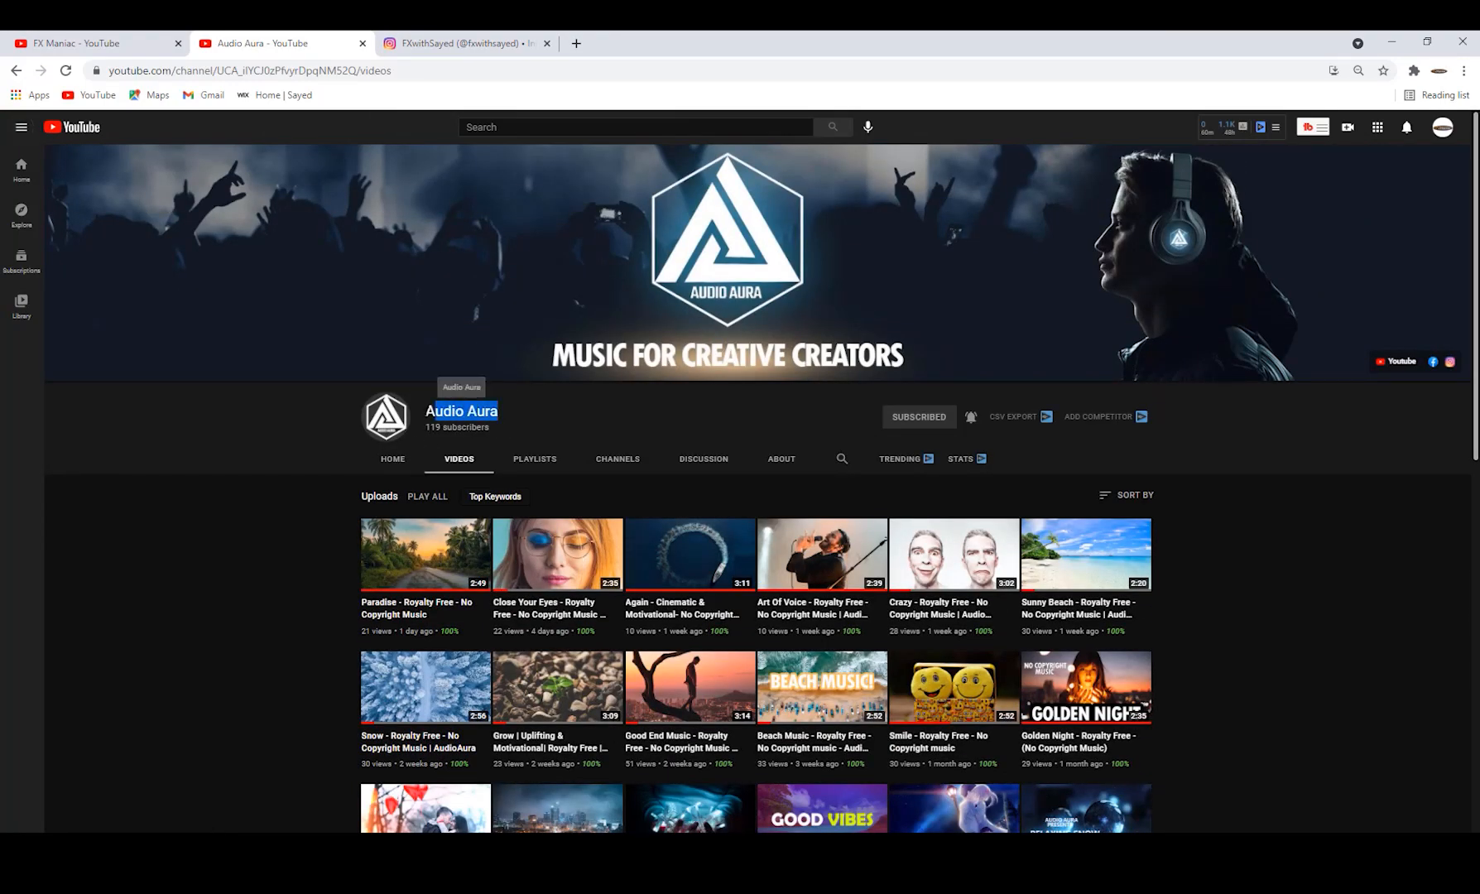
{"action": "left_click", "coordinate": [462, 43]}
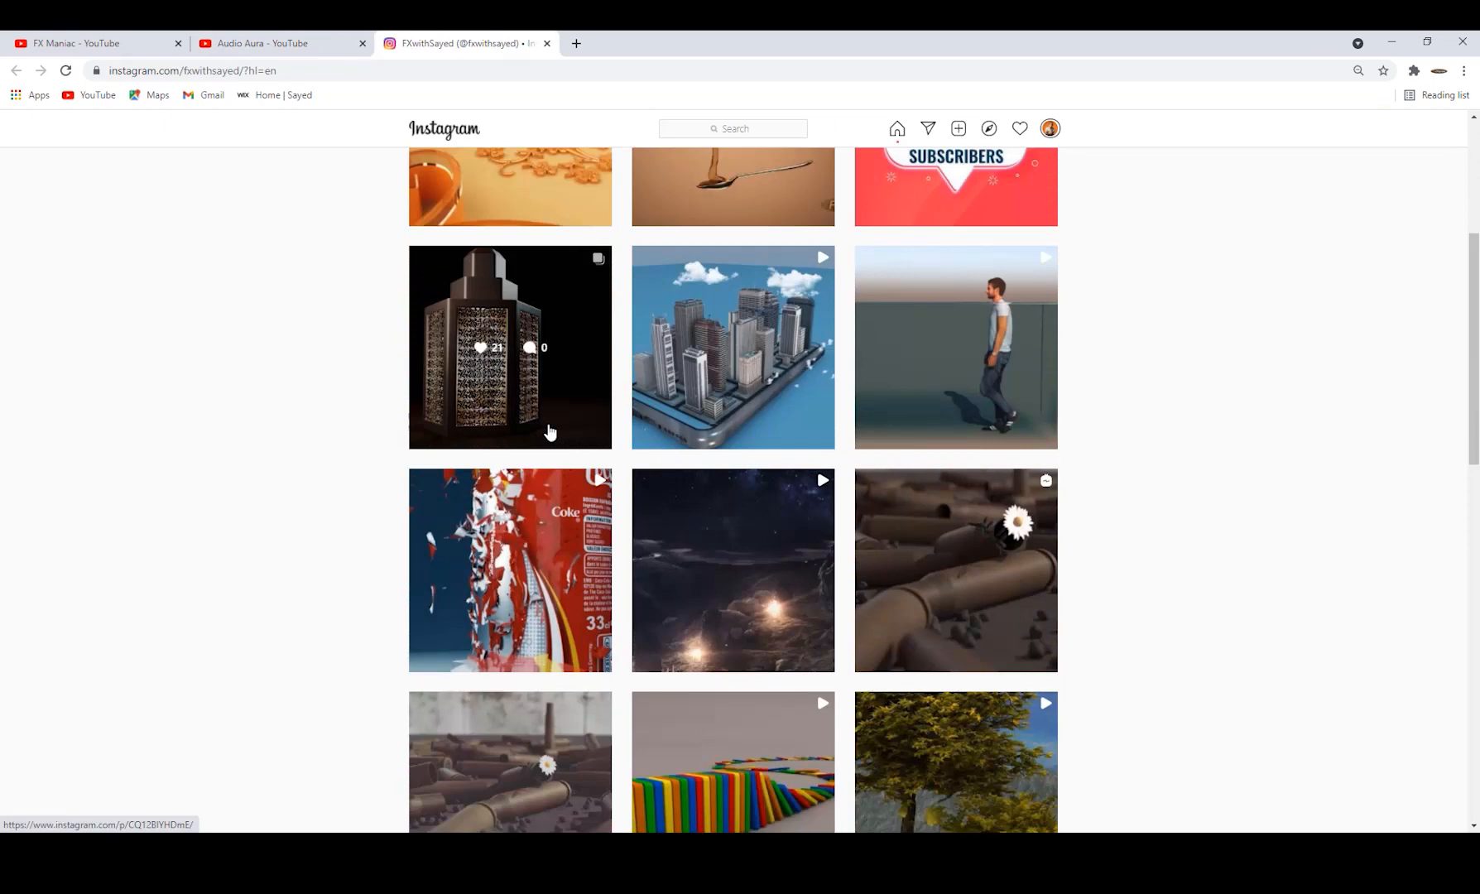
{"action": "scroll", "scroll_direction": "up", "scroll_amount": 3}
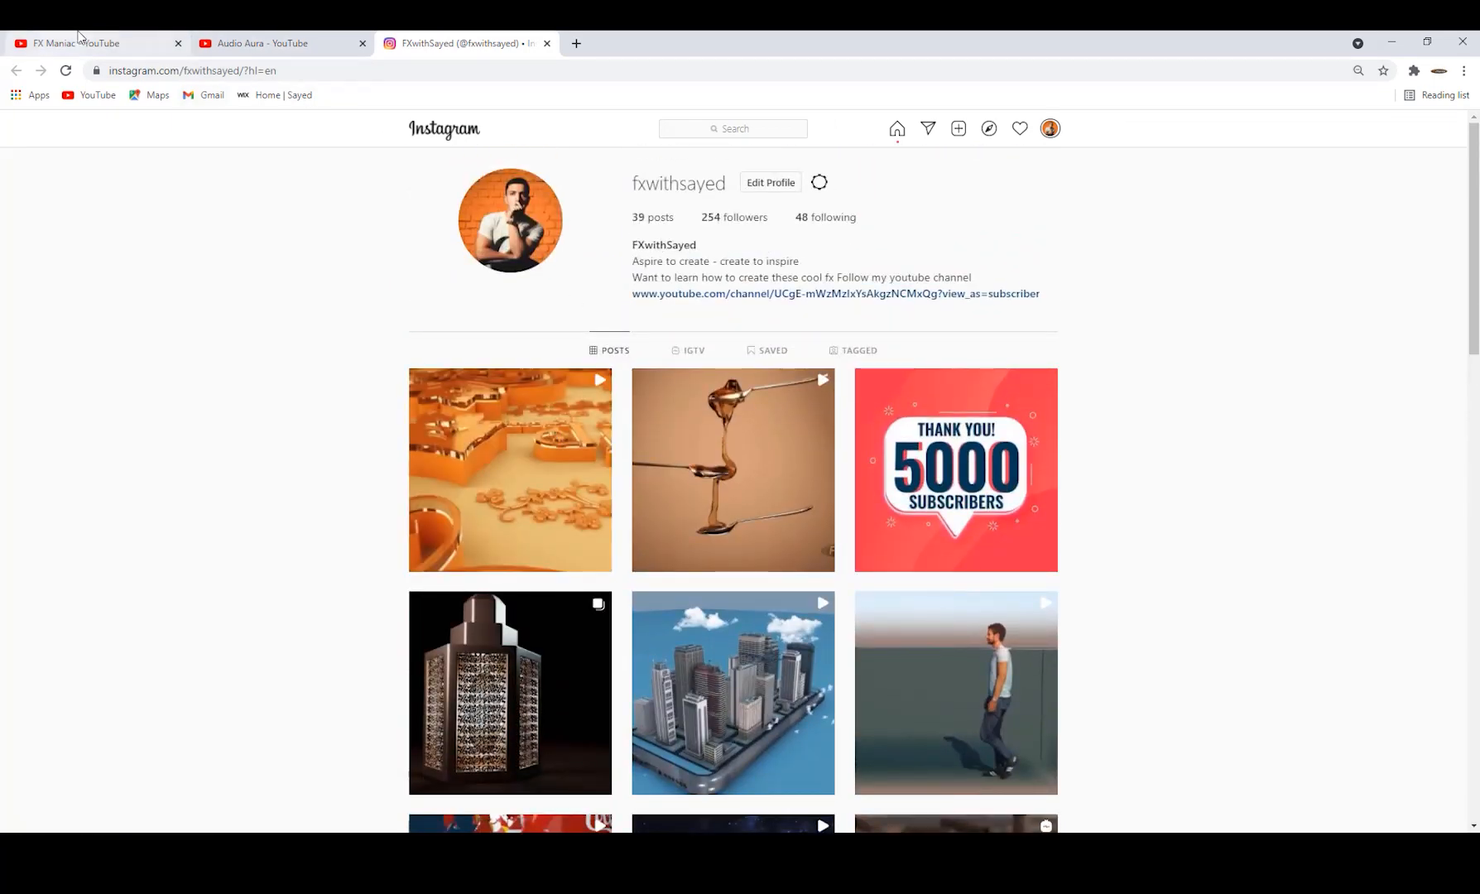
{"action": "left_click", "coordinate": [85, 43]}
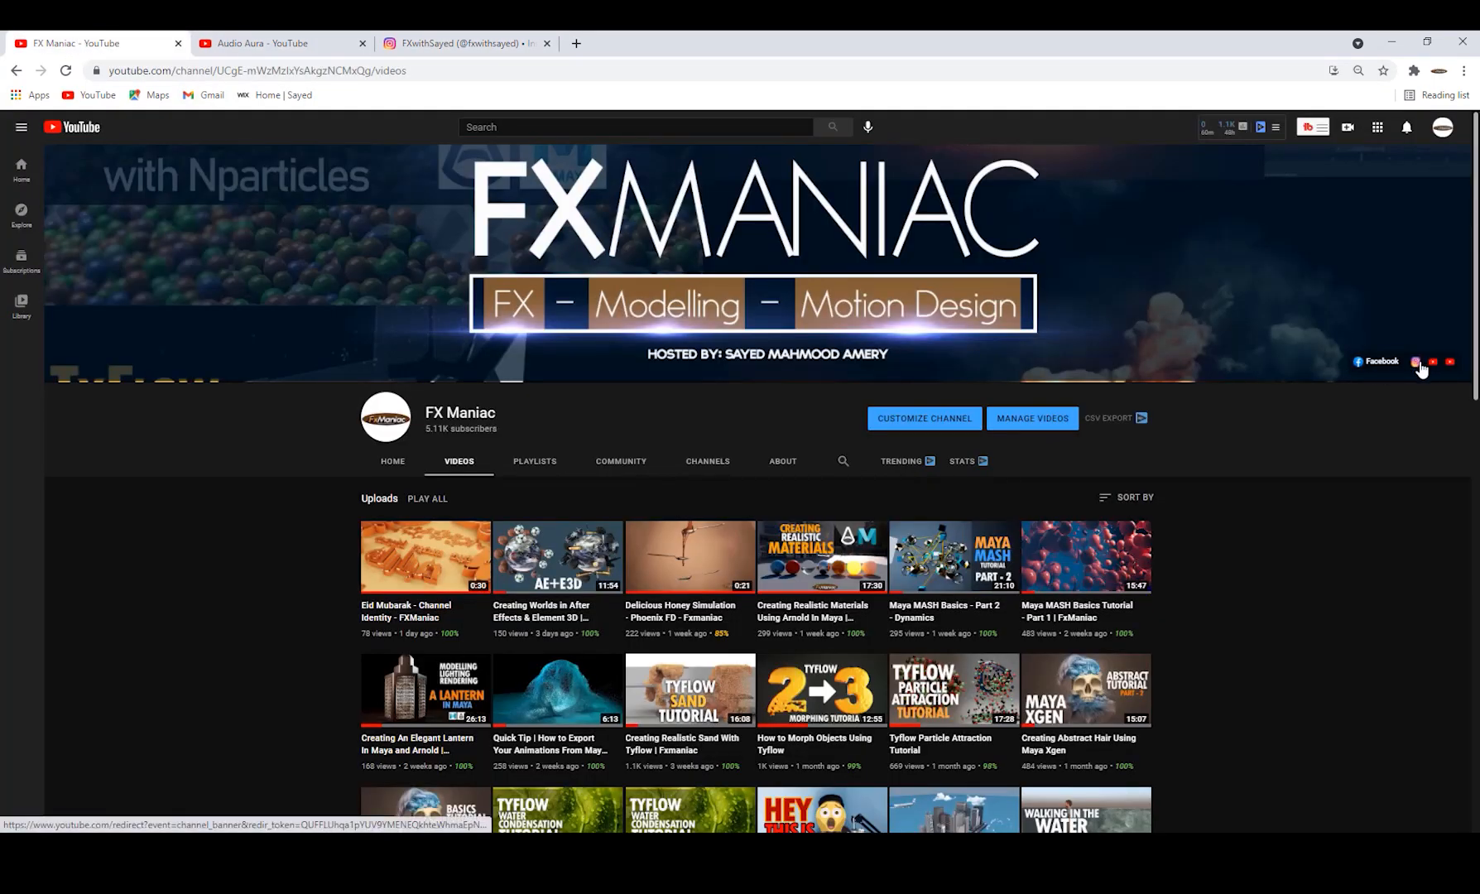
{"action": "left_click", "coordinate": [463, 43]}
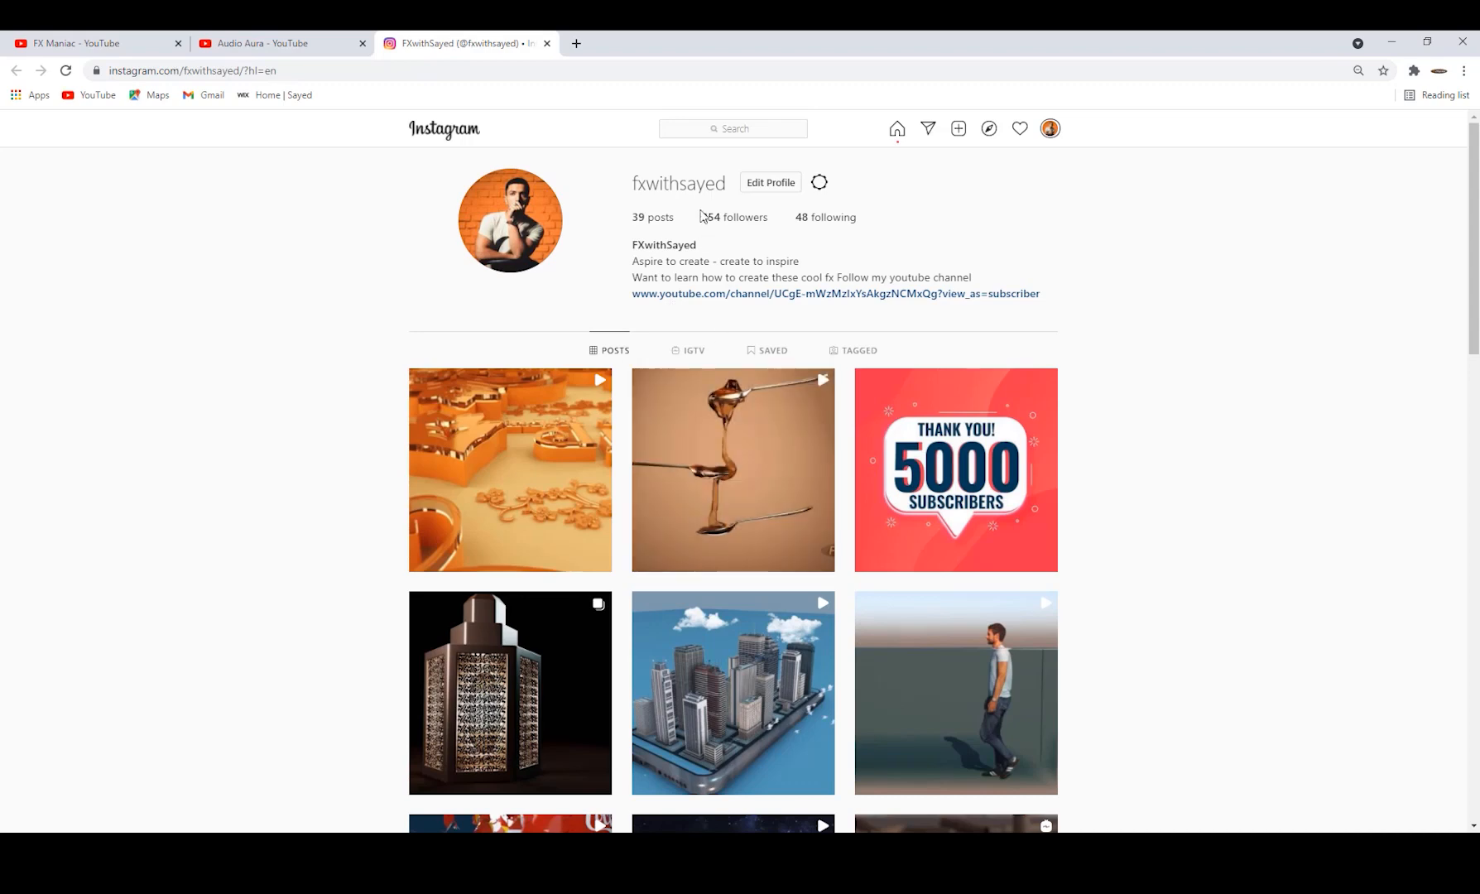
{"action": "scroll", "scroll_direction": "down", "scroll_amount": 3}
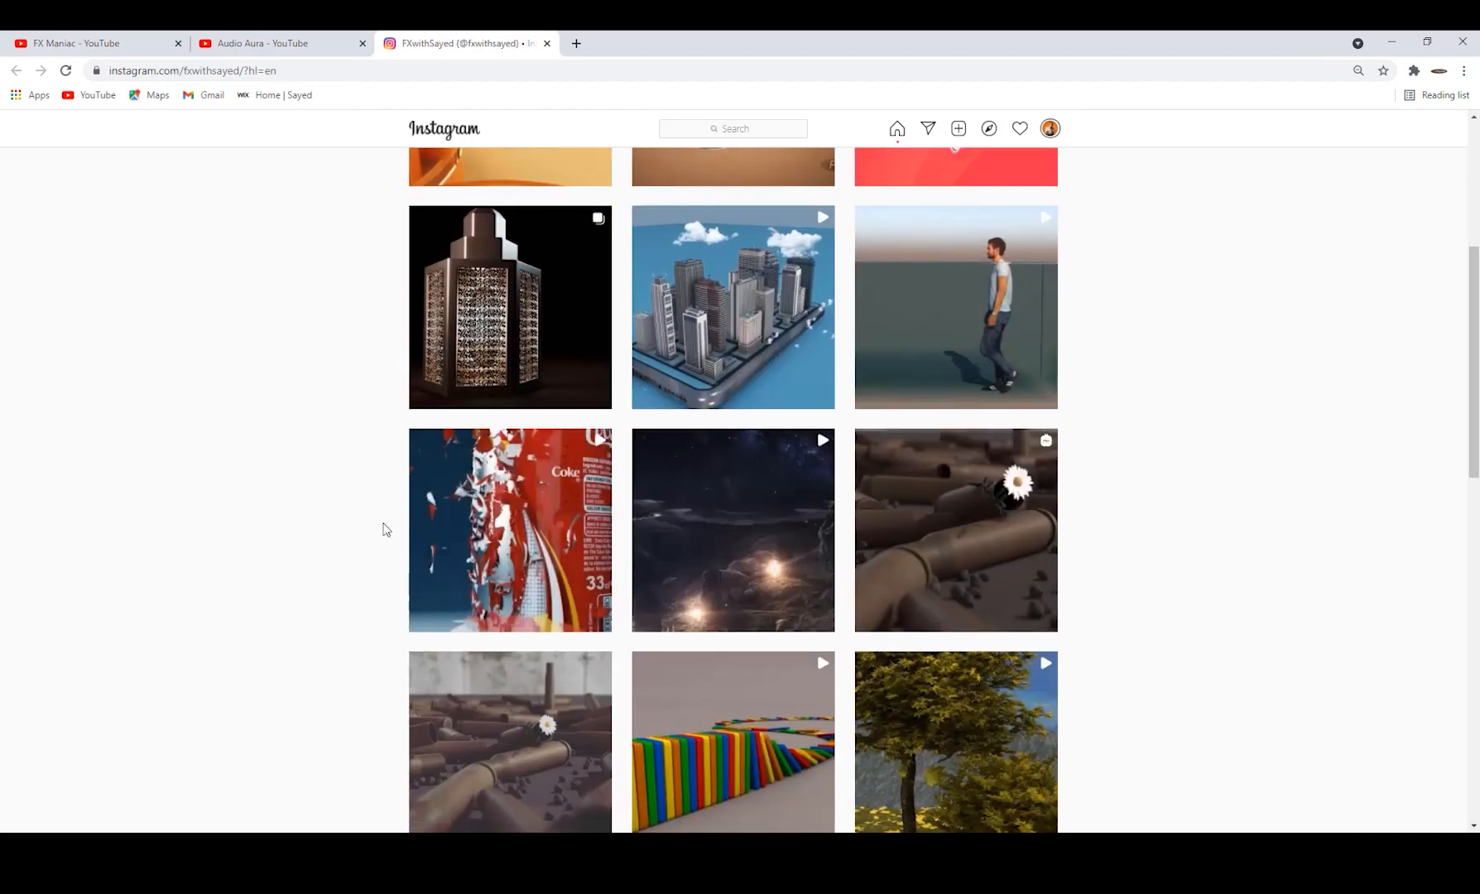
{"action": "scroll", "scroll_direction": "up", "scroll_amount": 3}
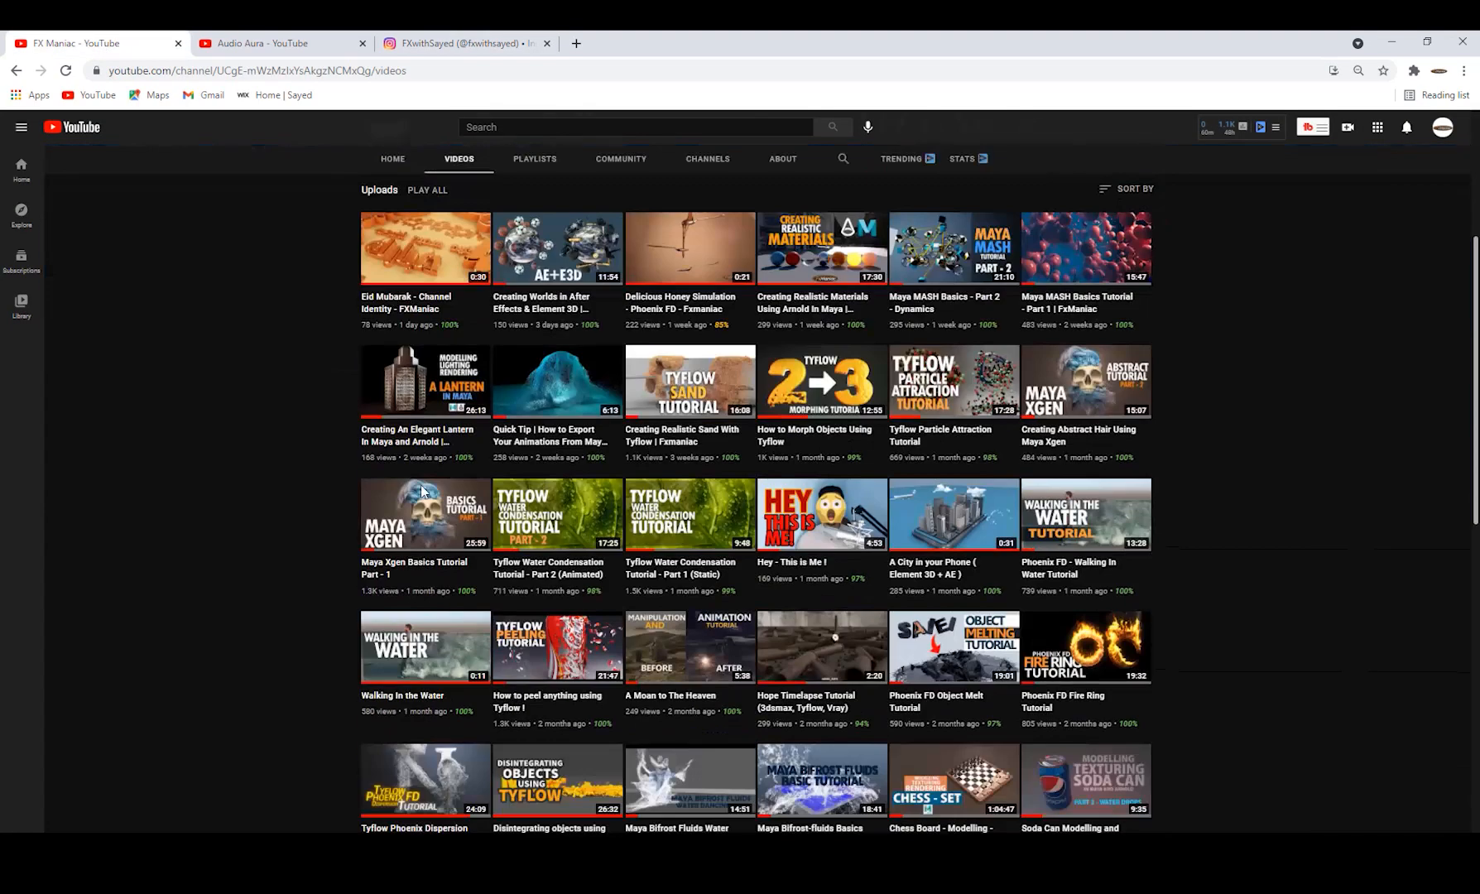
{"action": "mouse_move", "coordinate": [424, 515]}
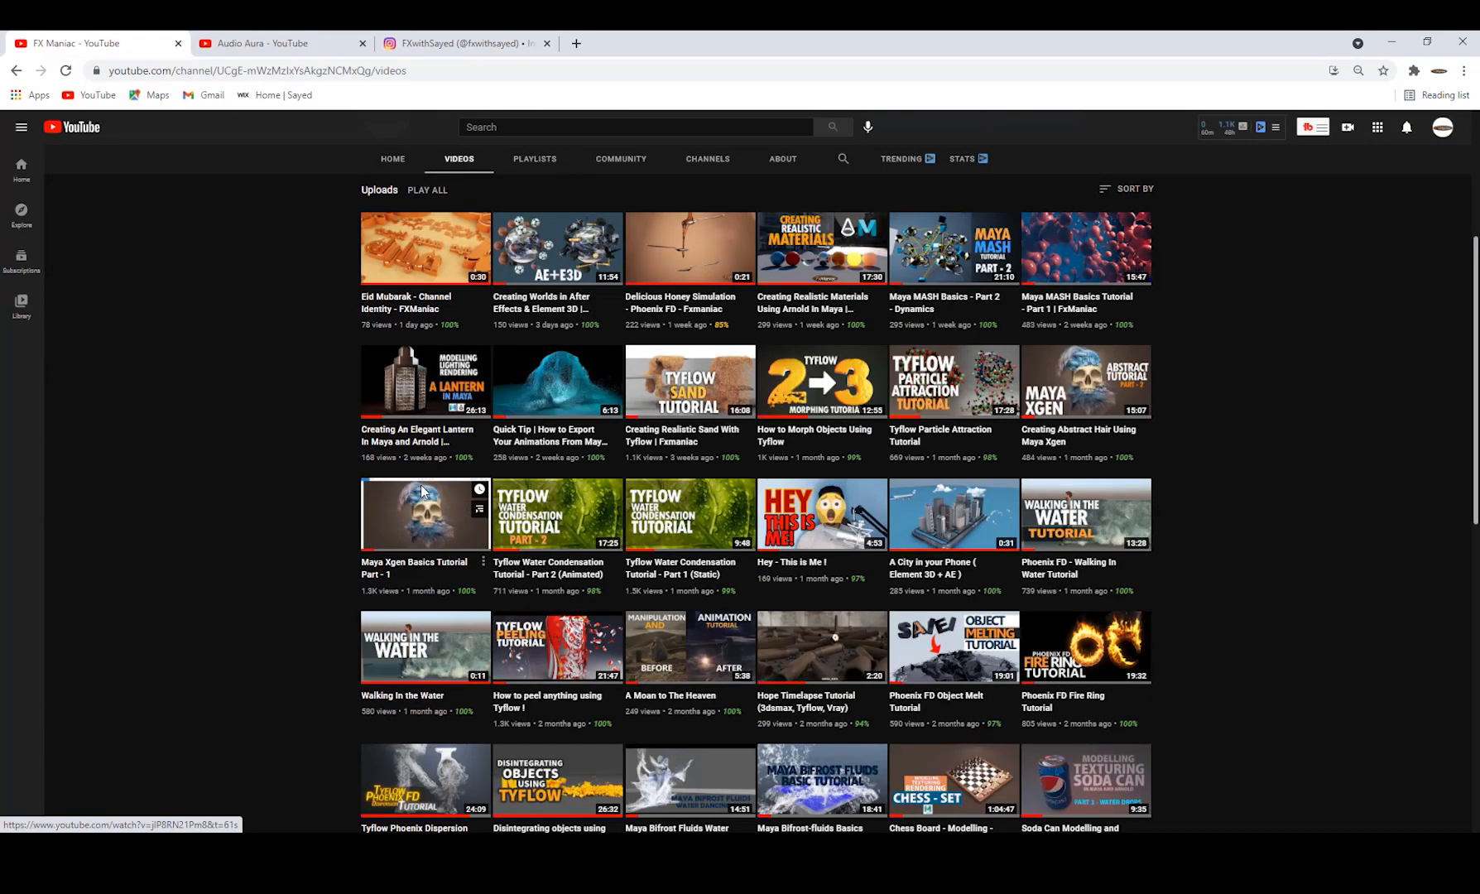